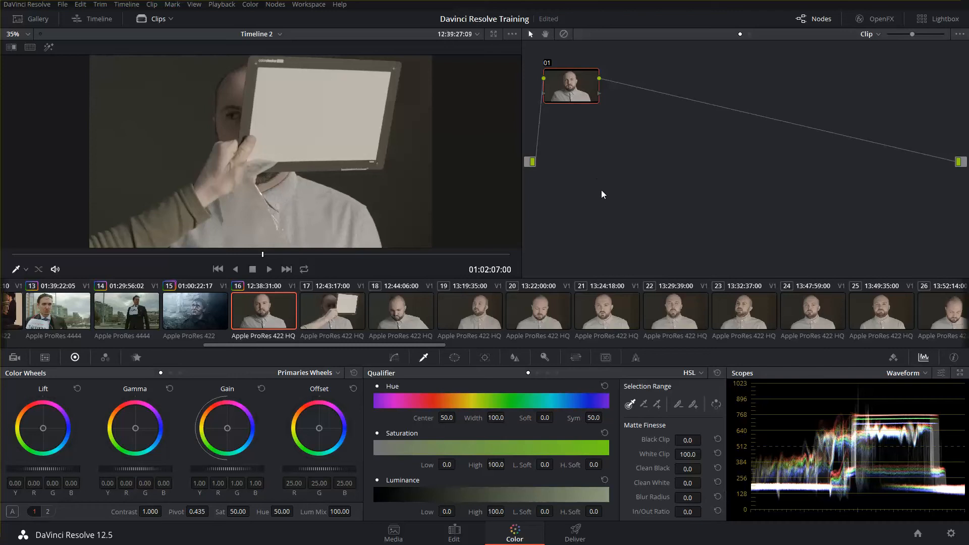
pyautogui.moveTo(610, 221)
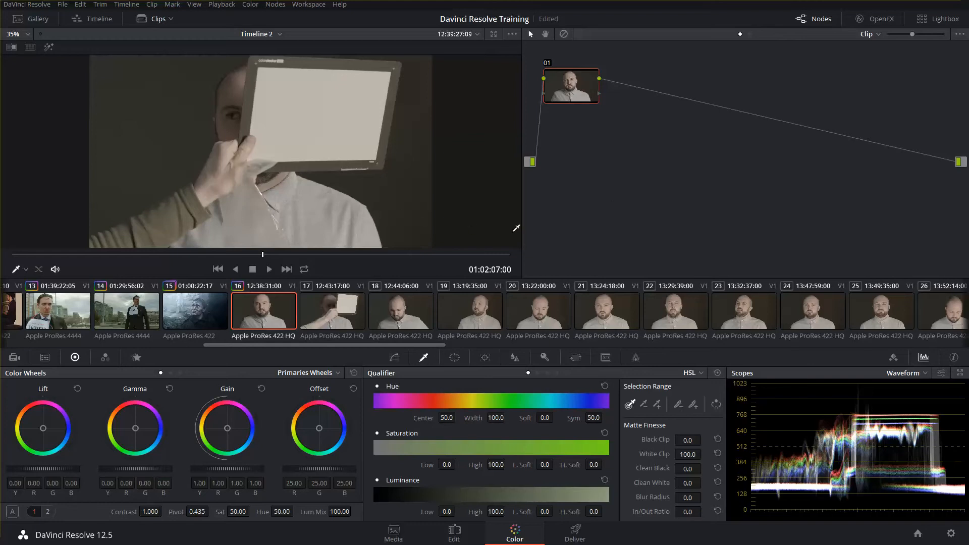
pyautogui.moveTo(587, 180)
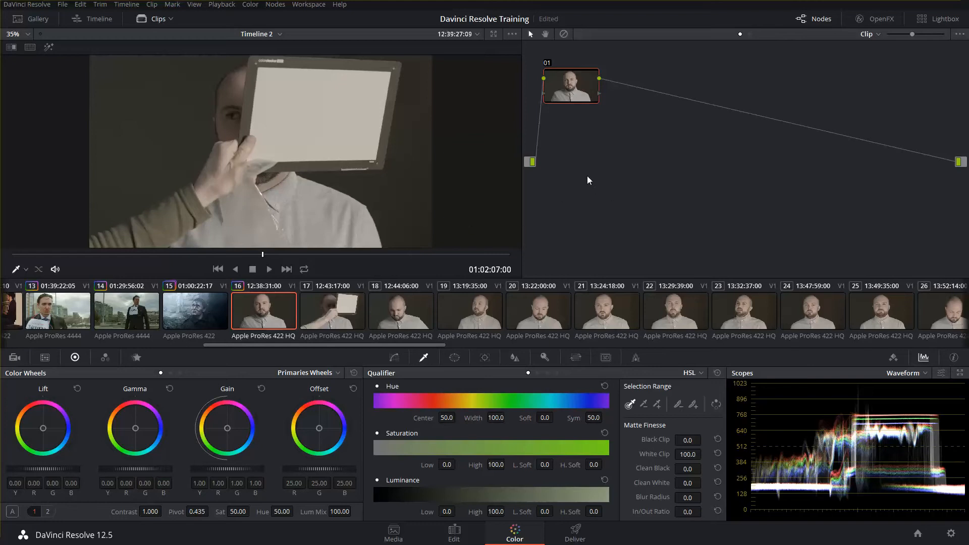
pyautogui.moveTo(430, 115)
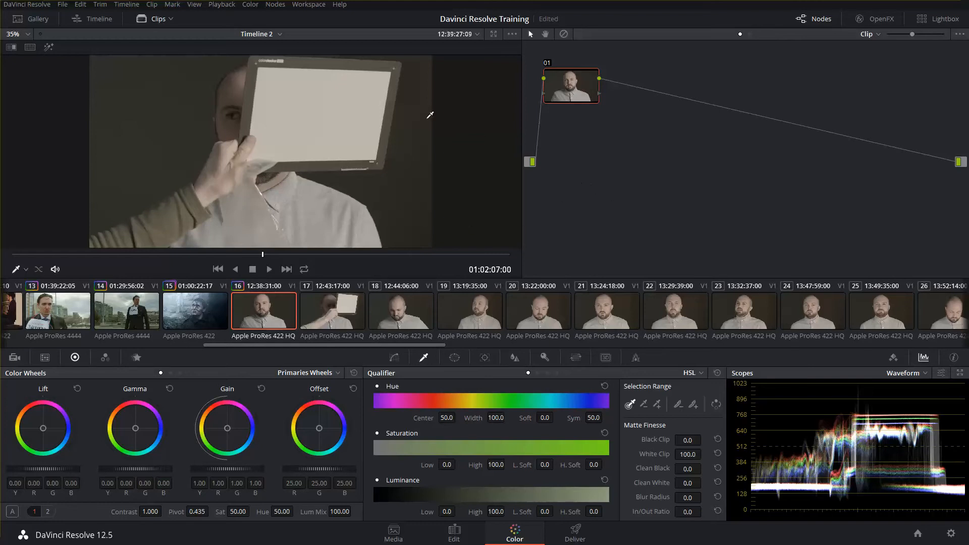
pyautogui.moveTo(445, 172)
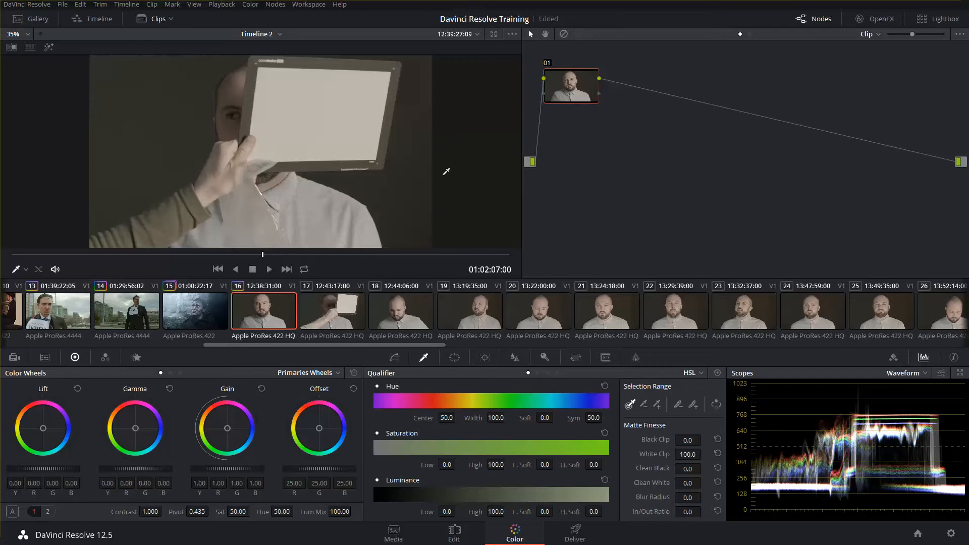
pyautogui.moveTo(303, 92)
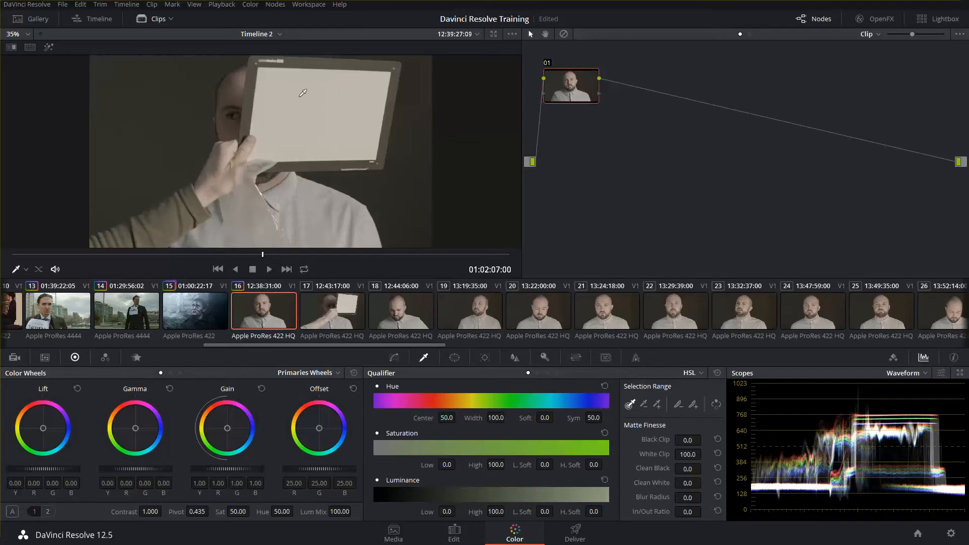
pyautogui.moveTo(318, 111)
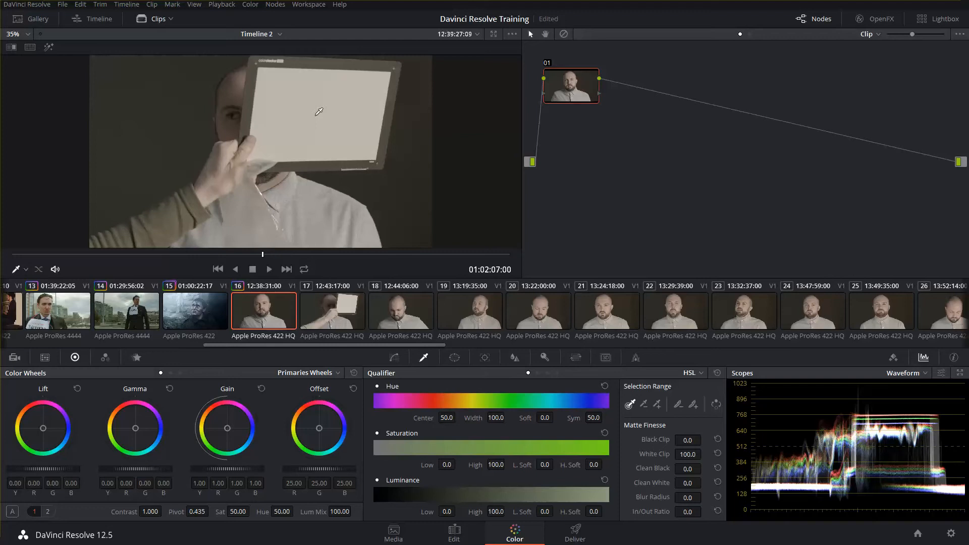
pyautogui.moveTo(296, 98)
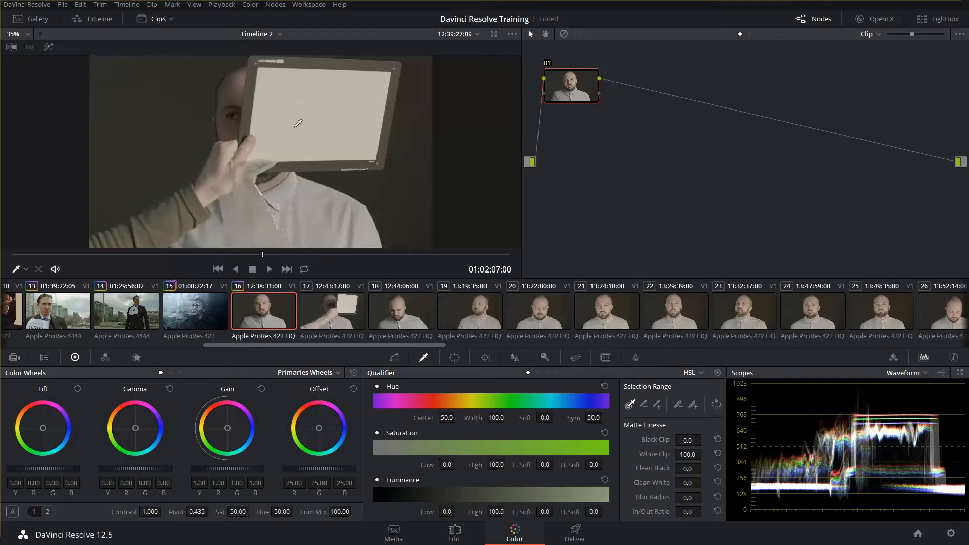
pyautogui.moveTo(374, 152)
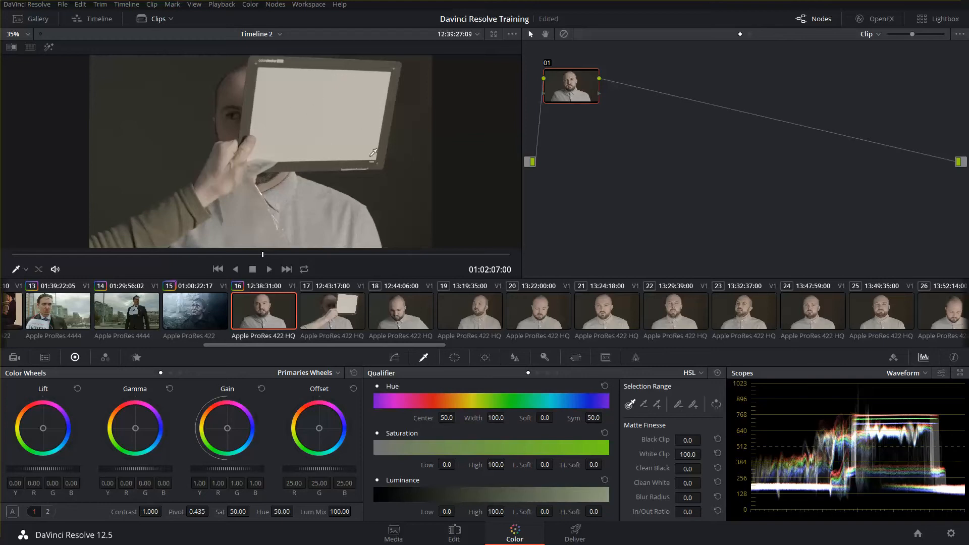
pyautogui.moveTo(502, 200)
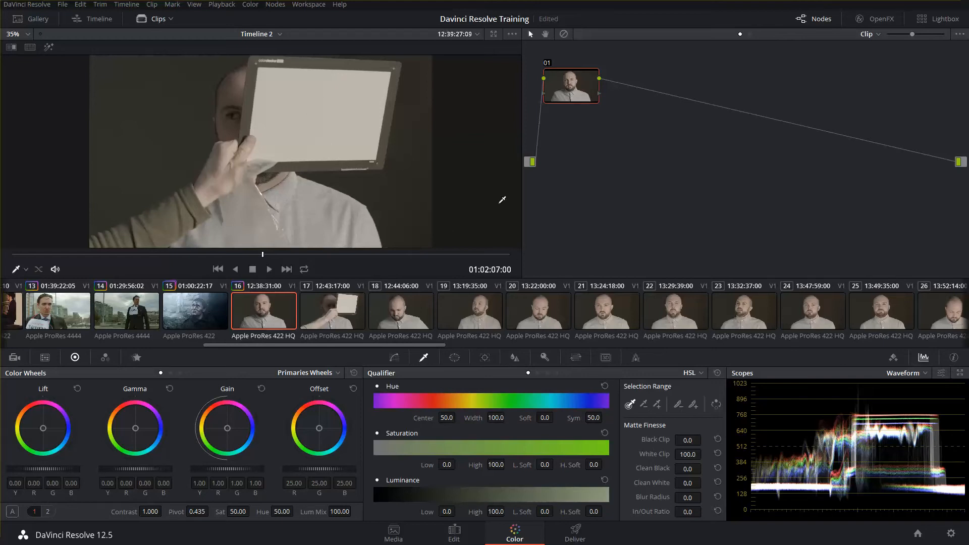
pyautogui.moveTo(334, 125)
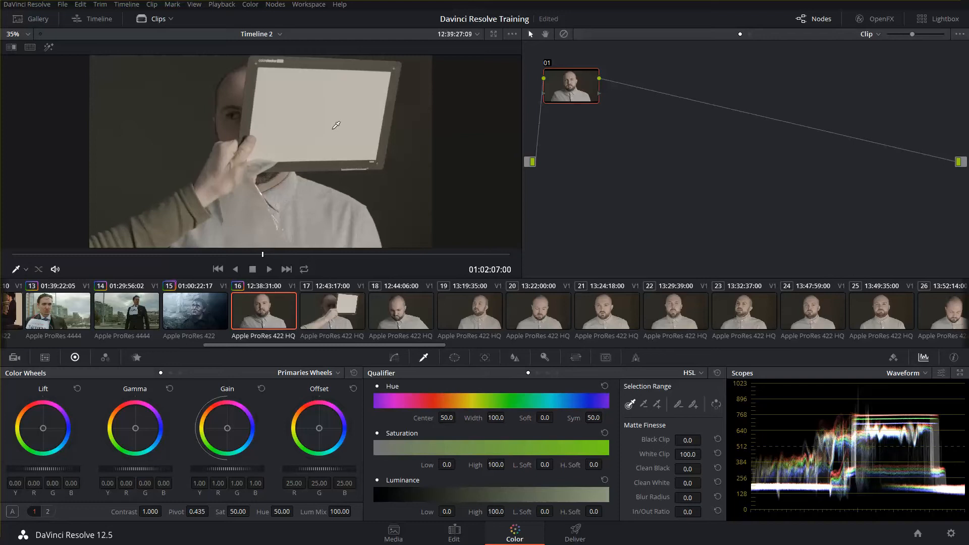
pyautogui.moveTo(319, 370)
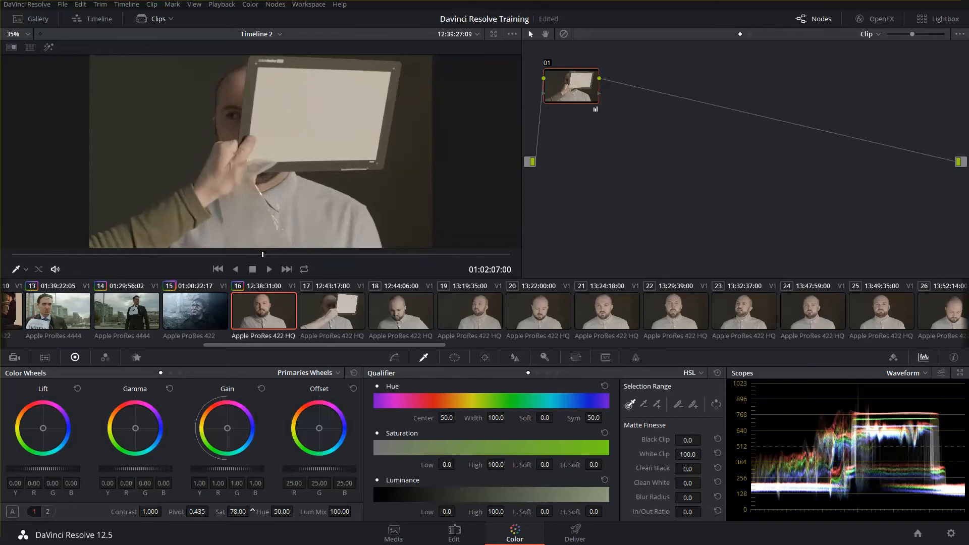
# - Push the first node's Sat value up to 83.80
pyautogui.click(237, 511)
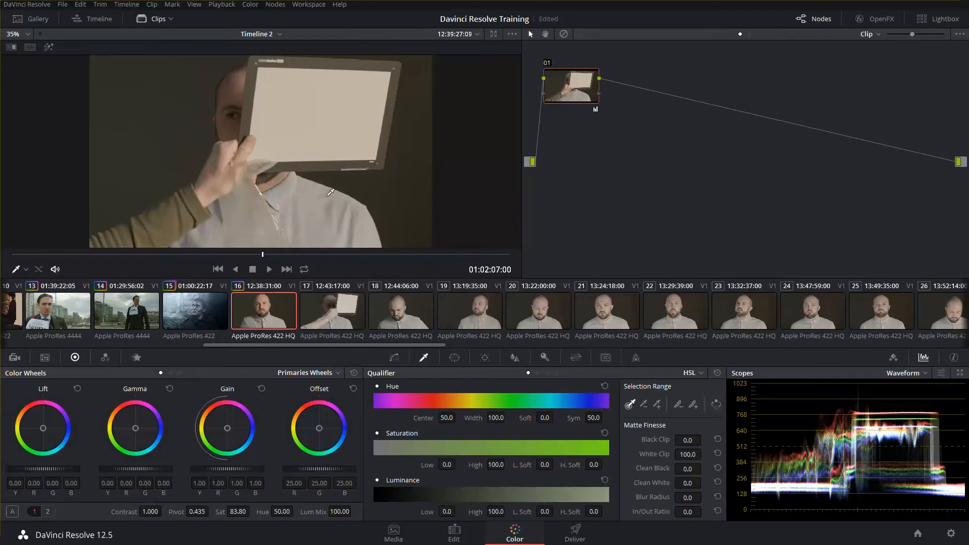
pyautogui.moveTo(321, 121)
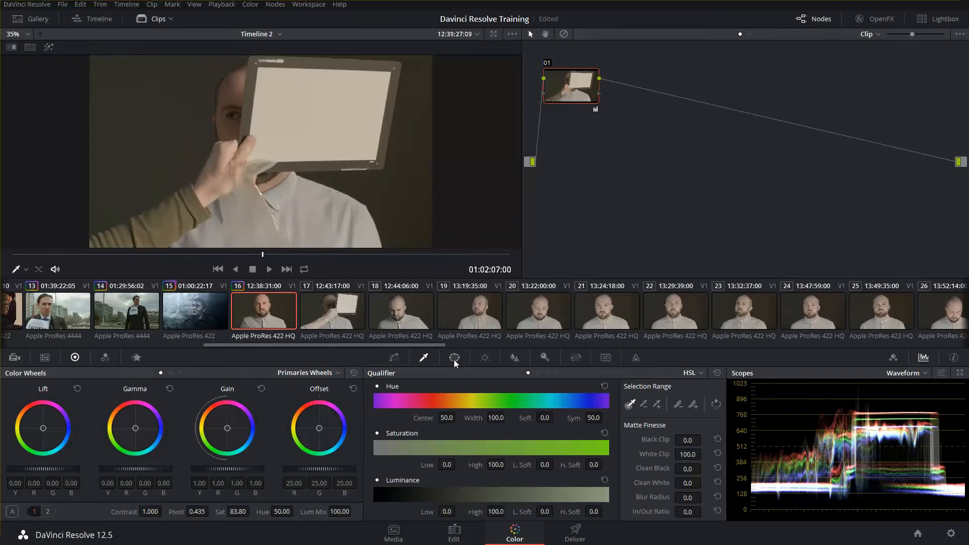
# - Add a Circle window to the first node and position it over the white card
pyautogui.click(454, 357)
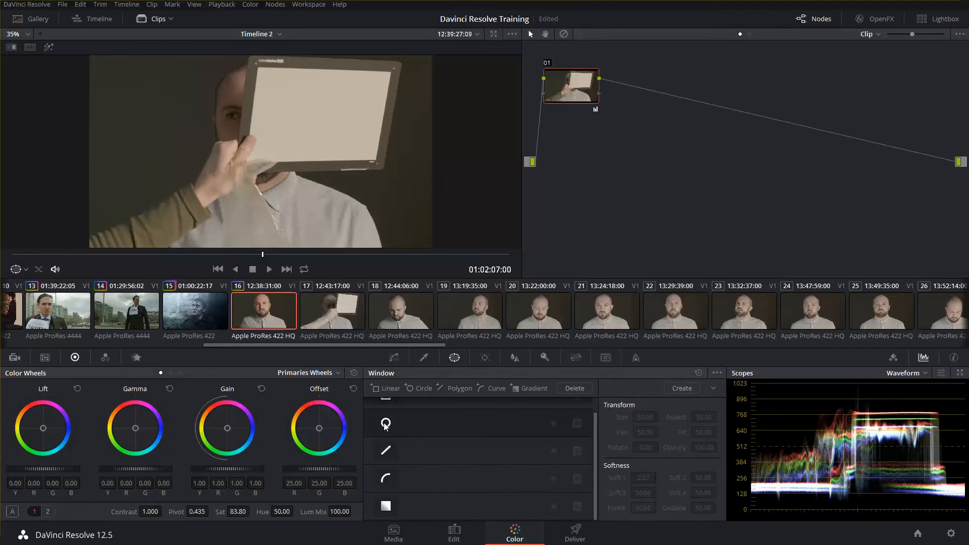
pyautogui.click(385, 423)
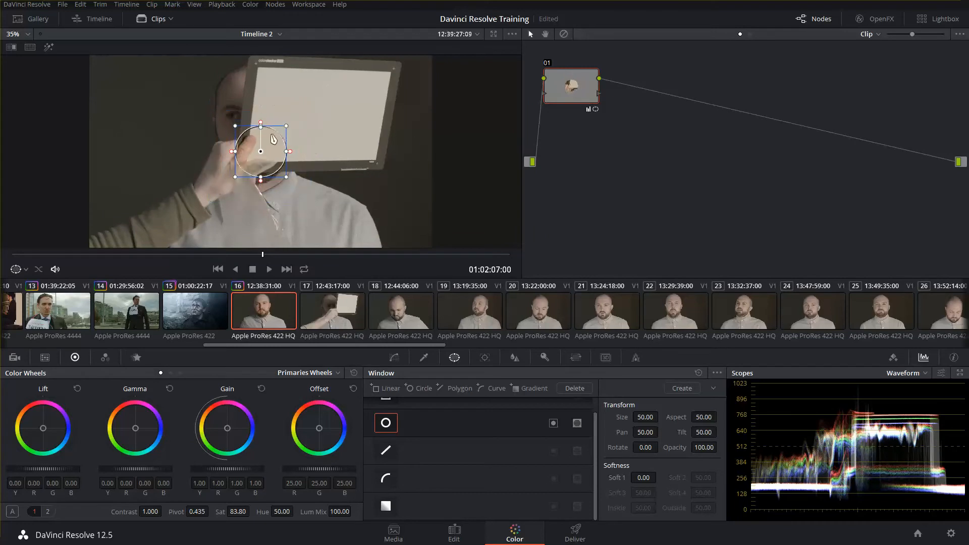
pyautogui.moveTo(259, 152); pyautogui.dragTo(309, 114)
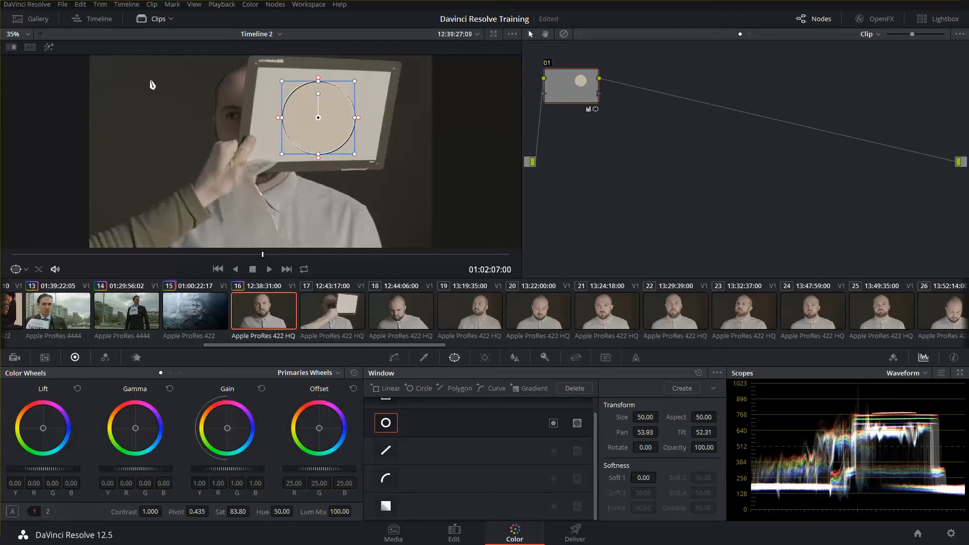
pyautogui.moveTo(49, 48)
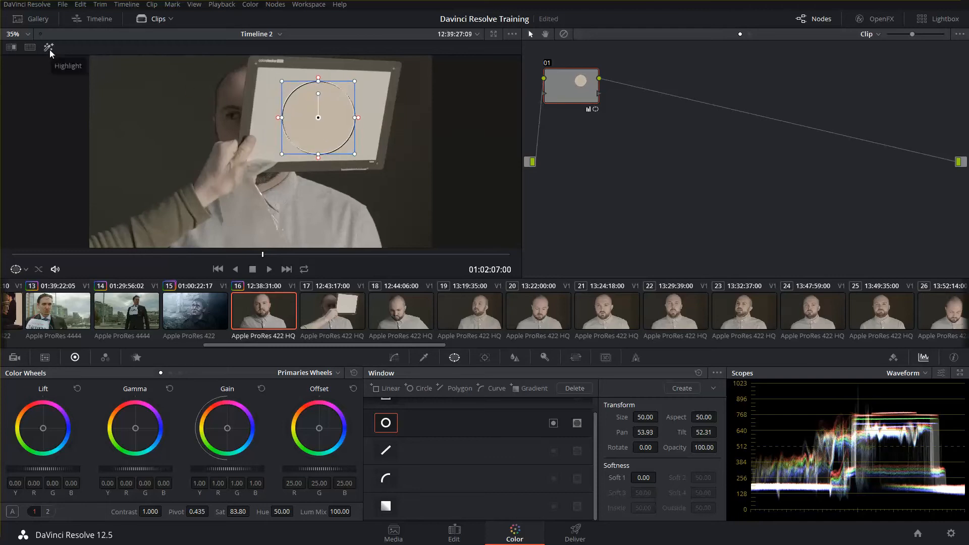
# - Turn on Highlight mode so only the masked card region shows in viewer and waveform
pyautogui.click(48, 48)
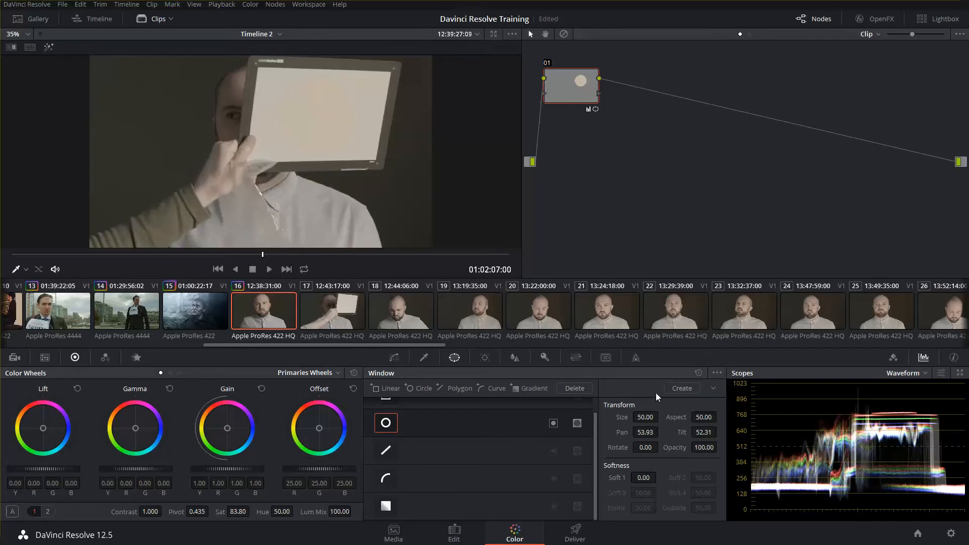
pyautogui.moveTo(136, 122)
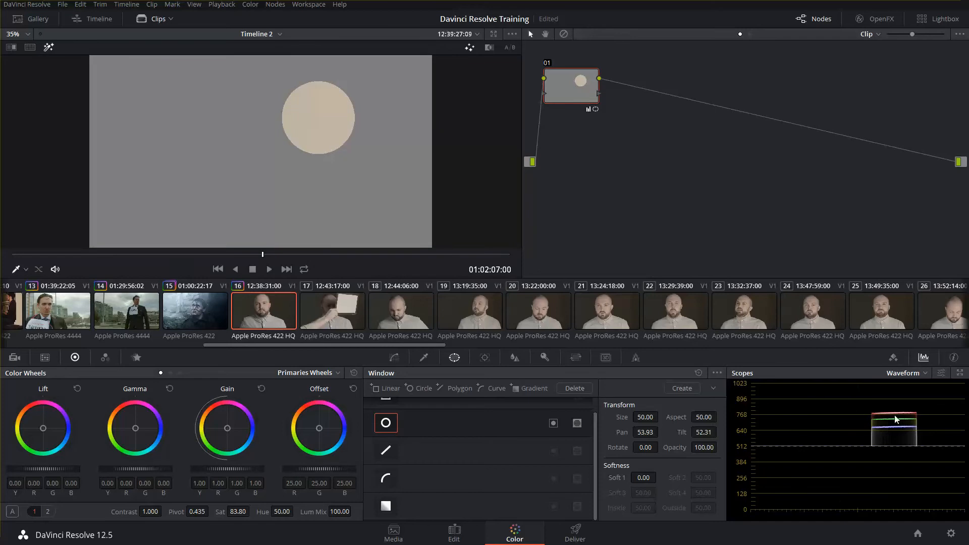
pyautogui.moveTo(898, 418)
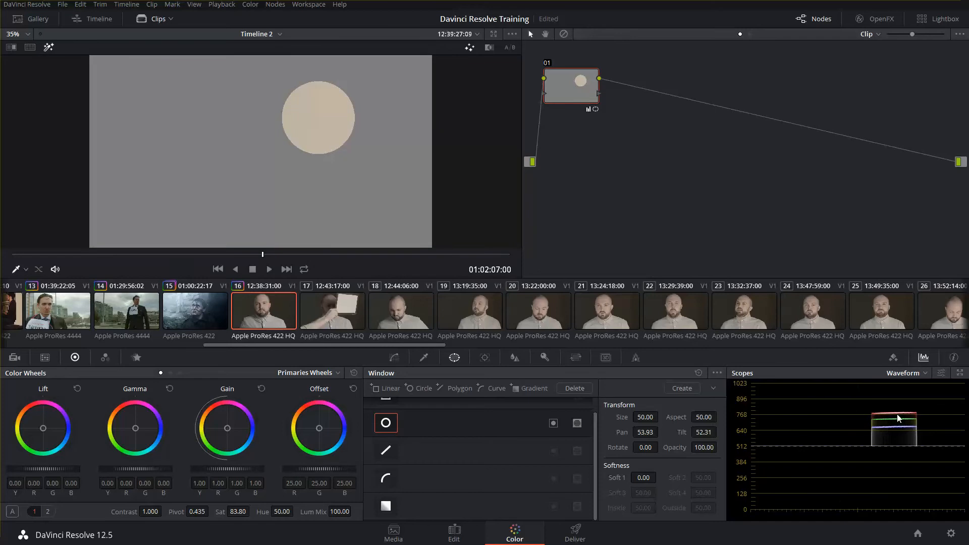
pyautogui.moveTo(906, 433)
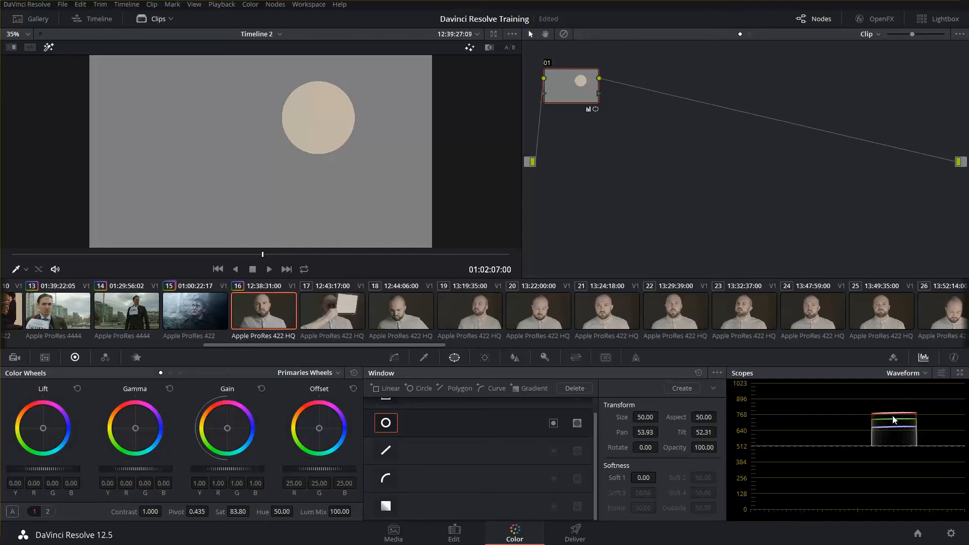
pyautogui.moveTo(907, 431)
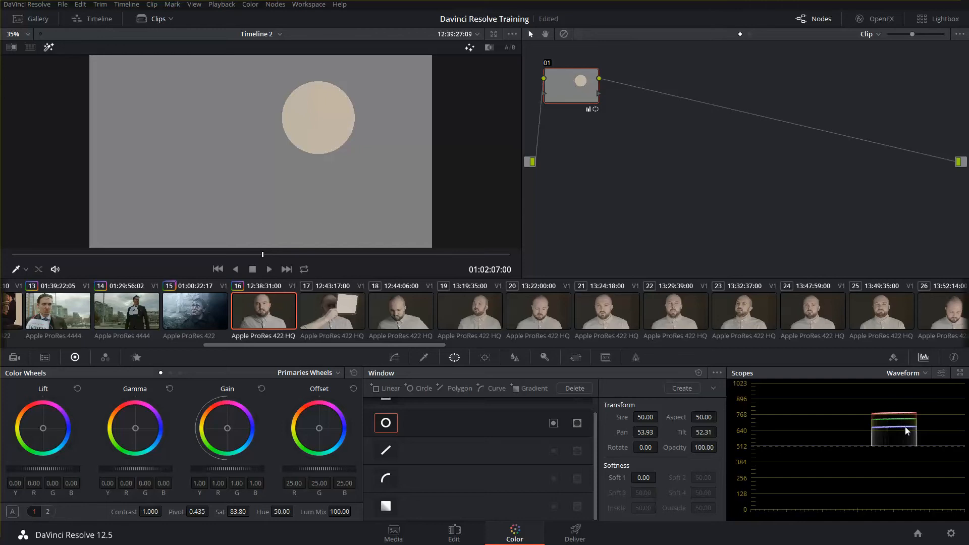
pyautogui.moveTo(899, 431)
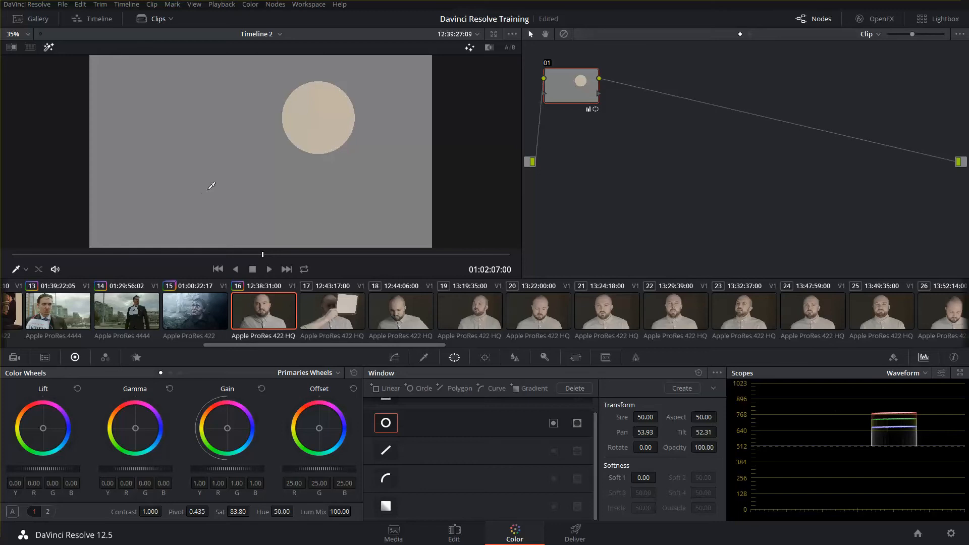
pyautogui.moveTo(899, 428)
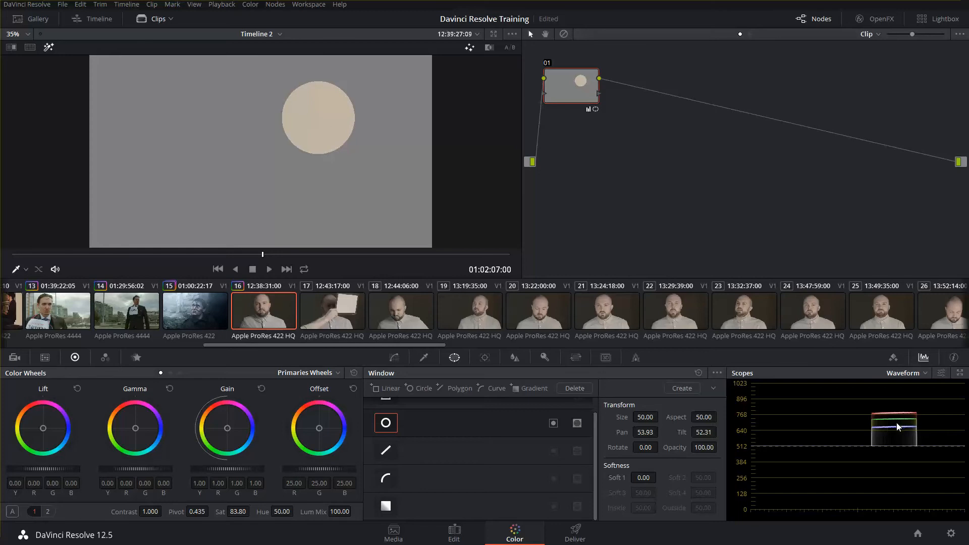
pyautogui.moveTo(897, 430)
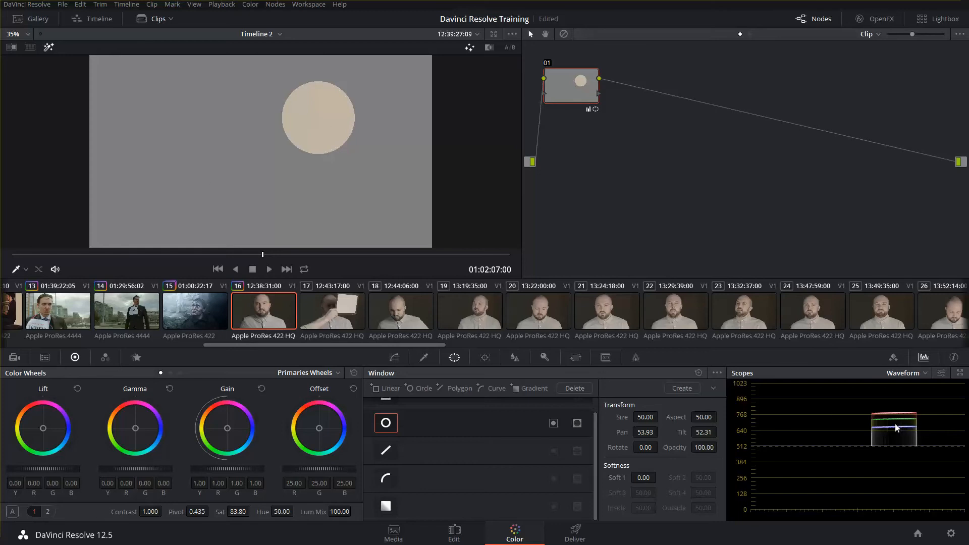
pyautogui.moveTo(778, 414)
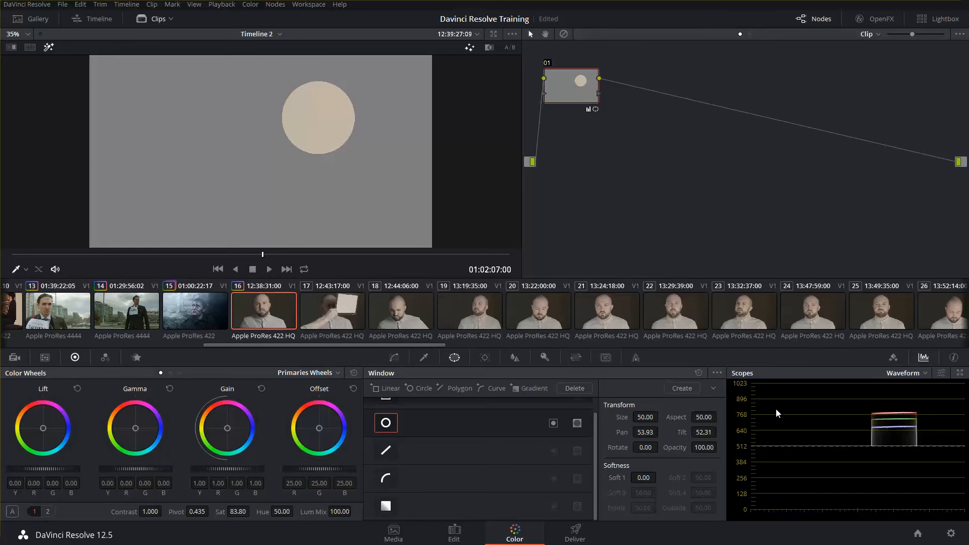
pyautogui.moveTo(878, 418)
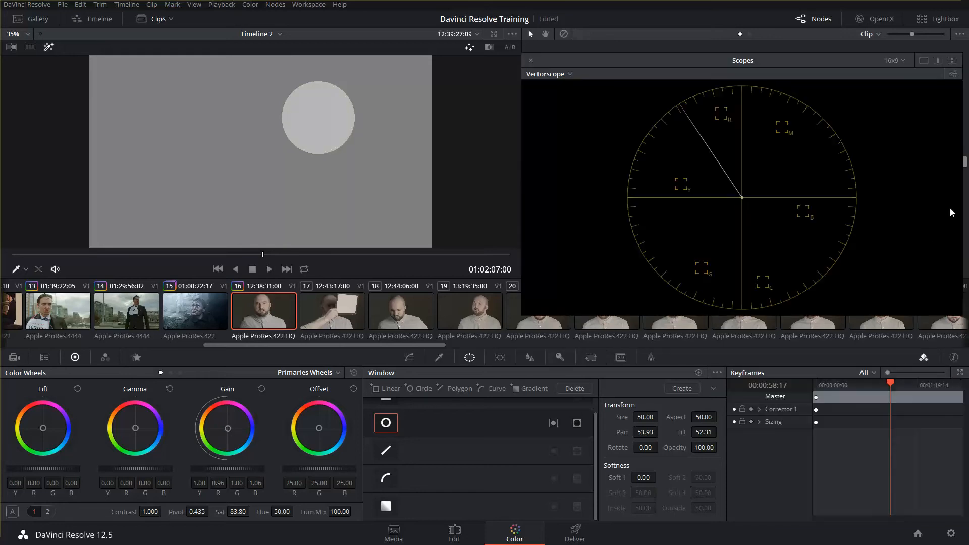
# - Cycle the scope through Parade, Waveform and Vectorscope to check the grey card for a cast
pyautogui.click(549, 74)
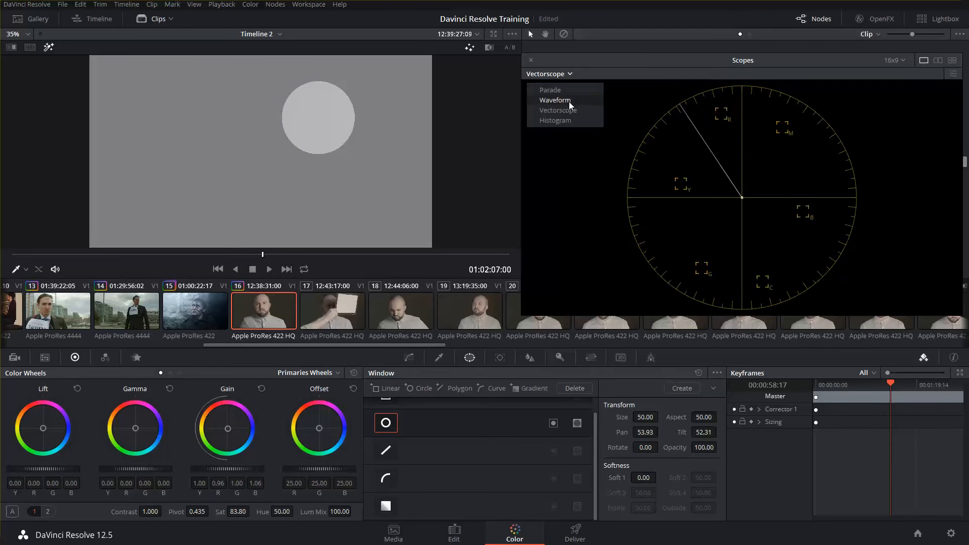
pyautogui.click(554, 100)
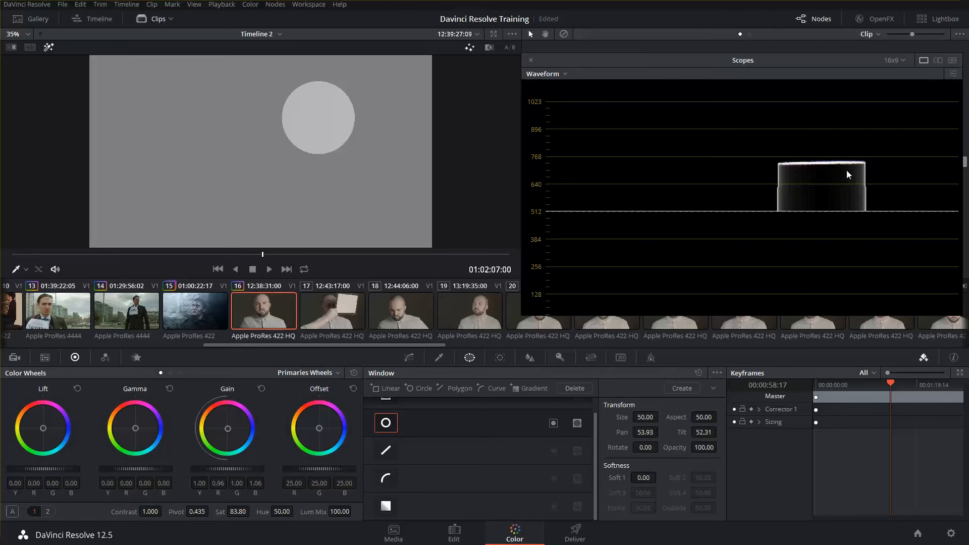
pyautogui.moveTo(841, 166)
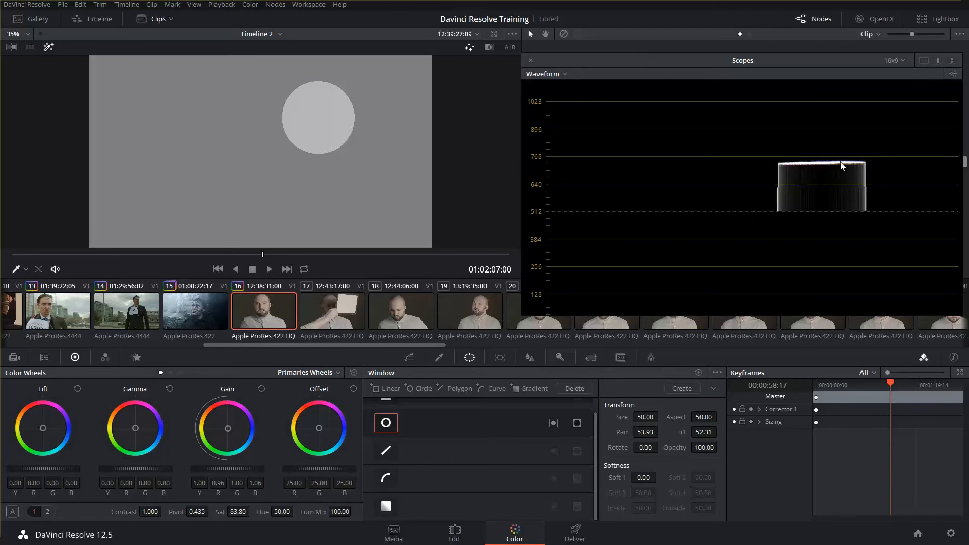
pyautogui.click(546, 74)
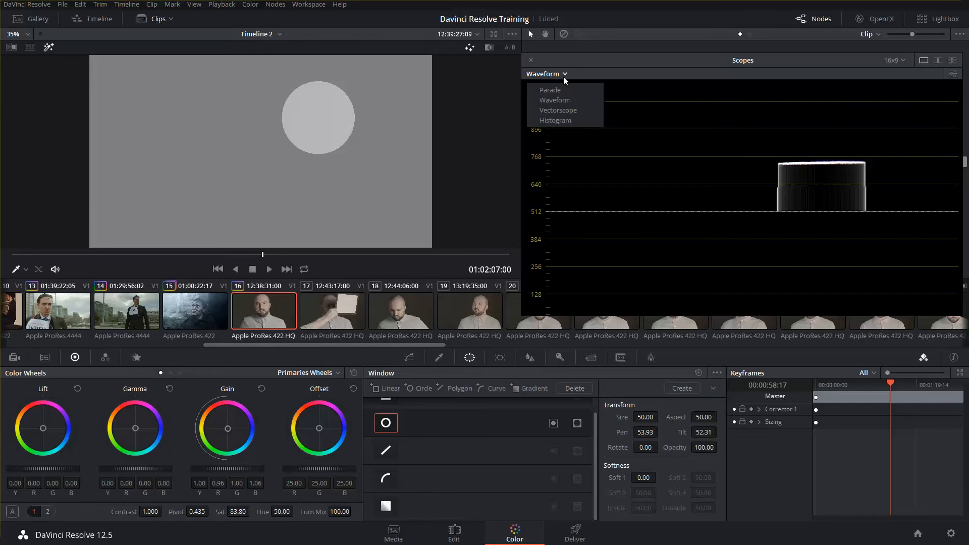
pyautogui.click(550, 89)
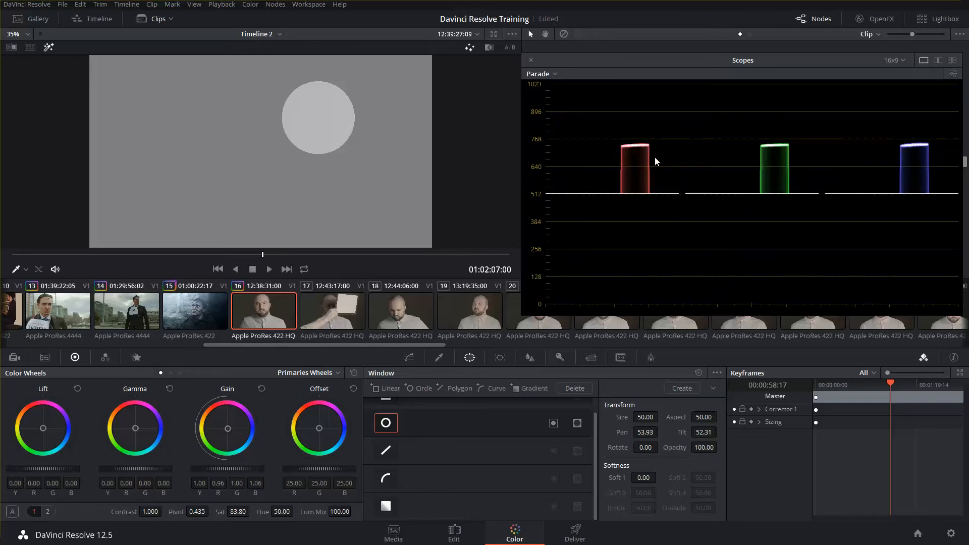
pyautogui.click(541, 74)
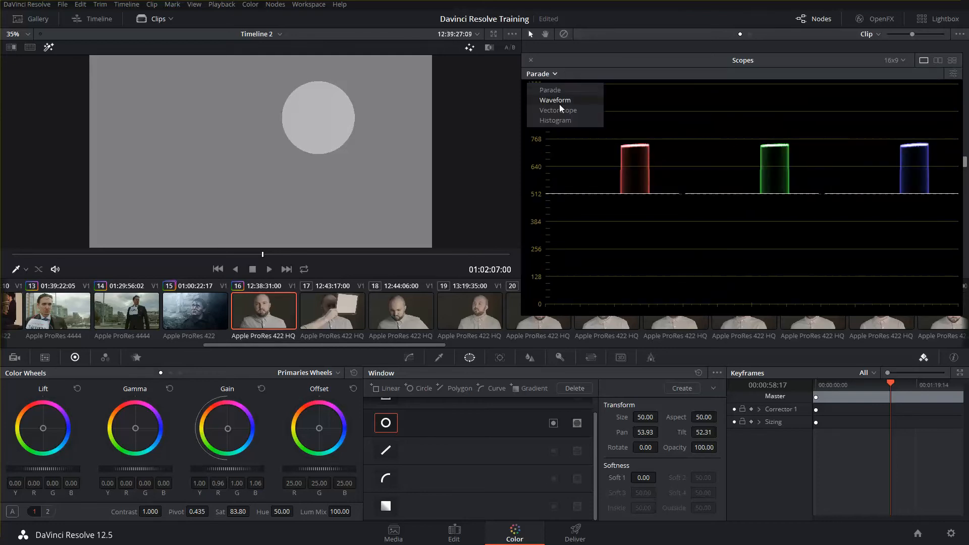
pyautogui.click(554, 100)
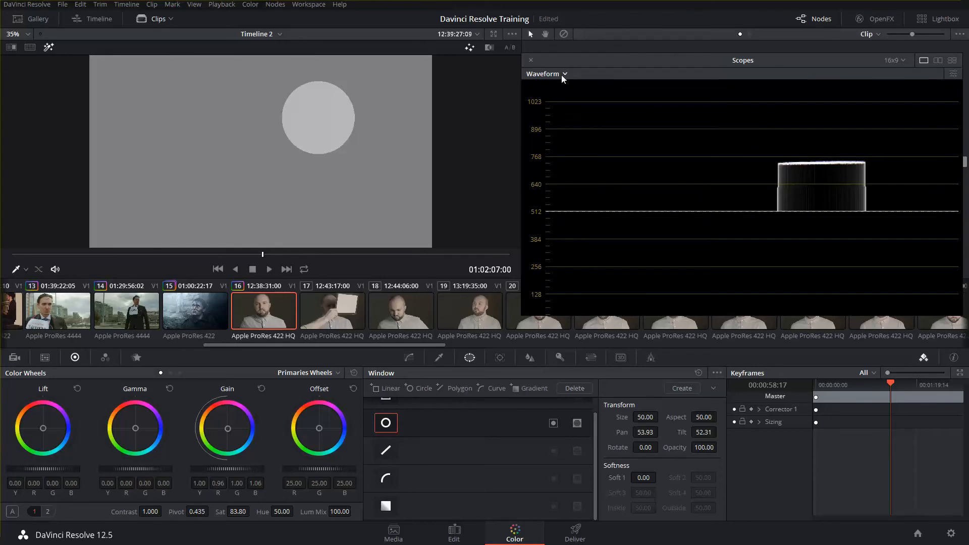
pyautogui.click(547, 73)
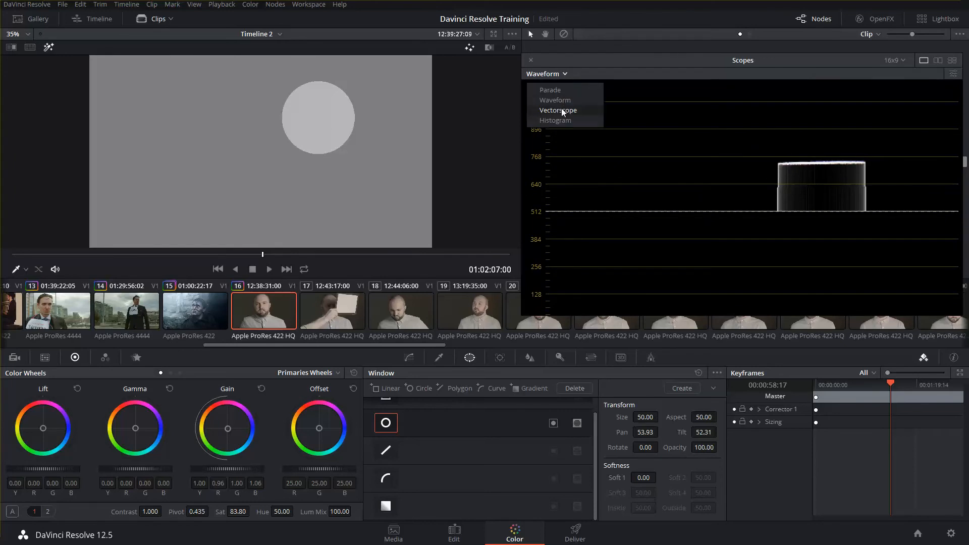
pyautogui.click(557, 110)
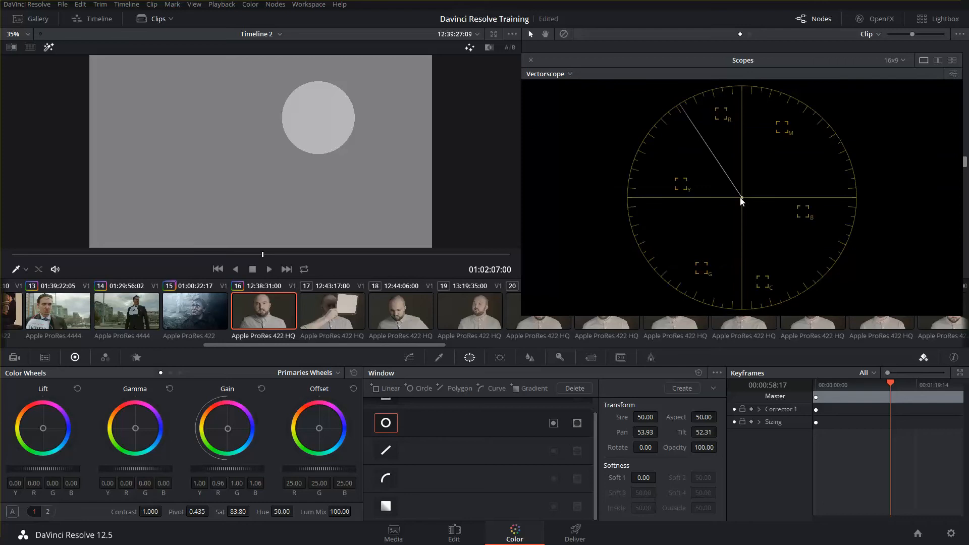
pyautogui.moveTo(753, 190)
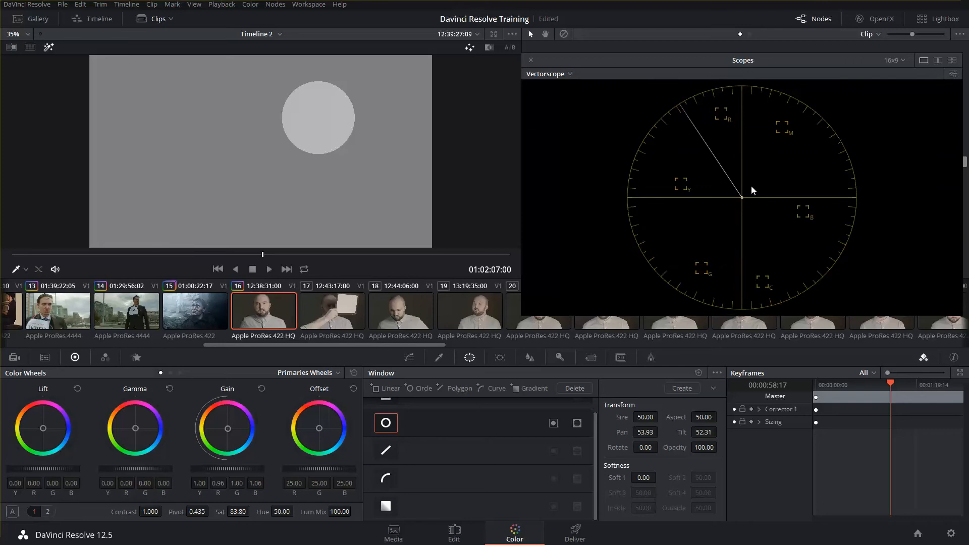
pyautogui.moveTo(744, 210)
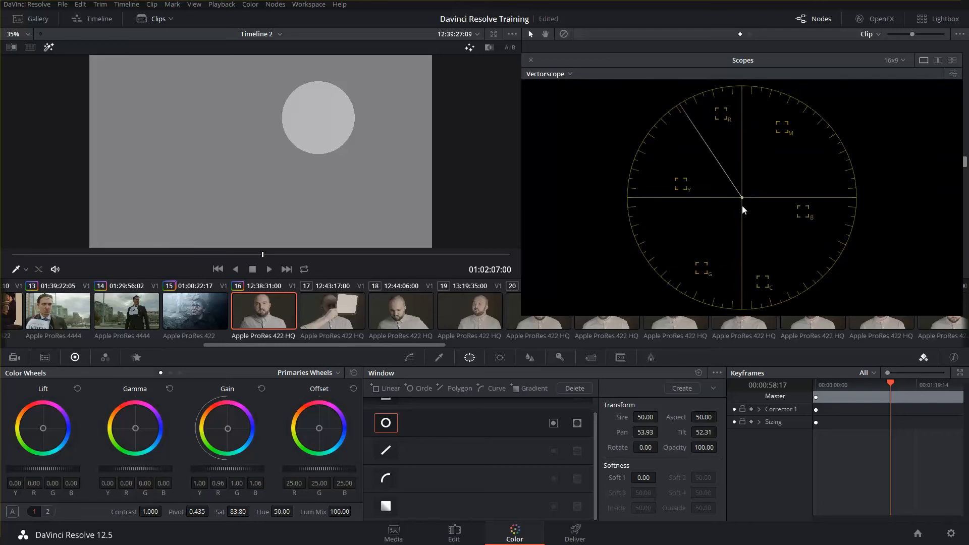
pyautogui.moveTo(710, 192)
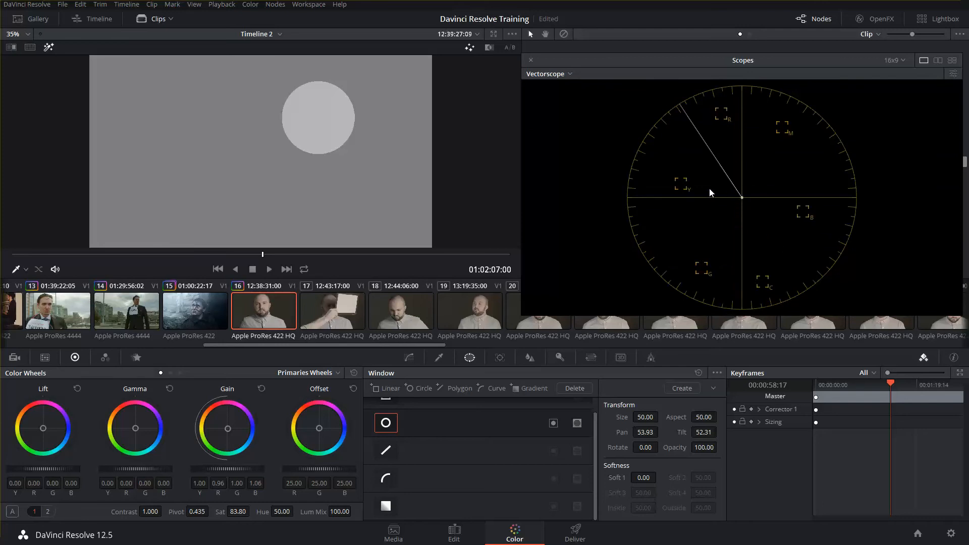
pyautogui.click(551, 74)
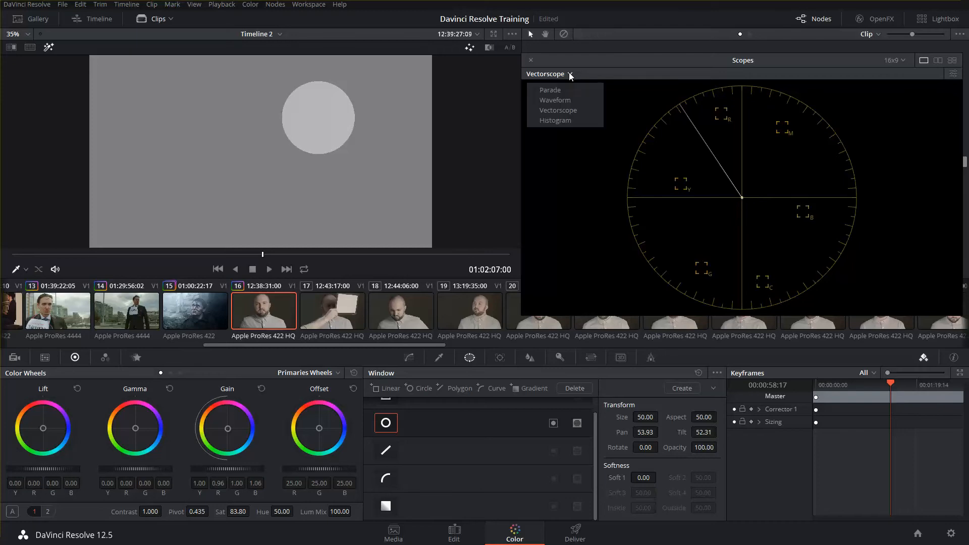
# - Set the scope back to Waveform and disable the Circle window on the card
pyautogui.click(554, 100)
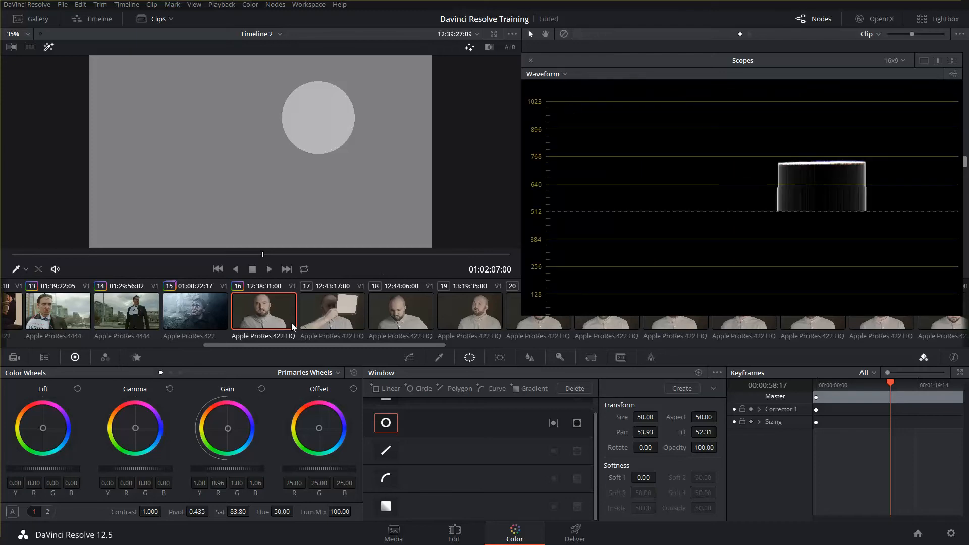
pyautogui.moveTo(766, 268)
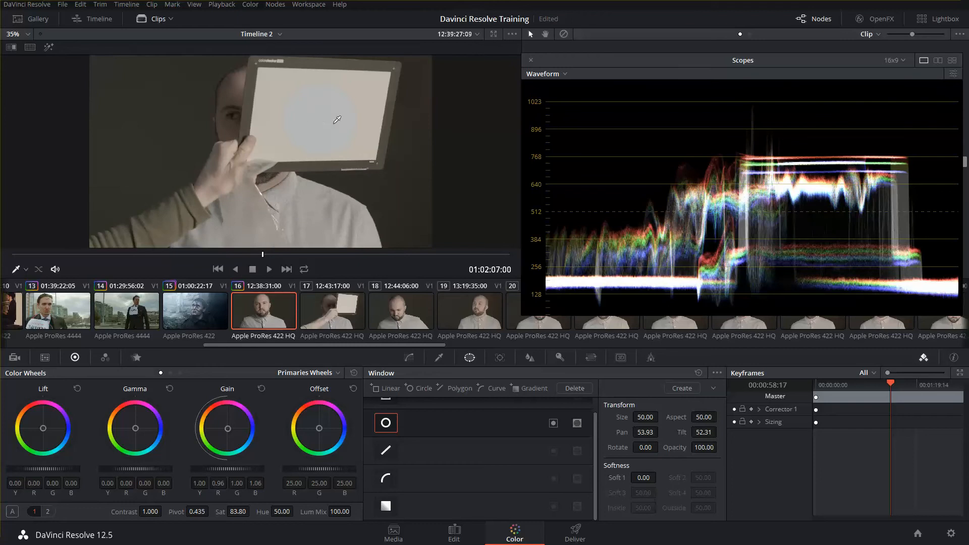
pyautogui.moveTo(331, 117)
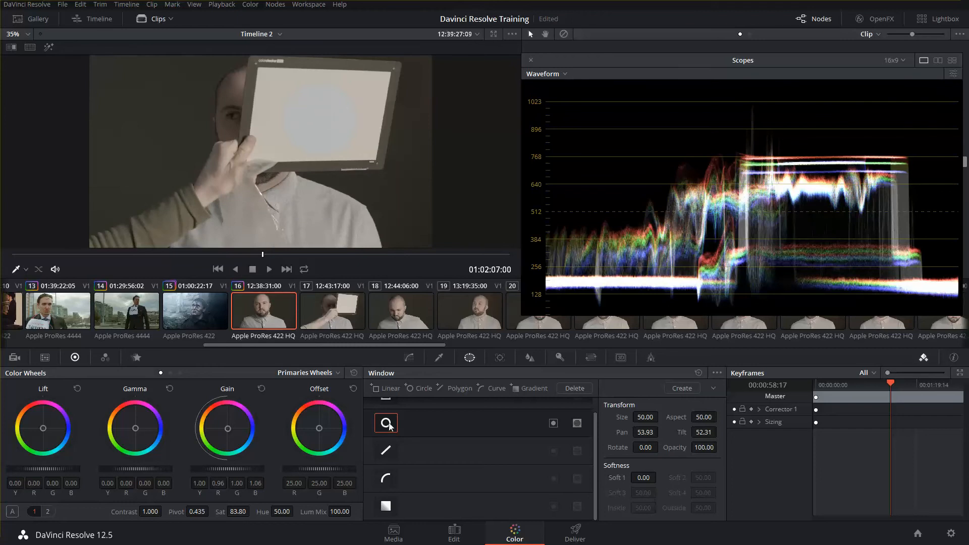
pyautogui.click(386, 423)
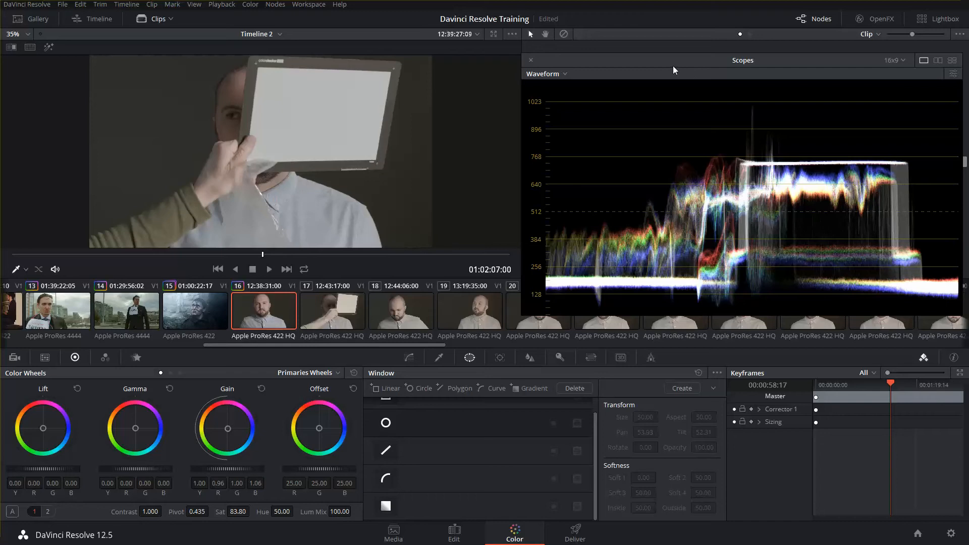
pyautogui.moveTo(629, 148)
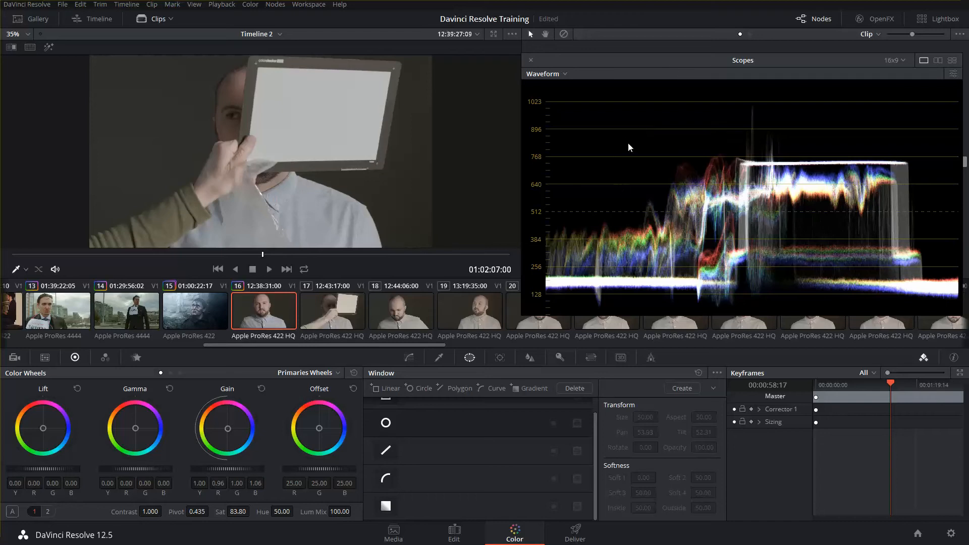
# - Show the node graph with the waveform scope docked beside the grading controls
pyautogui.click(822, 18)
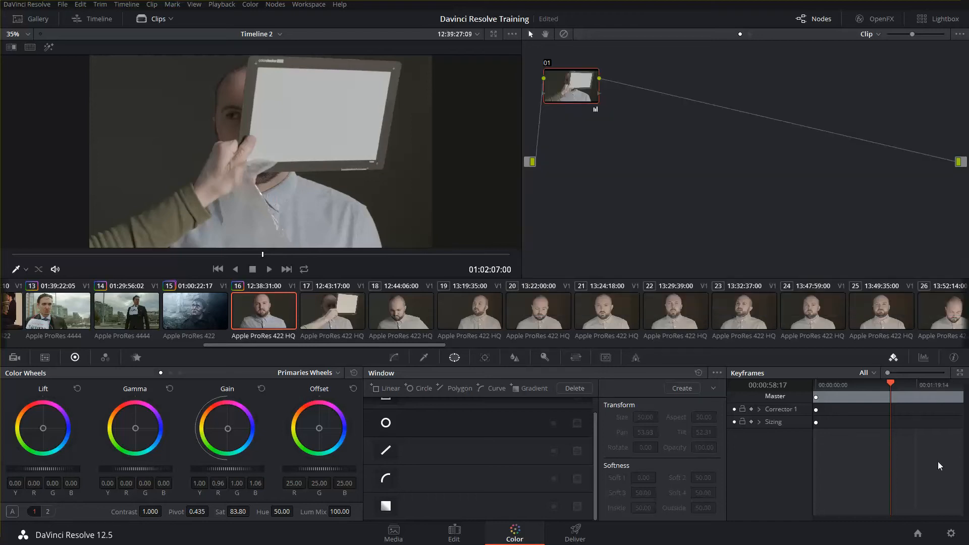
pyautogui.click(924, 357)
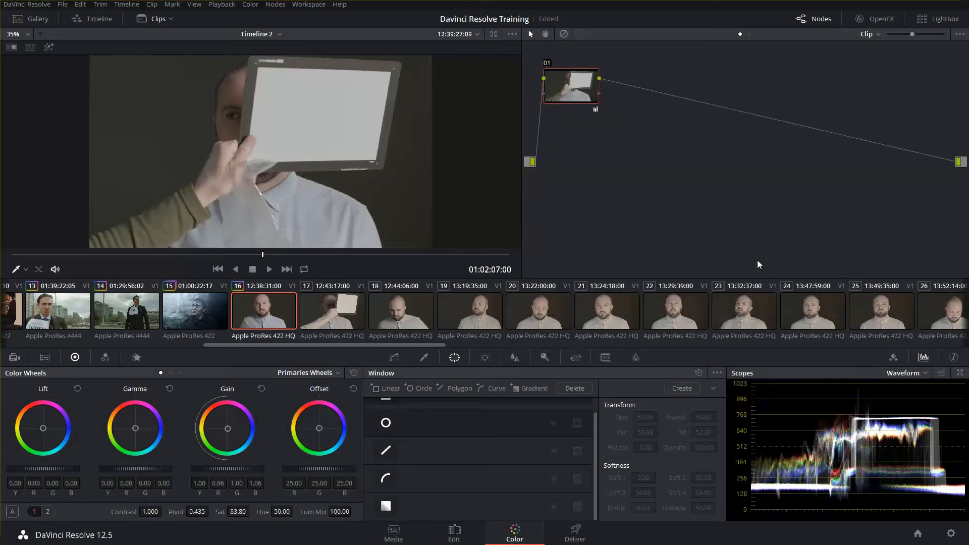
pyautogui.click(570, 86)
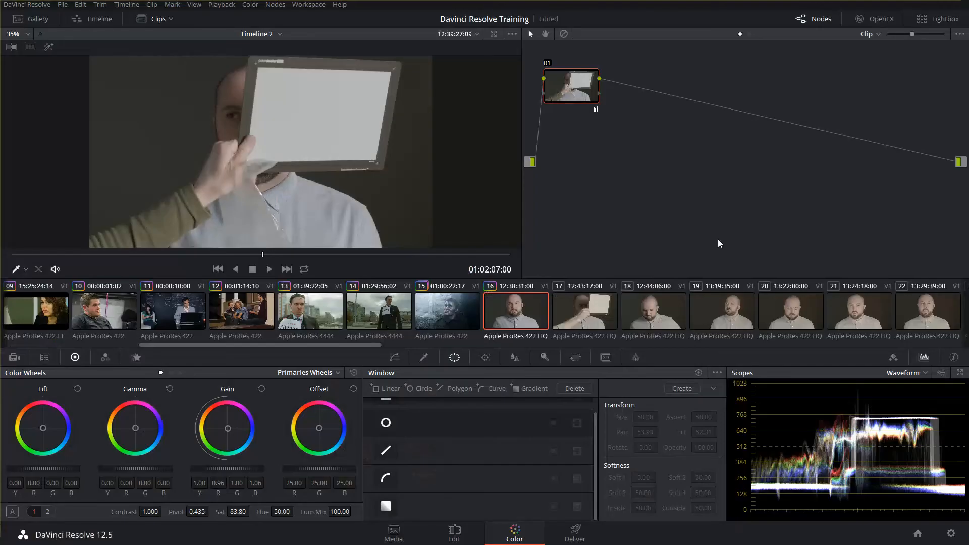
pyautogui.moveTo(630, 140)
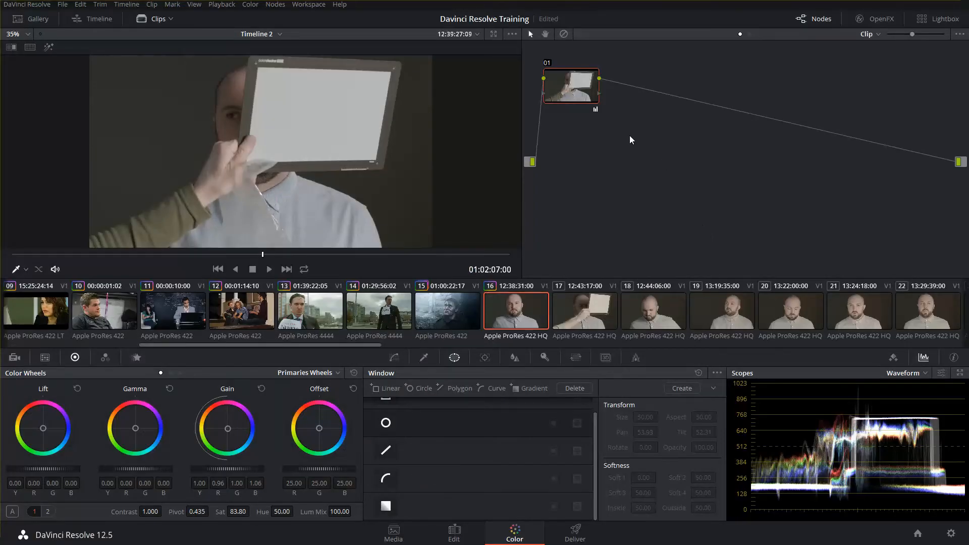
pyautogui.moveTo(222, 270)
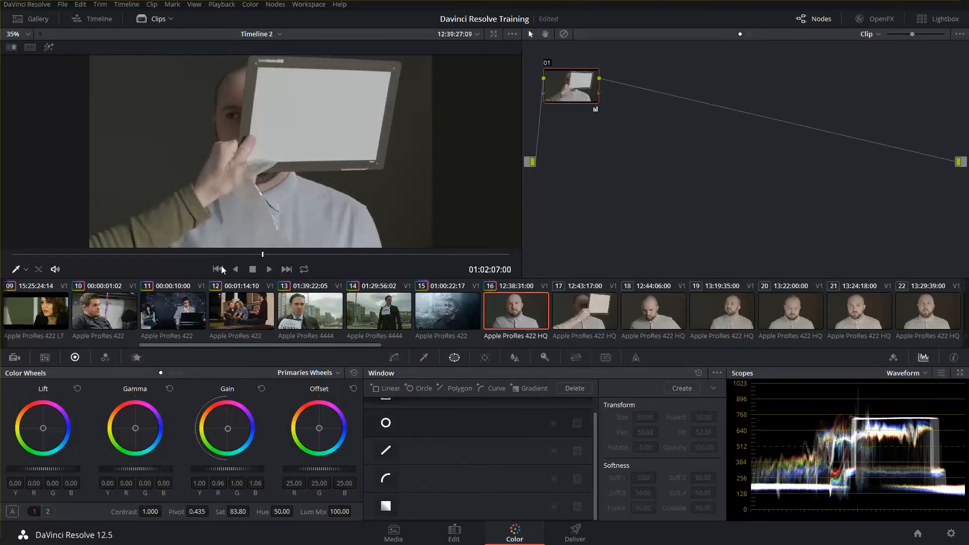
# - Step to the frontal portrait frame, add a serial node and bring up Curves for node 01
pyautogui.click(218, 268)
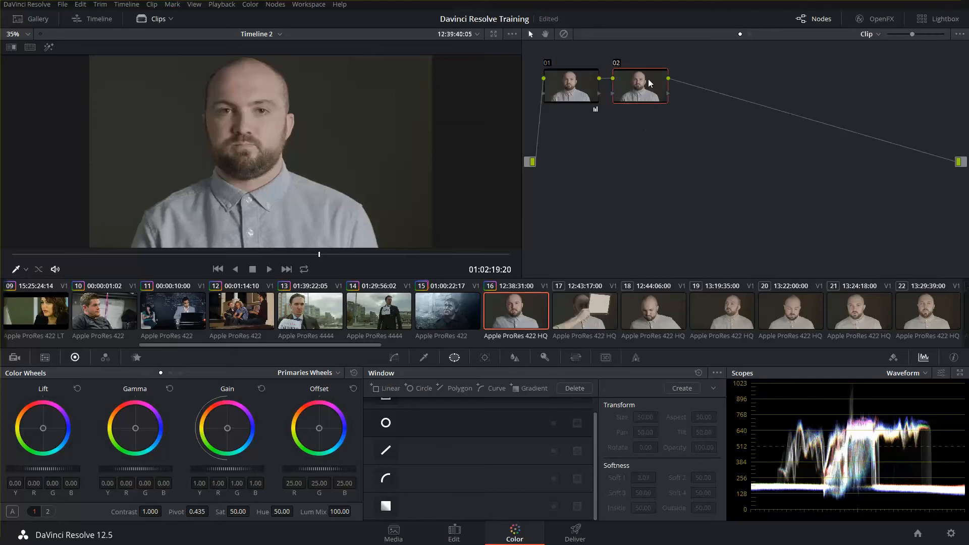
pyautogui.moveTo(640, 84)
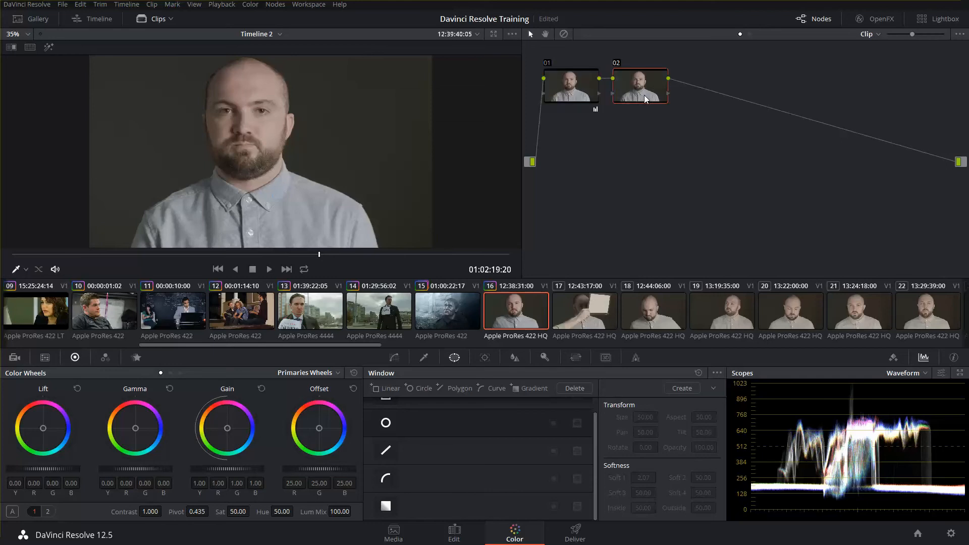
pyautogui.click(570, 86)
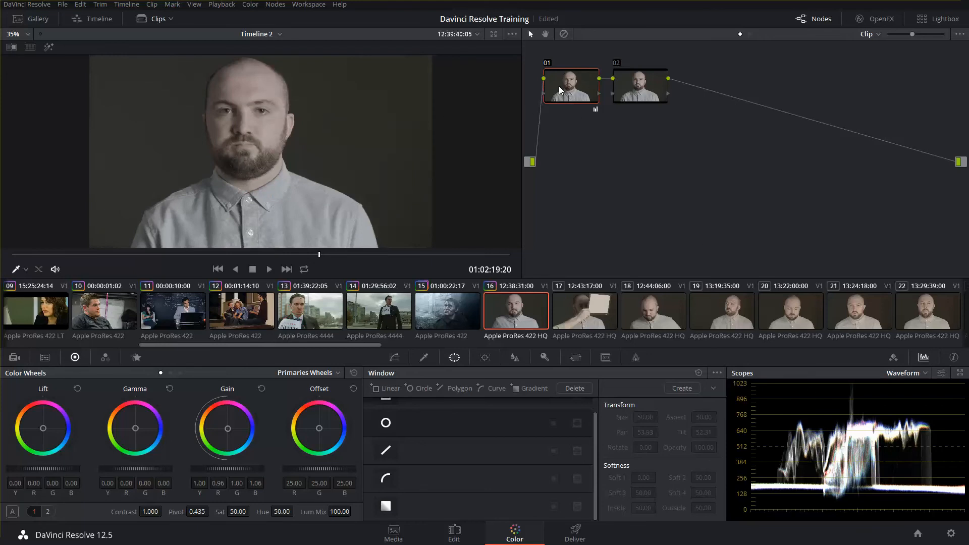
pyautogui.click(393, 357)
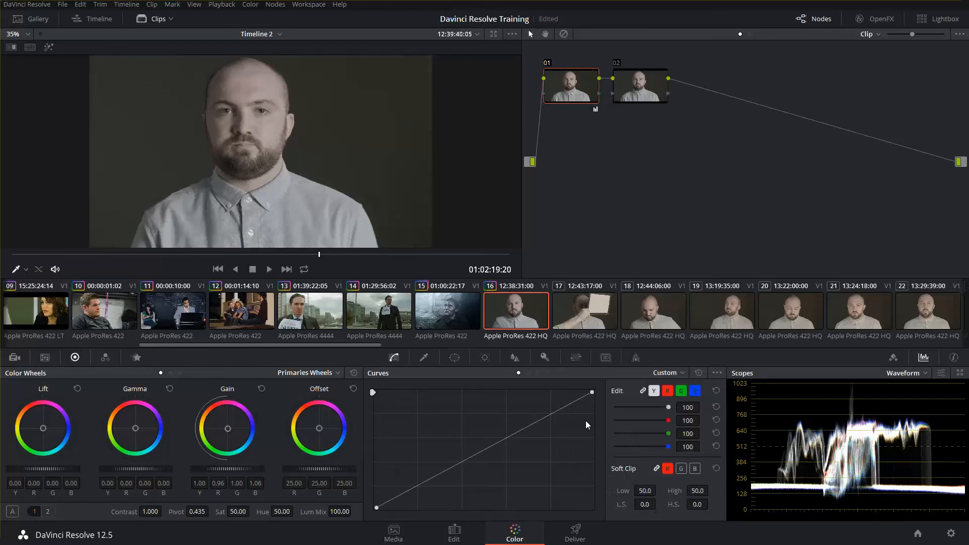
pyautogui.moveTo(450, 469)
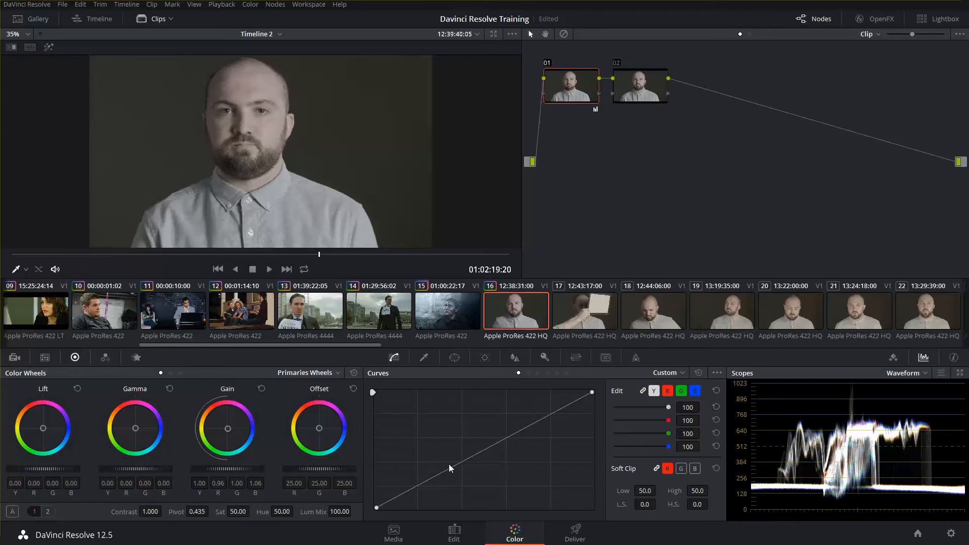
pyautogui.moveTo(448, 475)
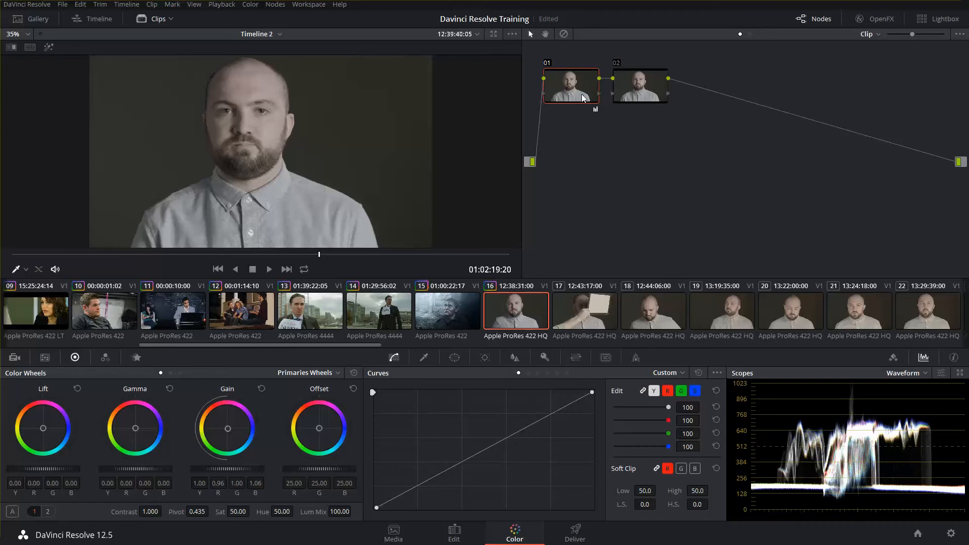
# - Bring up the node options in the Node Editor after reviewing the first correction's waveform
pyautogui.rightClick(569, 84)
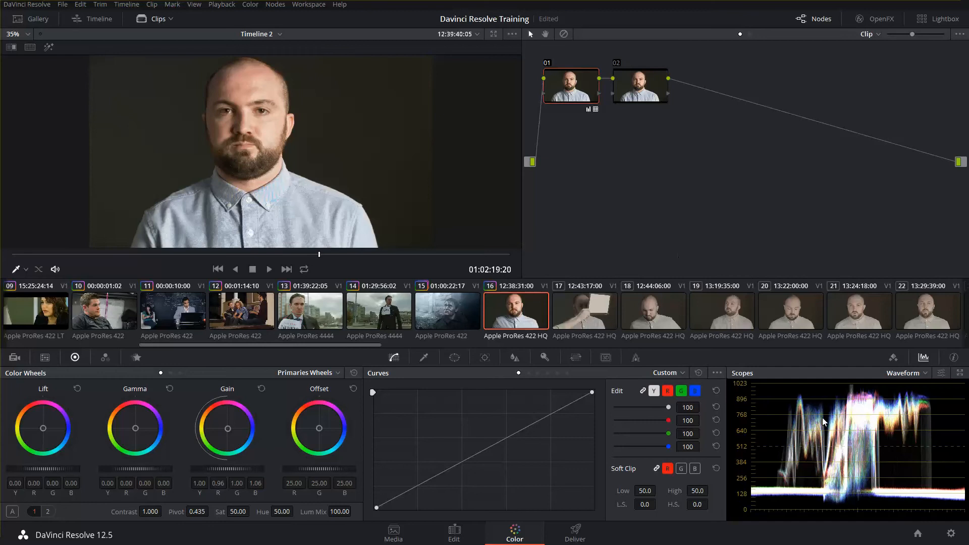
pyautogui.moveTo(784, 485)
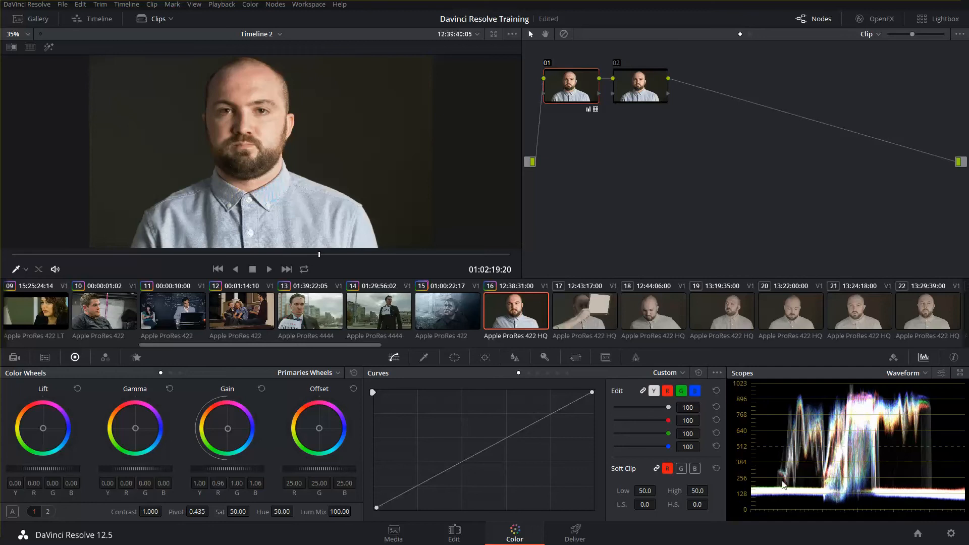
pyautogui.moveTo(283, 109)
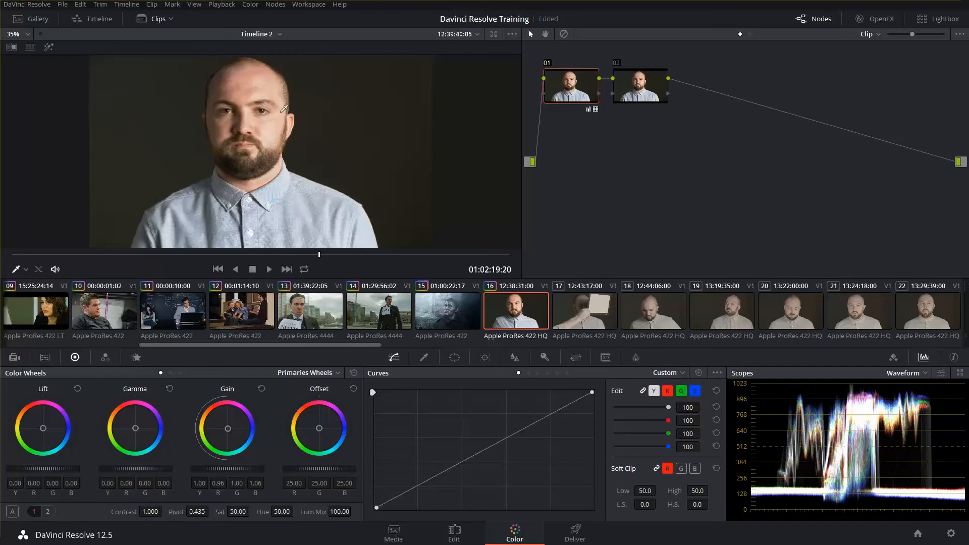
pyautogui.moveTo(265, 126)
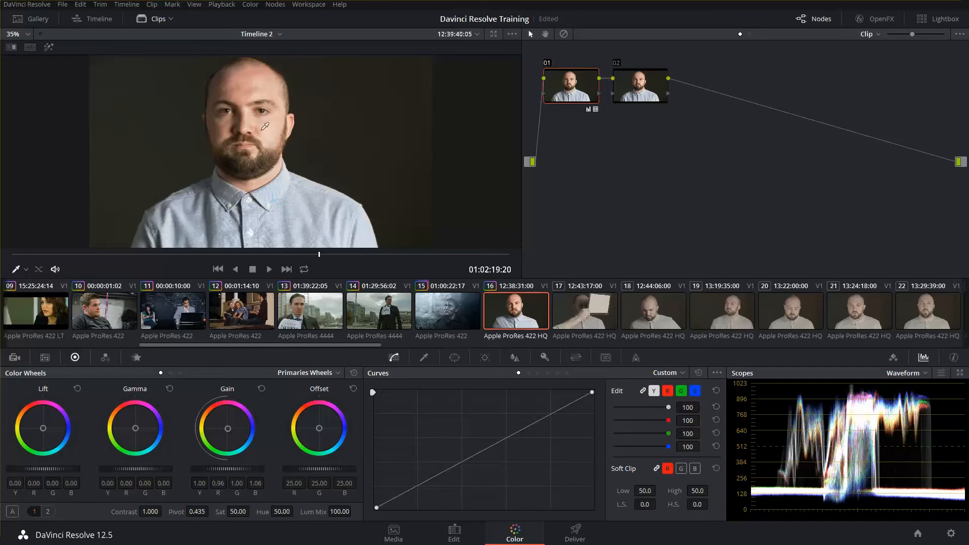
pyautogui.moveTo(267, 130)
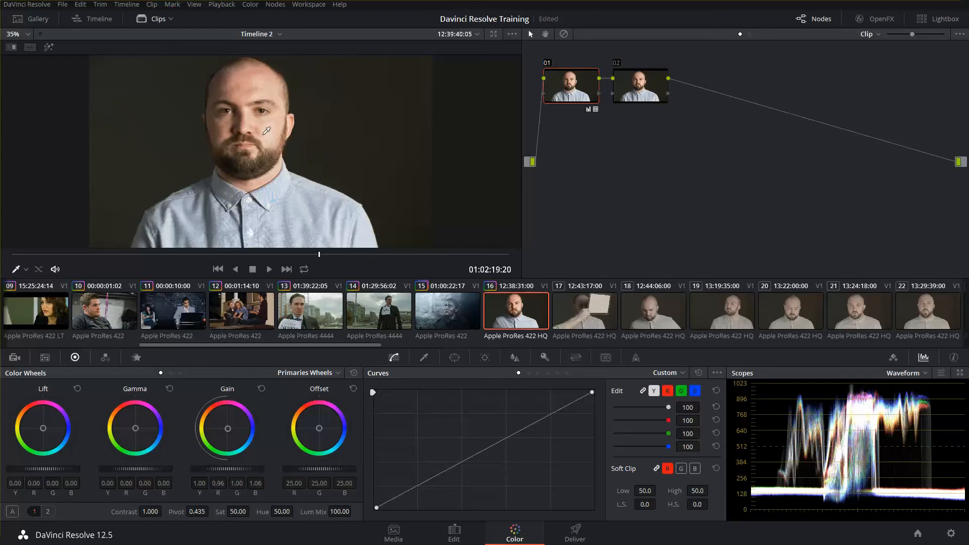
pyautogui.moveTo(533, 197)
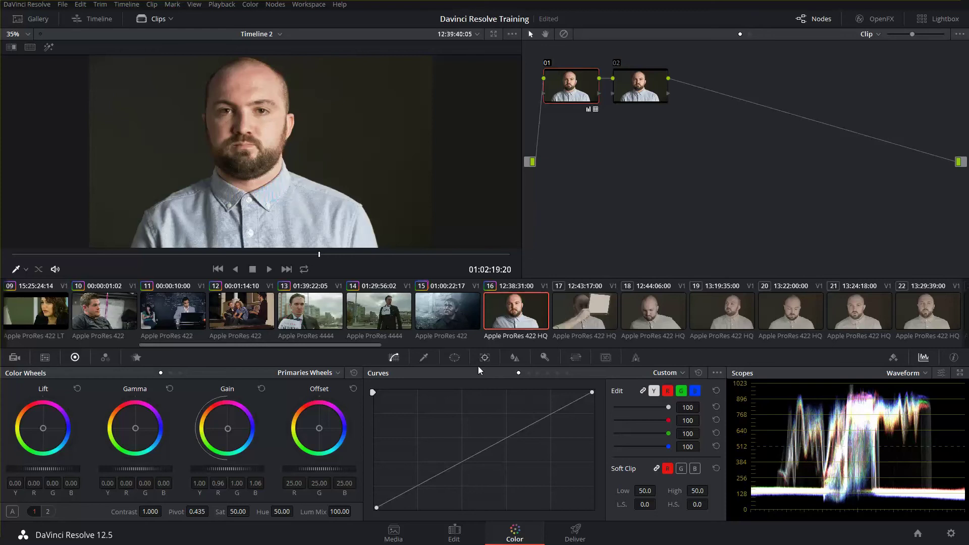
pyautogui.moveTo(243, 461)
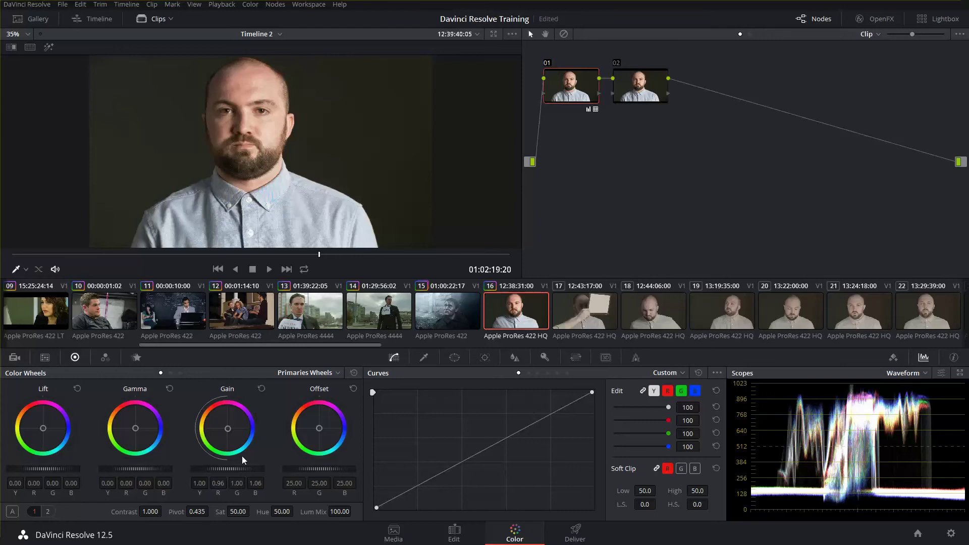
pyautogui.moveTo(213, 78)
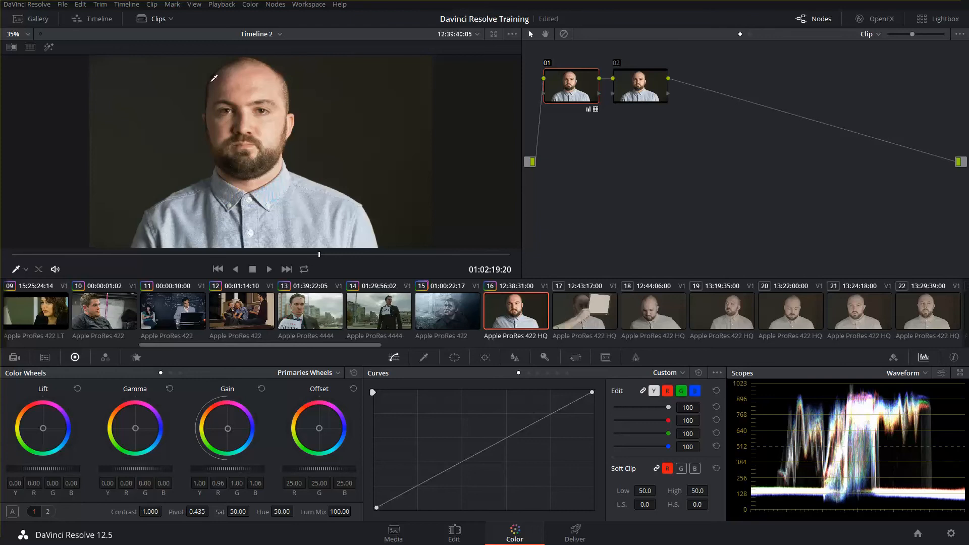
pyautogui.moveTo(238, 126)
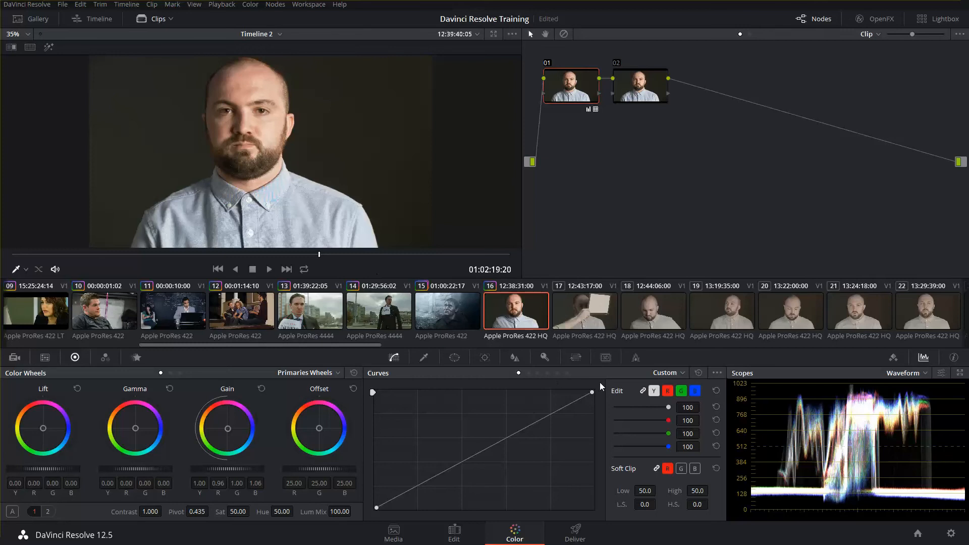
pyautogui.moveTo(836, 400)
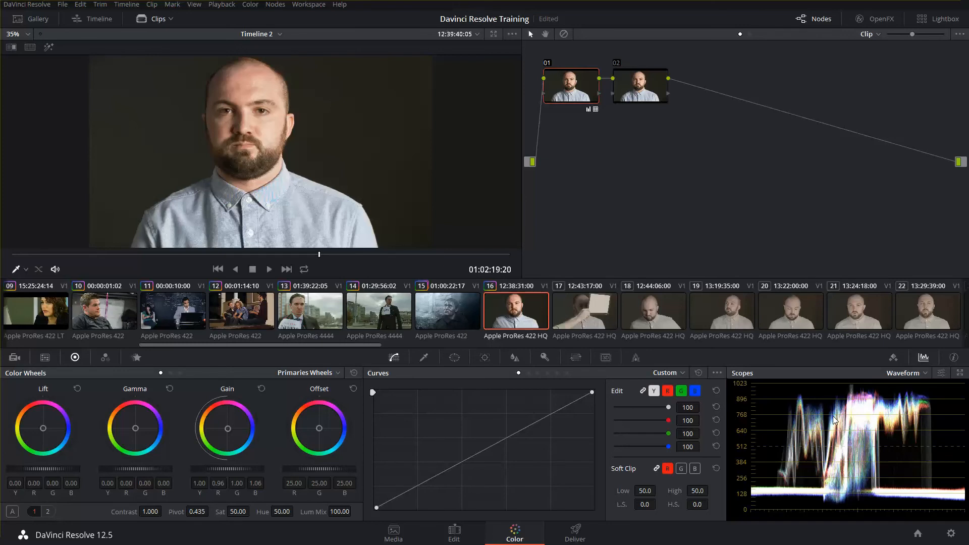
pyautogui.moveTo(816, 438)
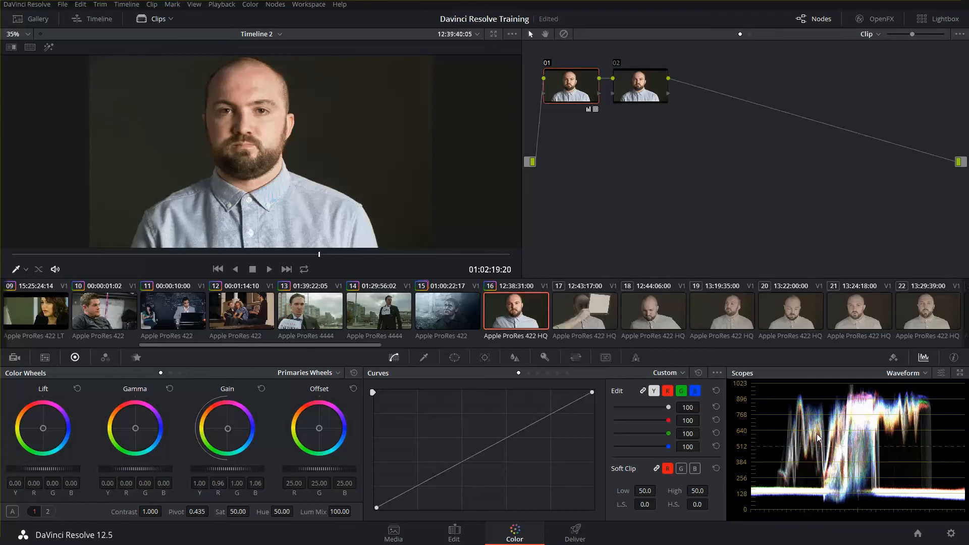
pyautogui.moveTo(847, 430)
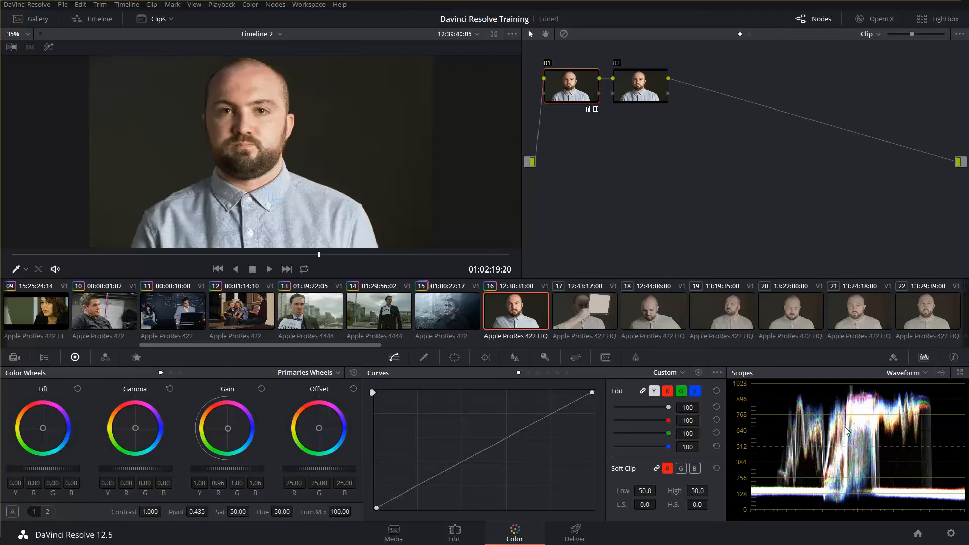
pyautogui.moveTo(845, 439)
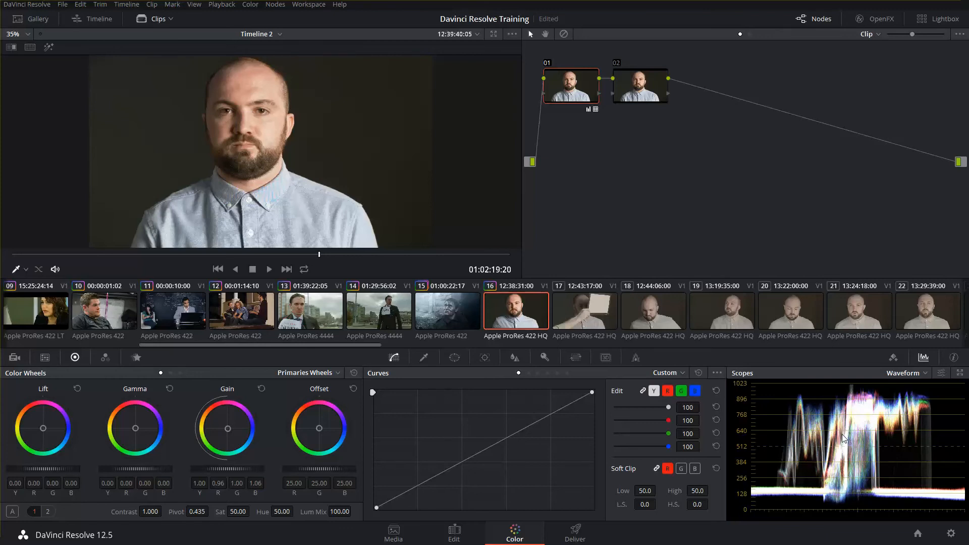
pyautogui.moveTo(859, 445)
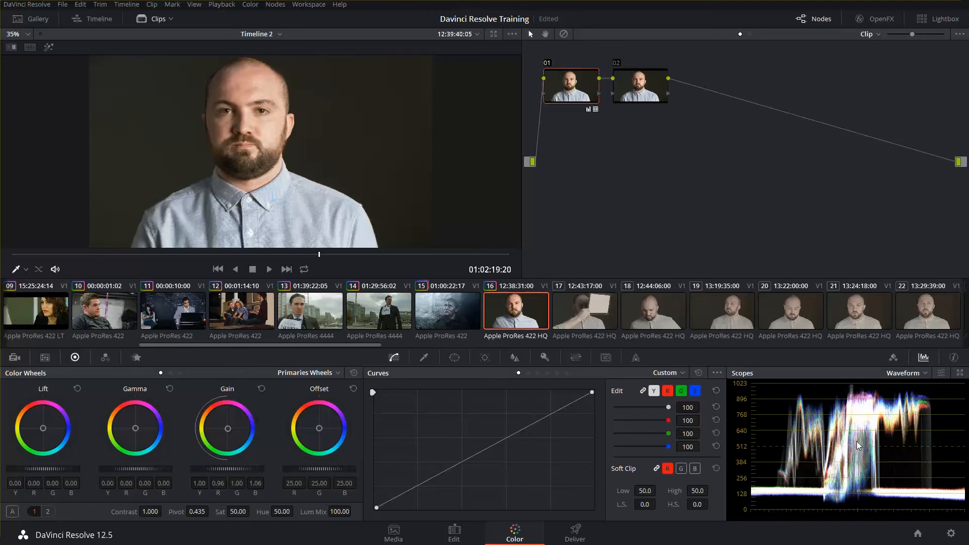
pyautogui.moveTo(859, 428)
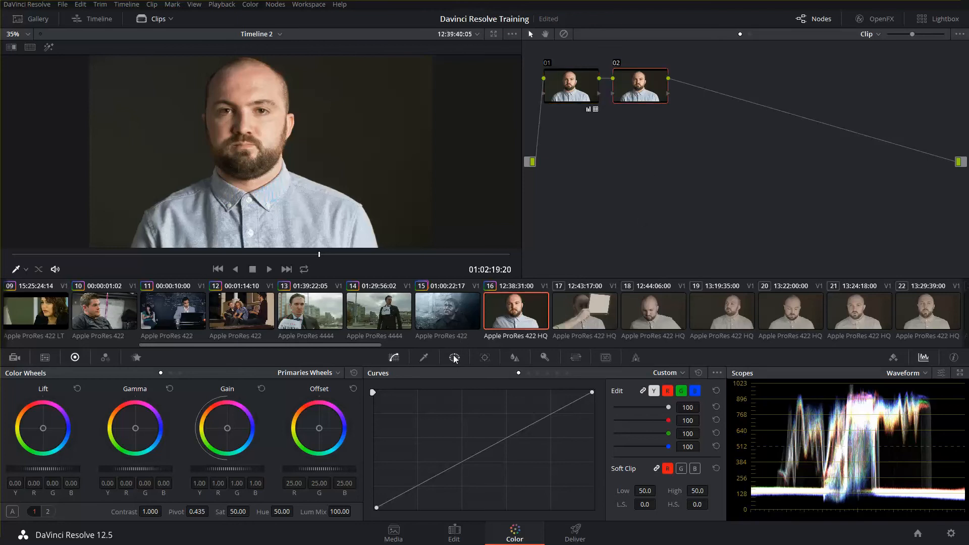
# - Add a Circle window to node 02 and fit the oval around the man's face
pyautogui.click(455, 357)
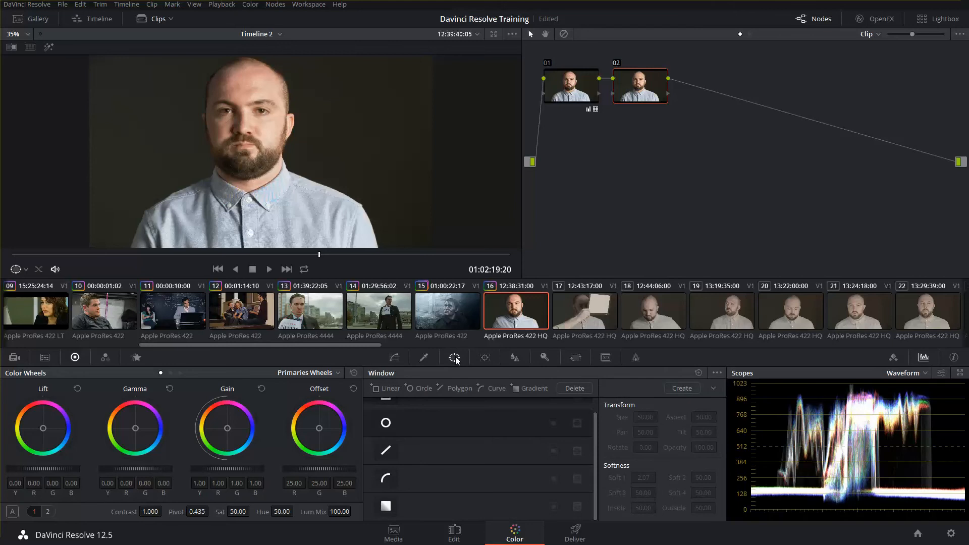
pyautogui.click(385, 423)
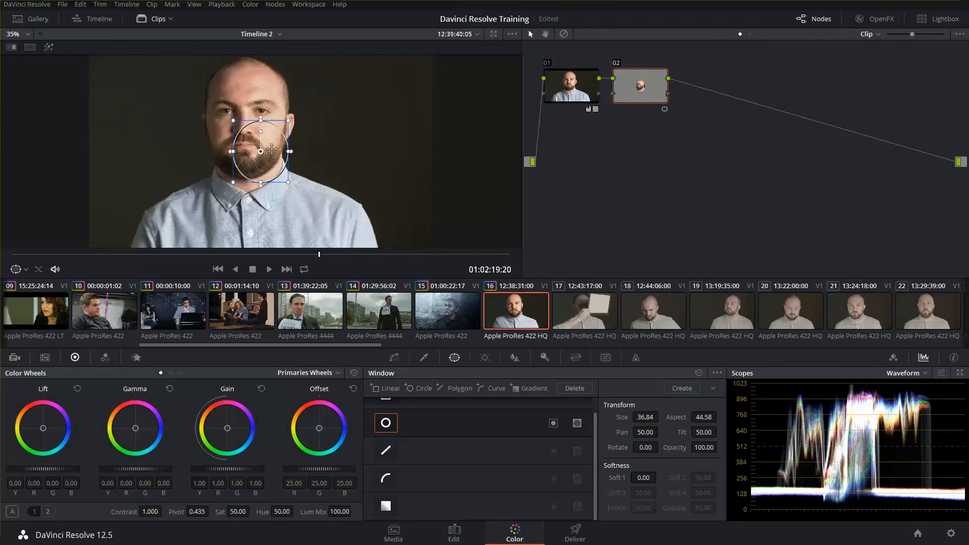
pyautogui.moveTo(260, 149); pyautogui.dragTo(238, 96)
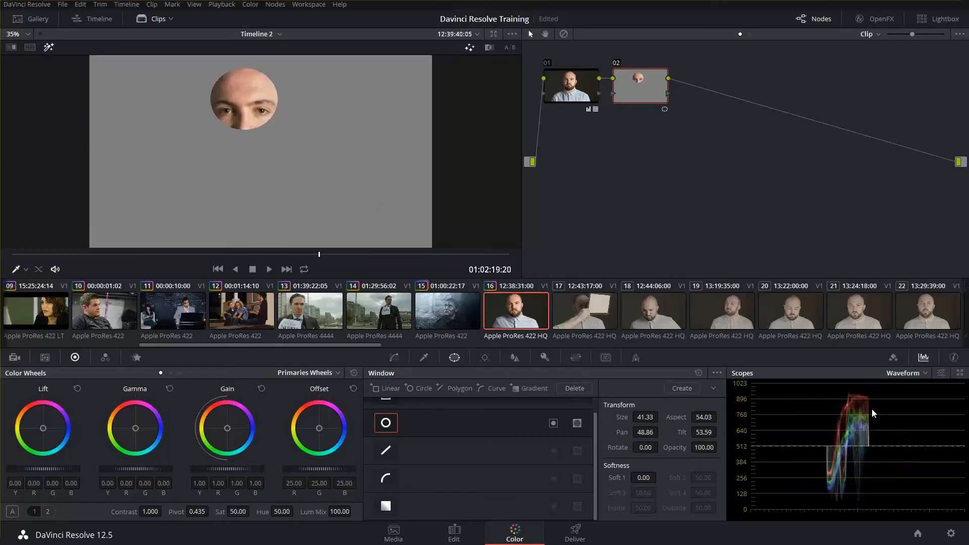
pyautogui.moveTo(463, 166)
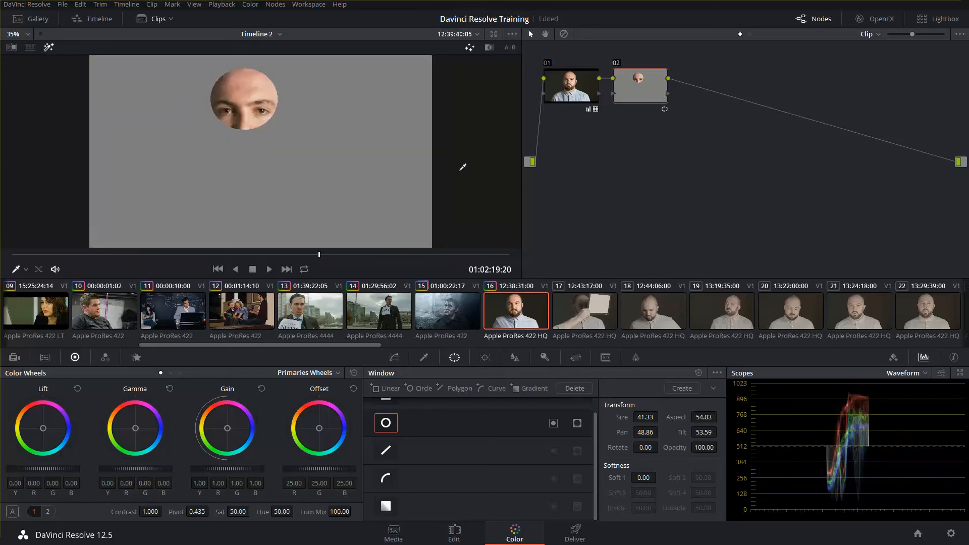
pyautogui.moveTo(852, 411)
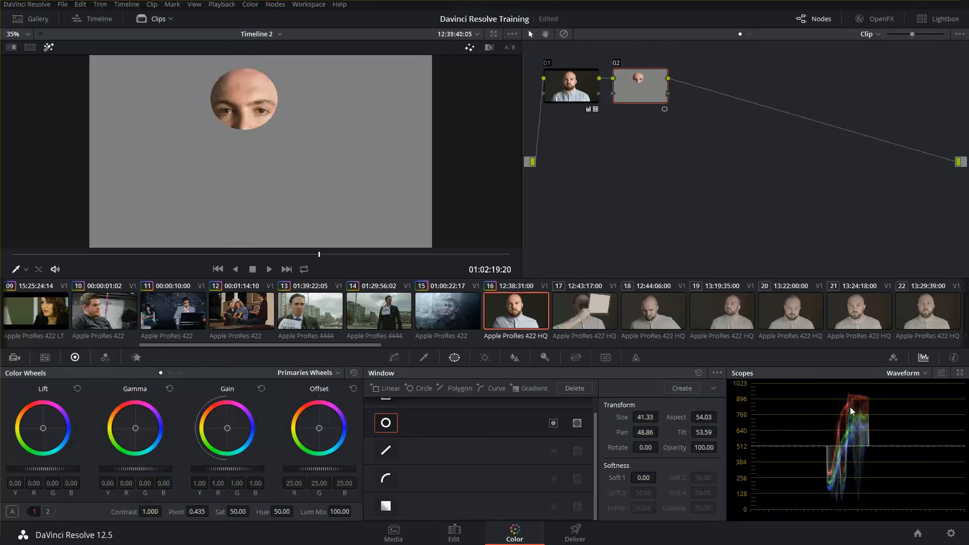
pyautogui.moveTo(759, 404)
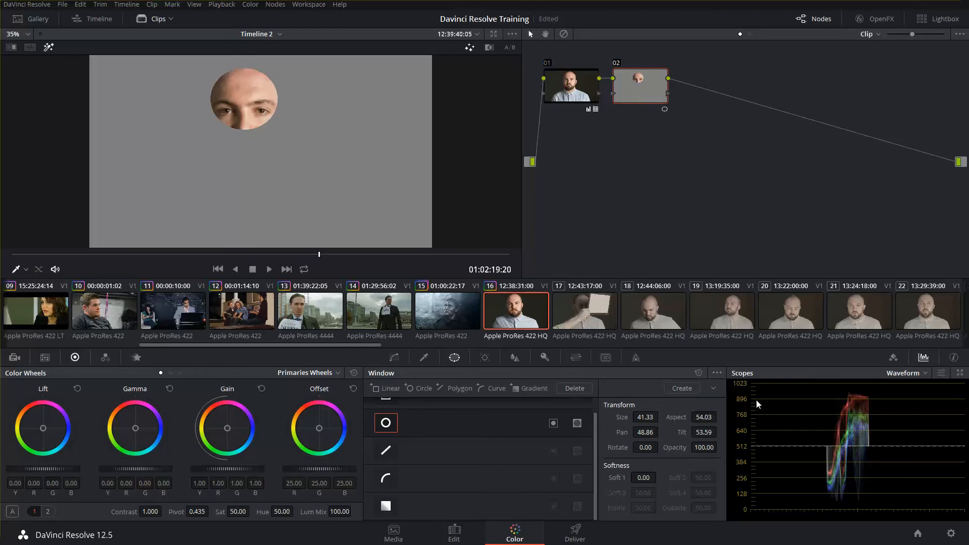
pyautogui.moveTo(880, 404)
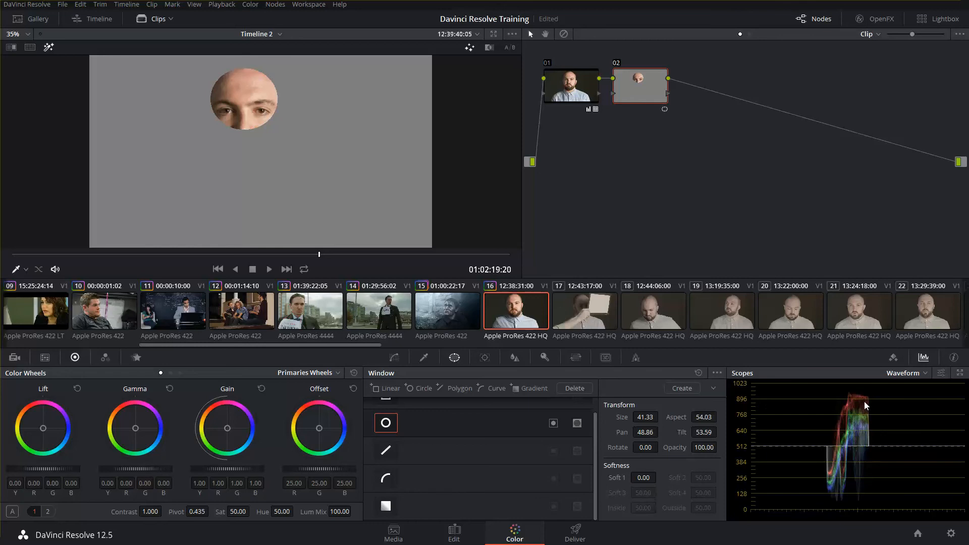
pyautogui.moveTo(849, 431)
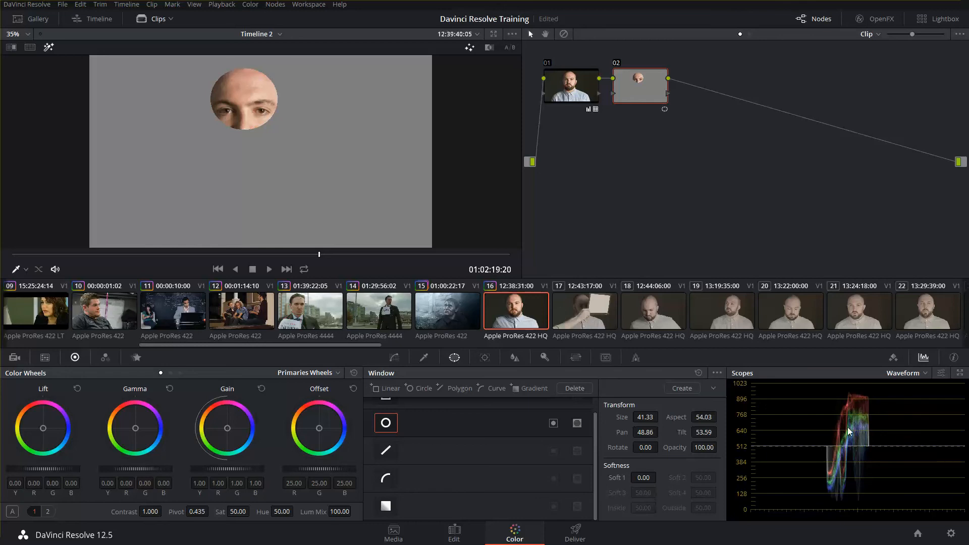
pyautogui.moveTo(839, 433)
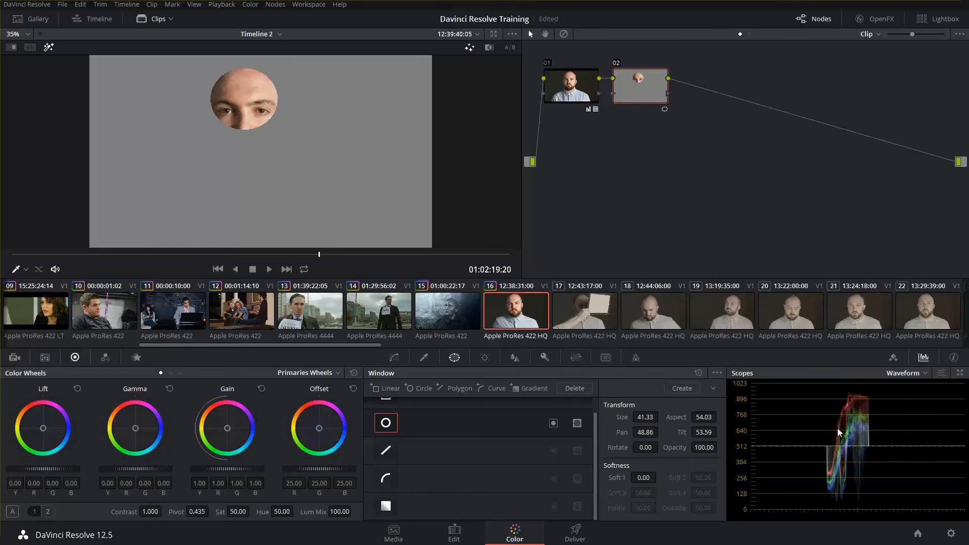
pyautogui.moveTo(854, 428)
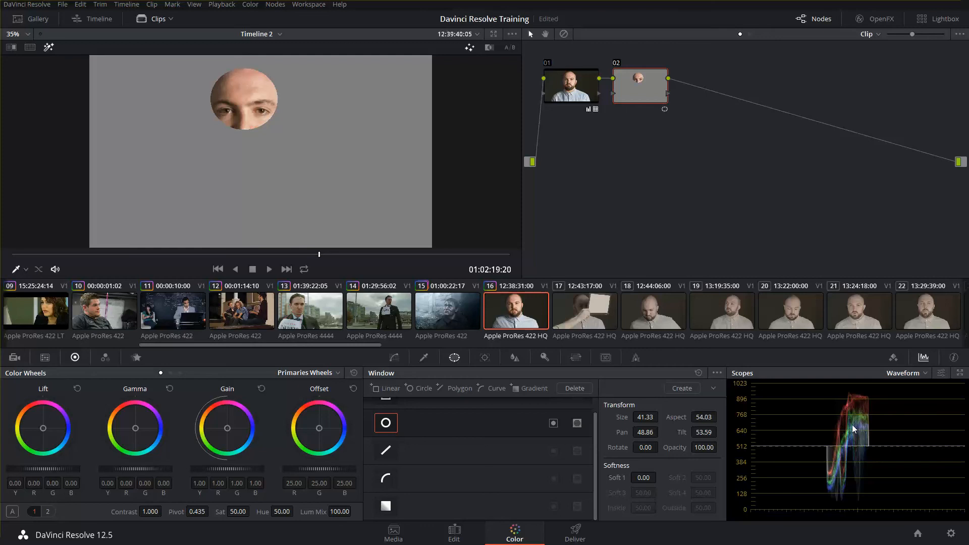
pyautogui.moveTo(733, 422)
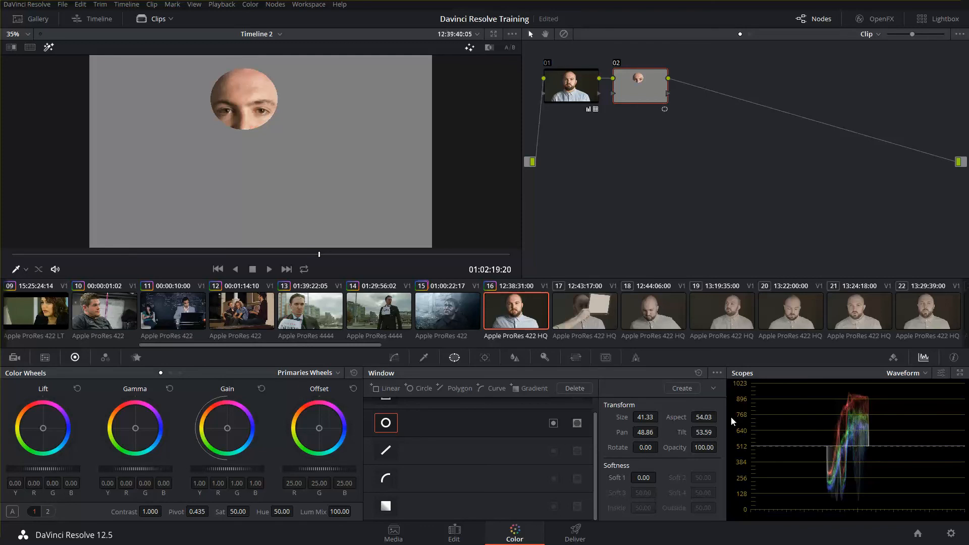
pyautogui.moveTo(342, 419)
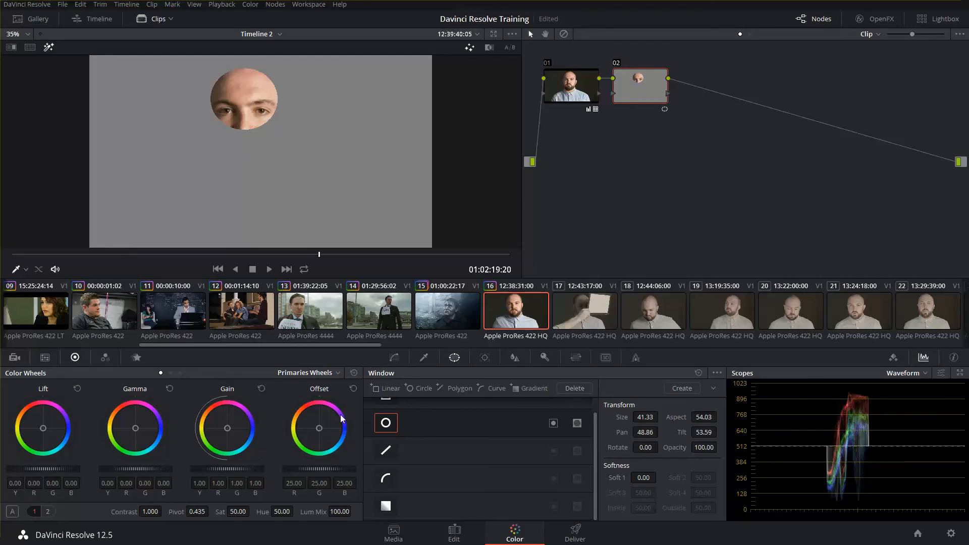
# - Bring up the Curves palette for node 02 to reshape the face's tone curve
pyautogui.click(393, 358)
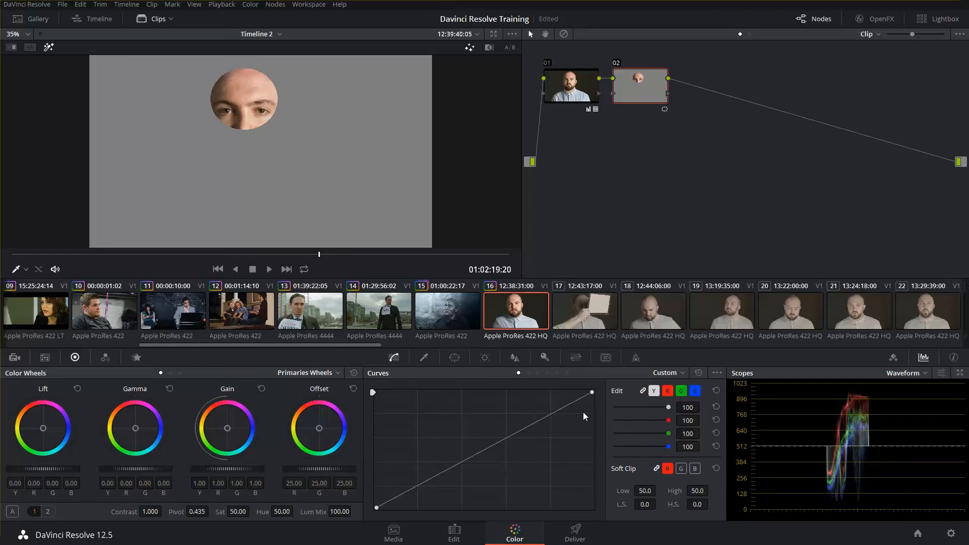
pyautogui.moveTo(592, 395)
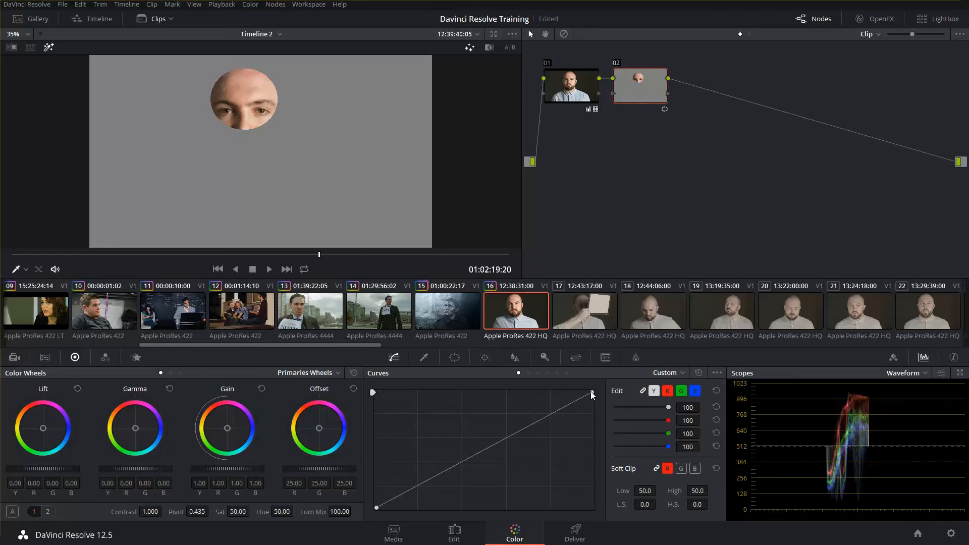
pyautogui.moveTo(376, 511)
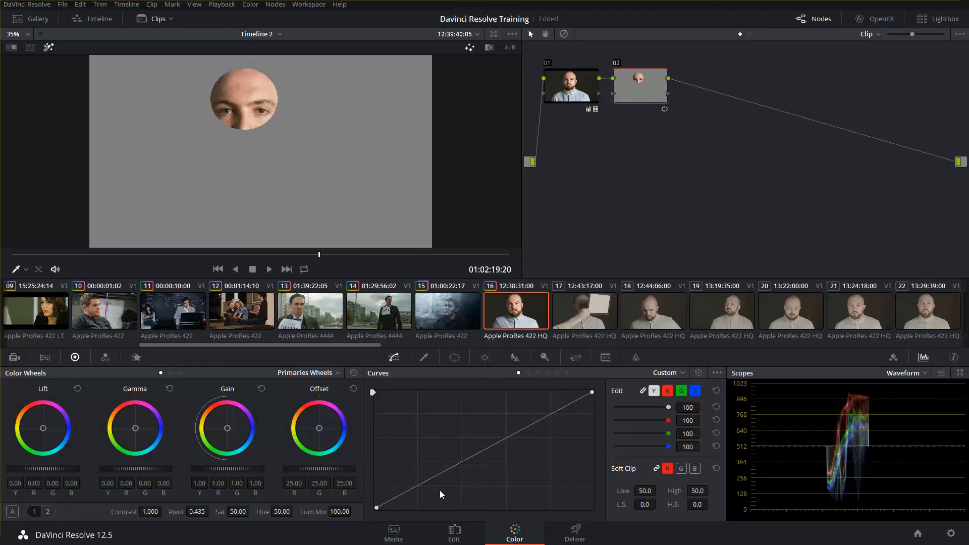
pyautogui.moveTo(551, 423)
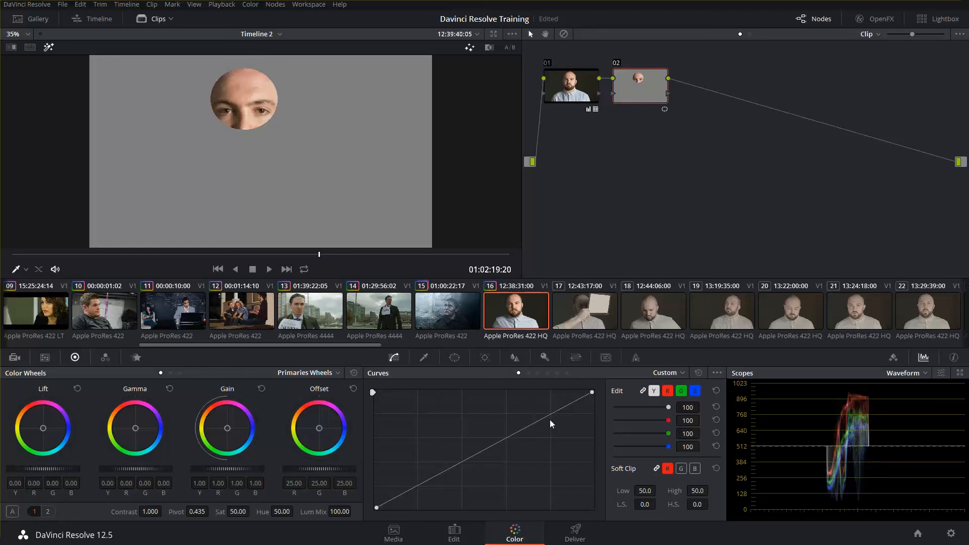
pyautogui.moveTo(228, 439)
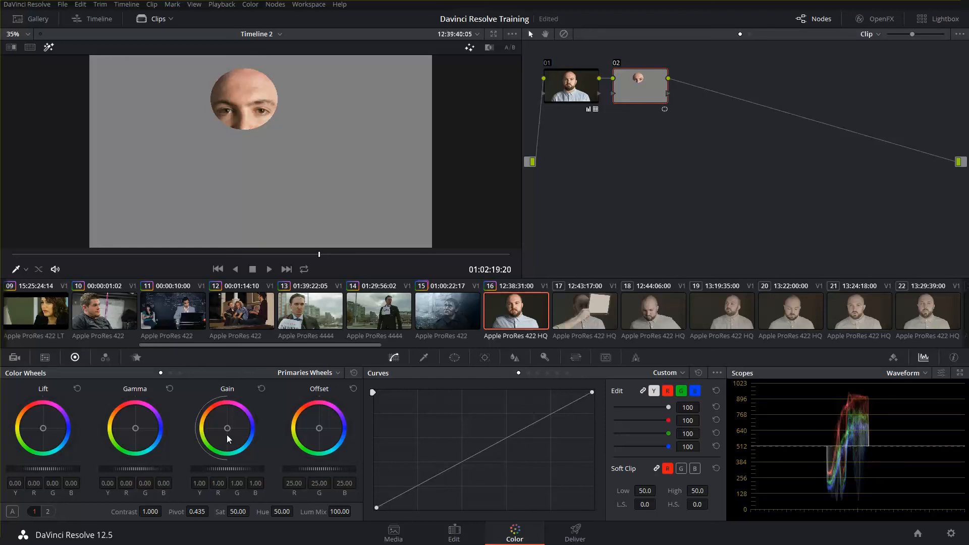
pyautogui.moveTo(328, 462)
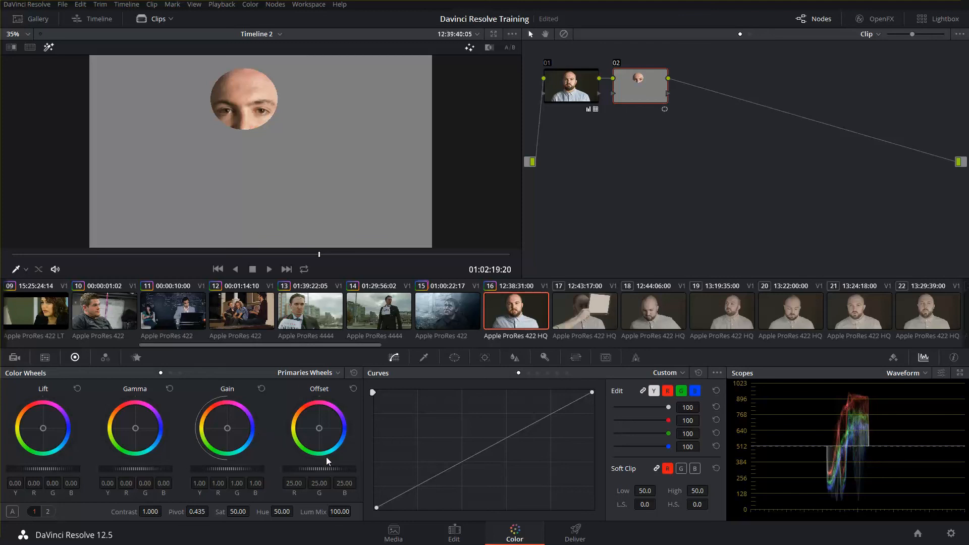
pyautogui.moveTo(45, 457)
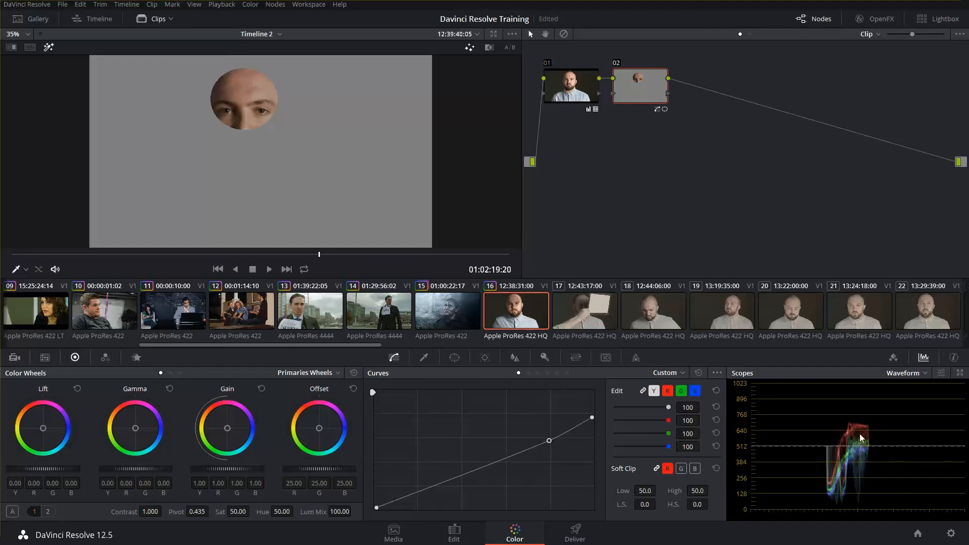
pyautogui.moveTo(92, 71)
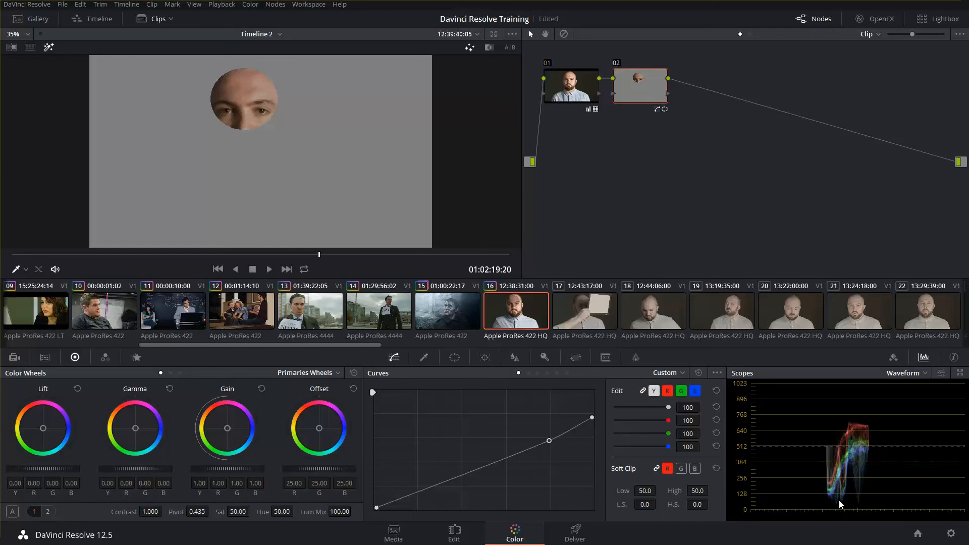
pyautogui.moveTo(371, 514)
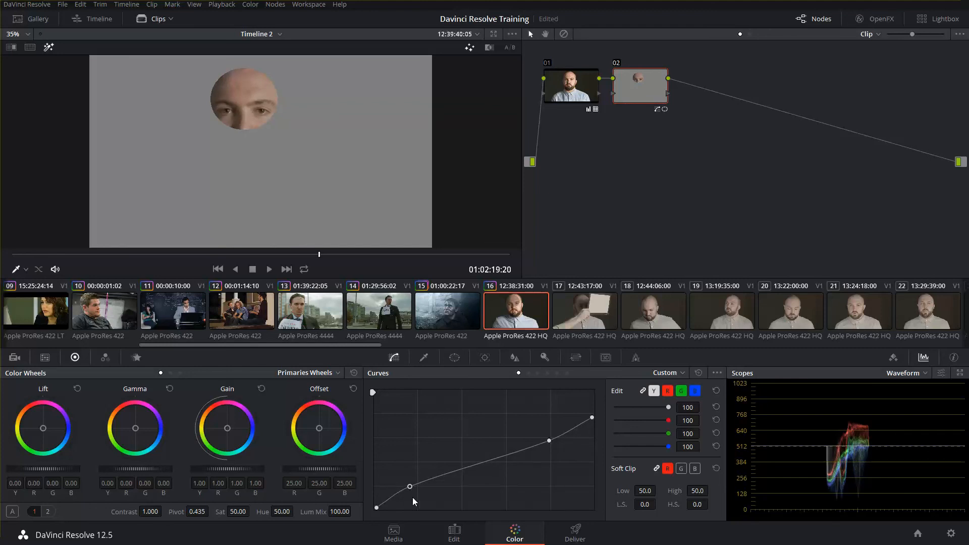
pyautogui.moveTo(850, 492)
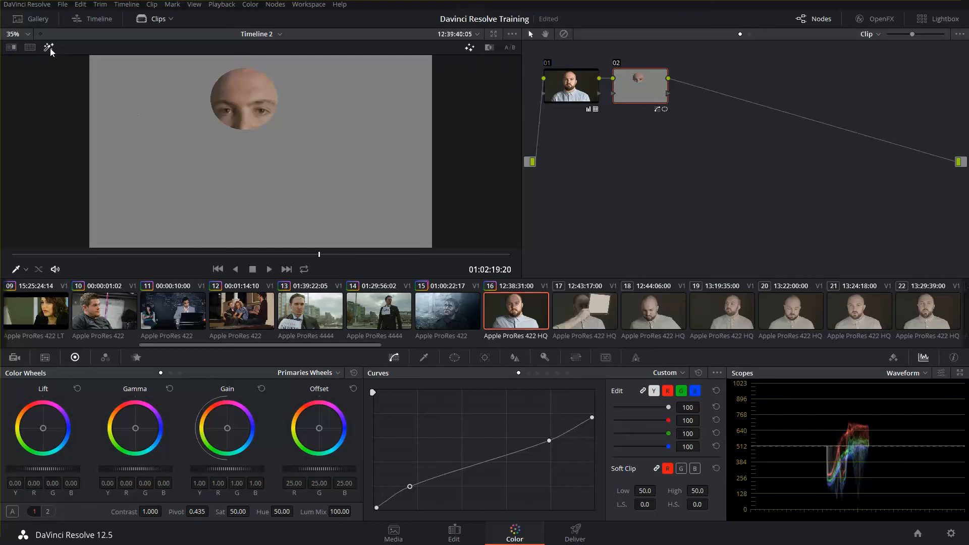
# - Show the full clip, then disable and re-enable the circular face window in the Window palette
pyautogui.click(49, 48)
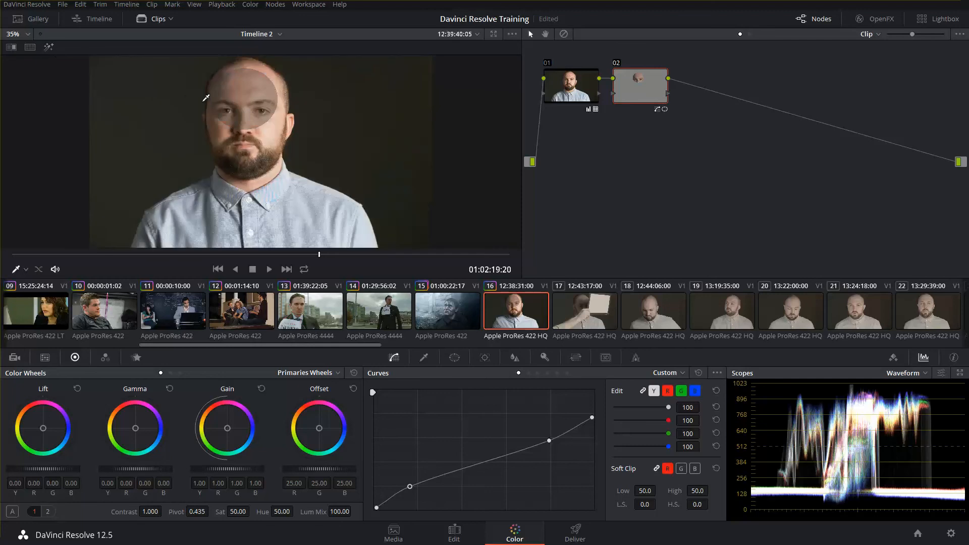
pyautogui.moveTo(399, 381)
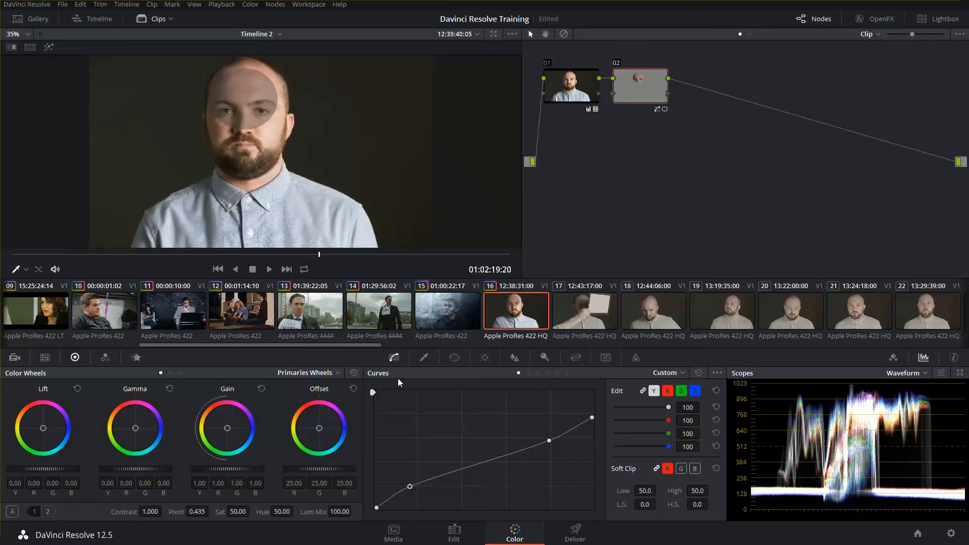
pyautogui.moveTo(454, 358)
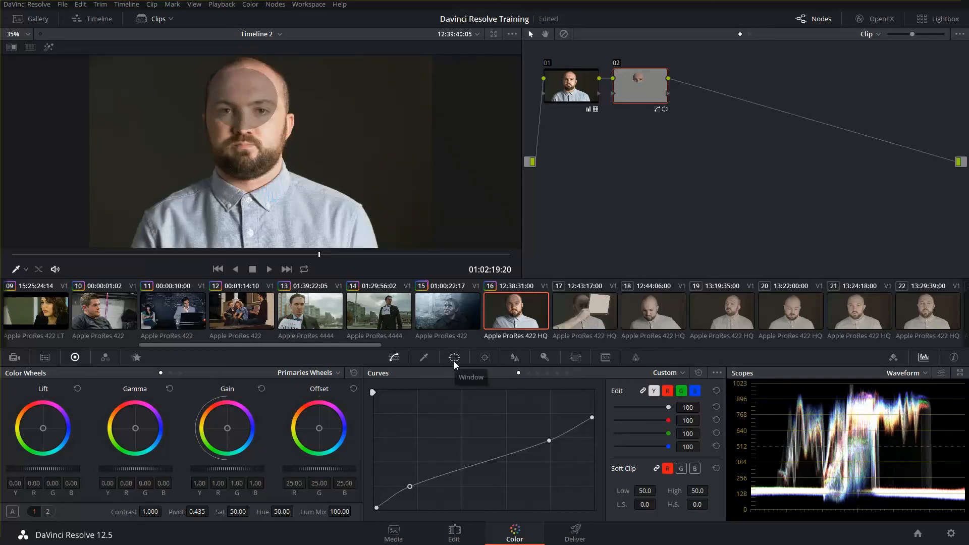
pyautogui.click(453, 358)
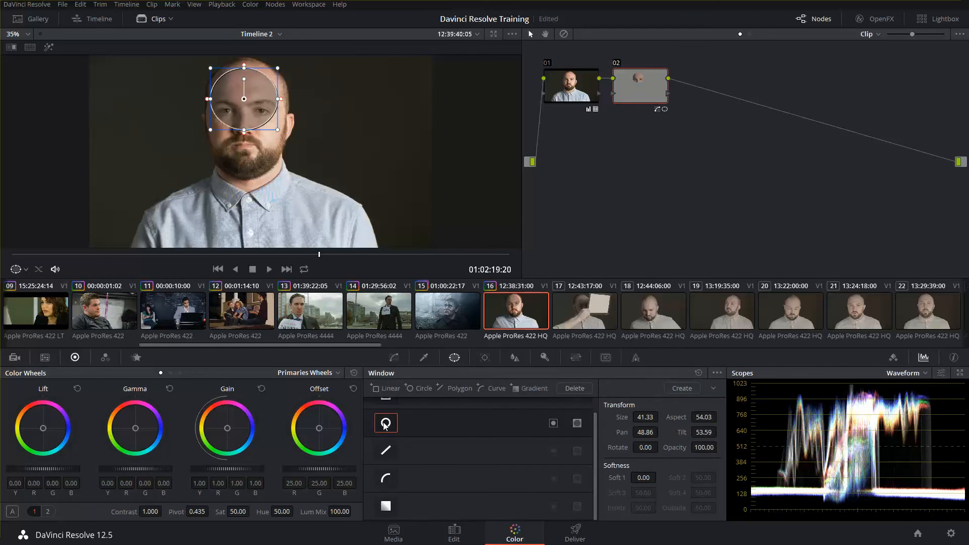
pyautogui.click(386, 423)
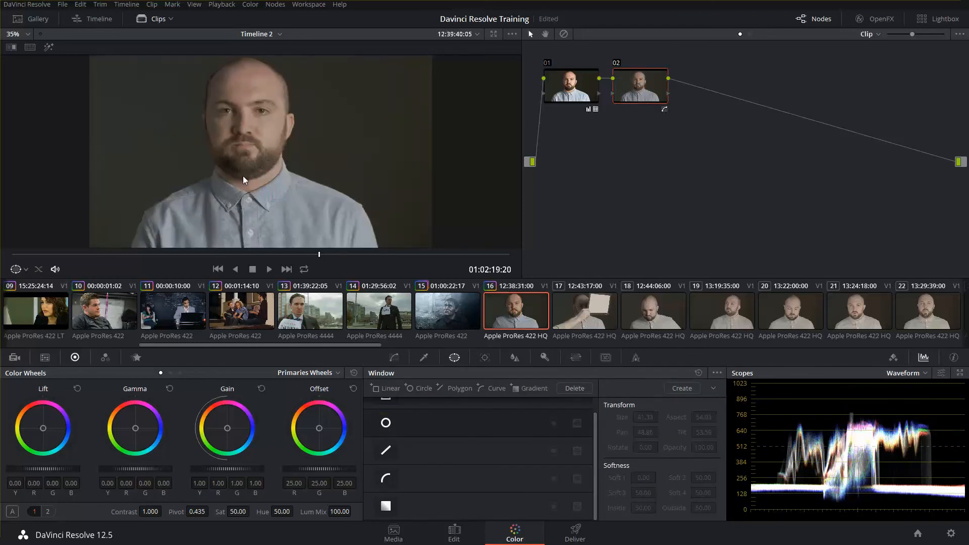
pyautogui.moveTo(806, 438)
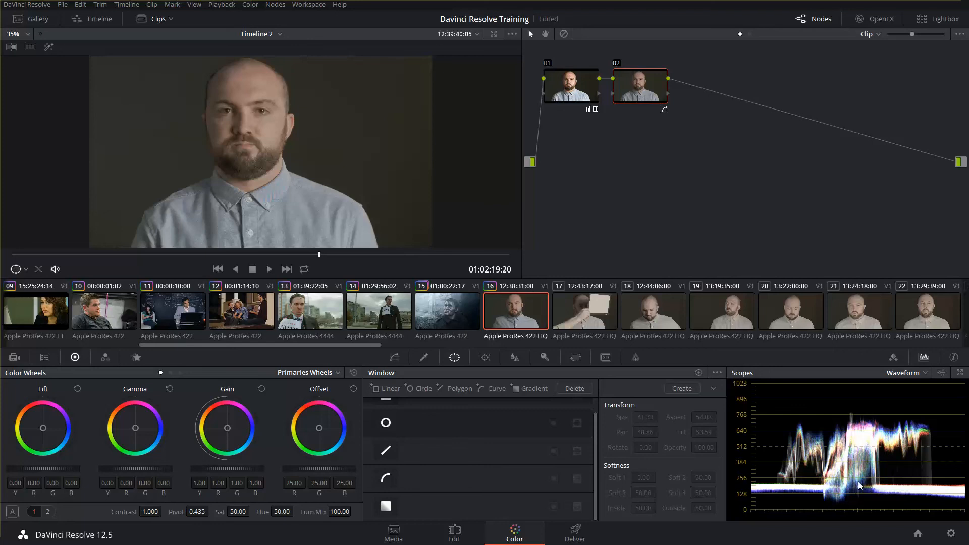
pyautogui.moveTo(821, 375)
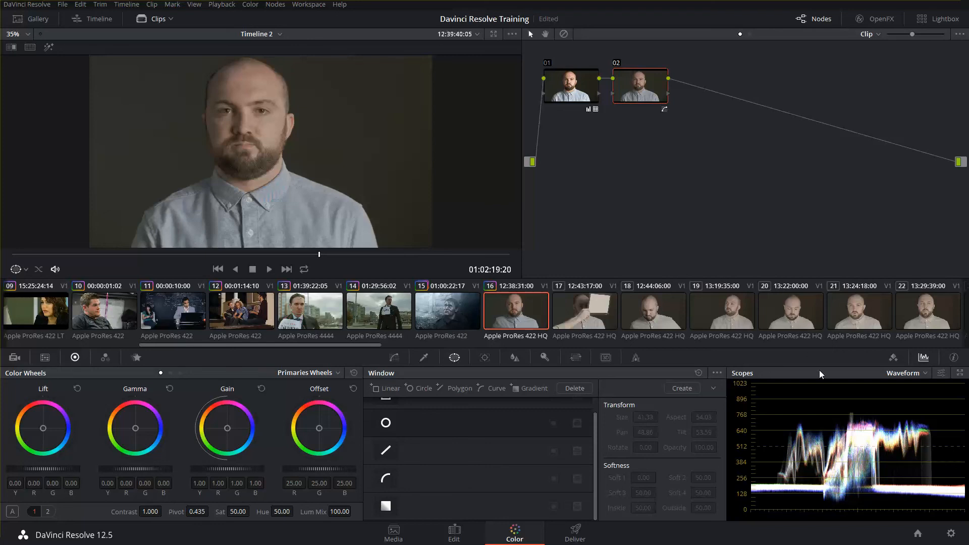
pyautogui.click(386, 423)
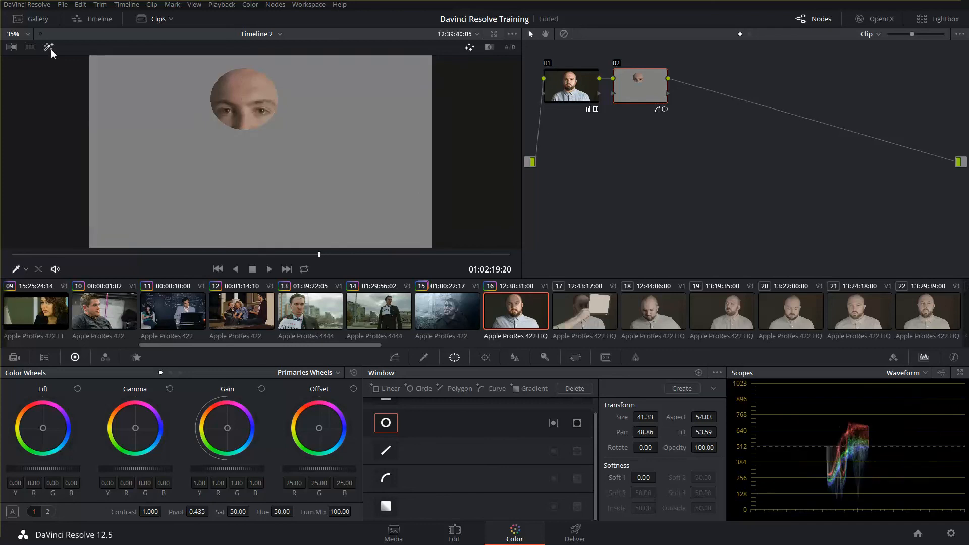
pyautogui.moveTo(865, 451)
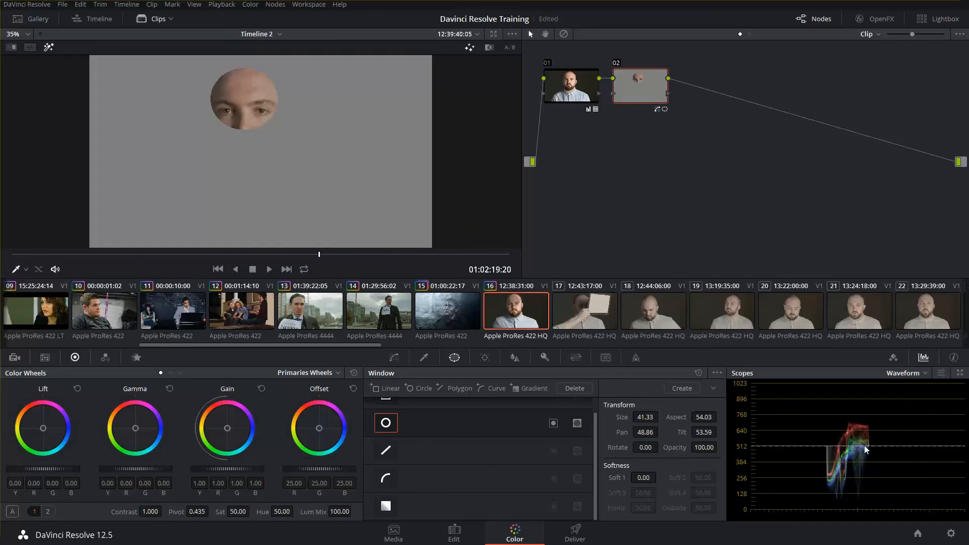
pyautogui.moveTo(869, 472)
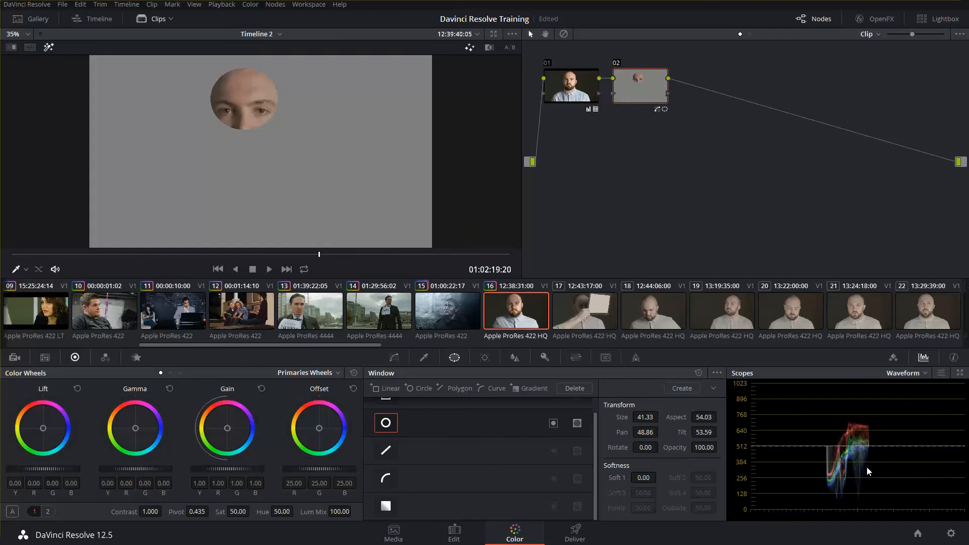
pyautogui.moveTo(909, 382)
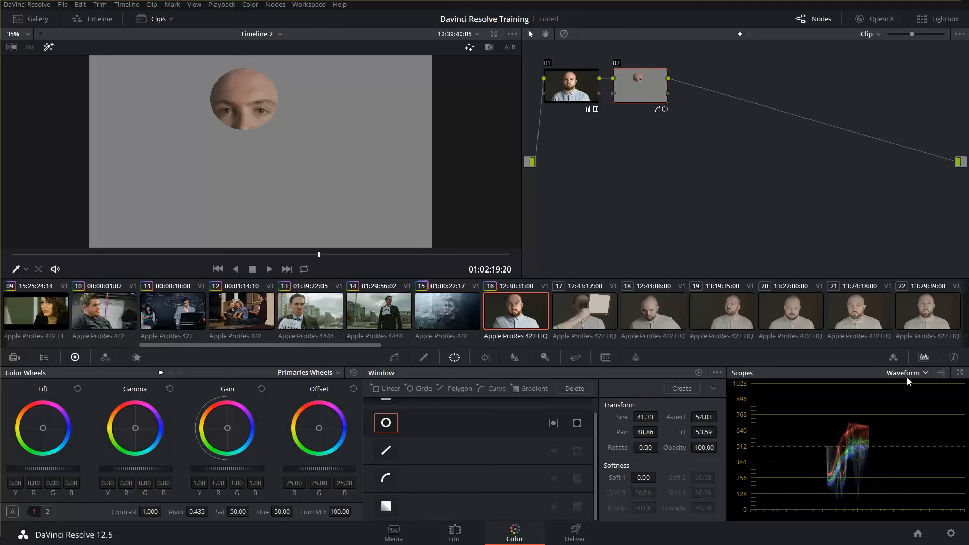
# - Switch the scope from Waveform to Vectorscope to read the isolated face's colour
pyautogui.click(907, 372)
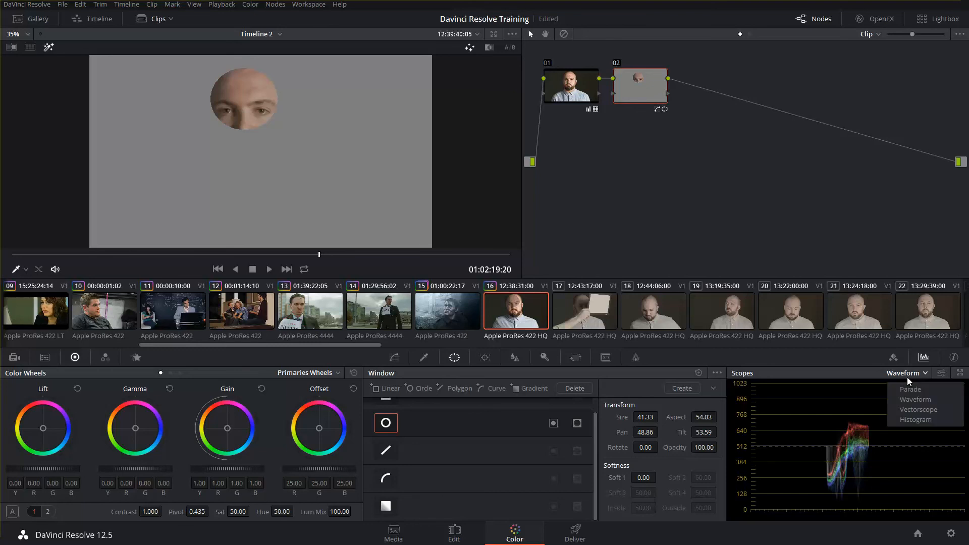
pyautogui.click(919, 409)
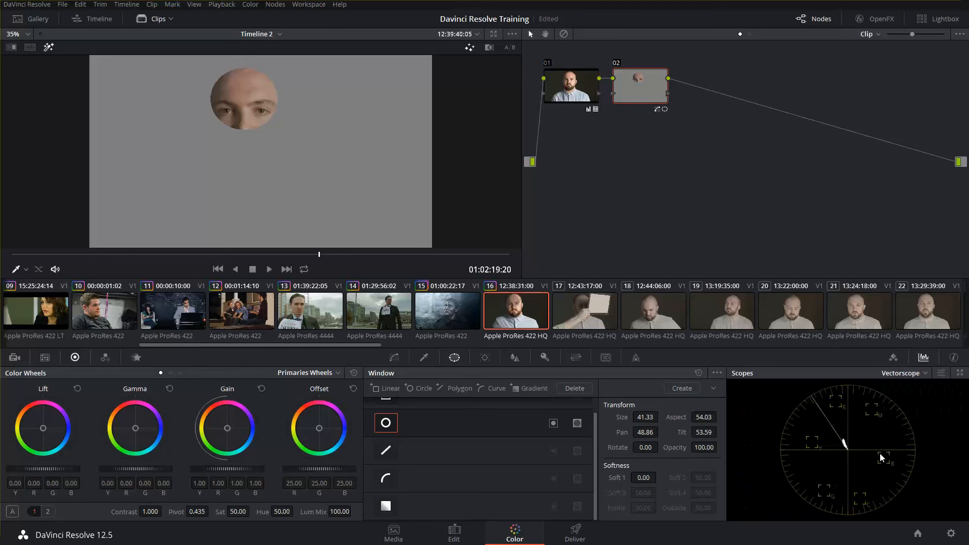
pyautogui.moveTo(867, 417)
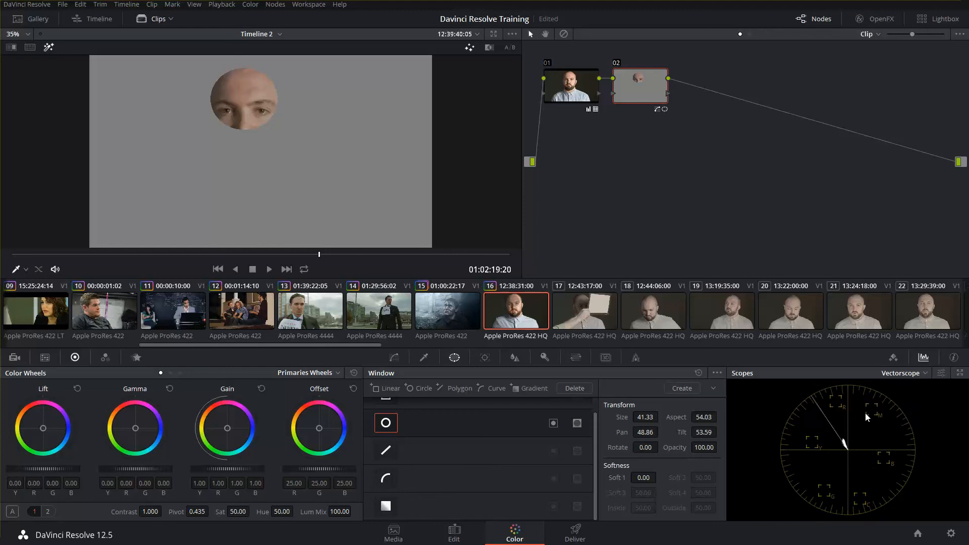
pyautogui.moveTo(815, 409)
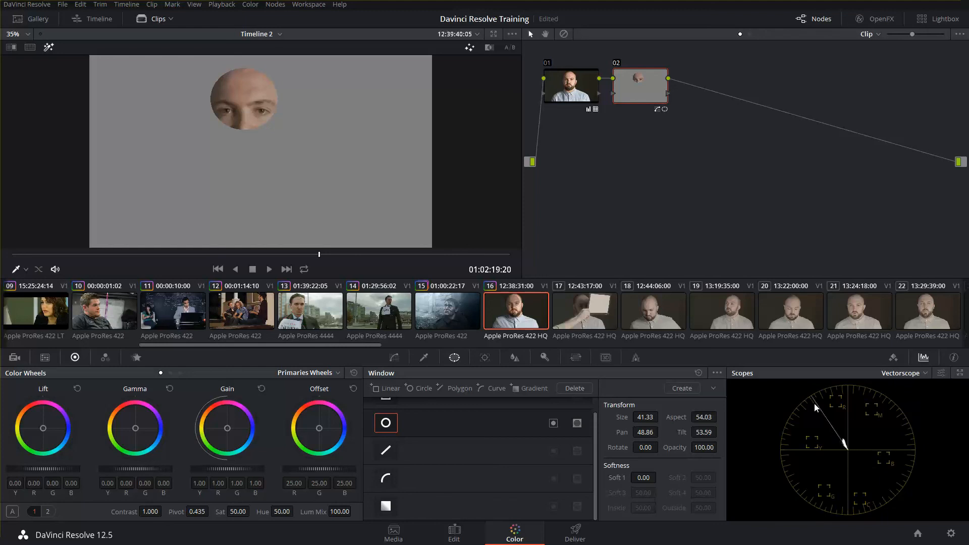
pyautogui.moveTo(822, 417)
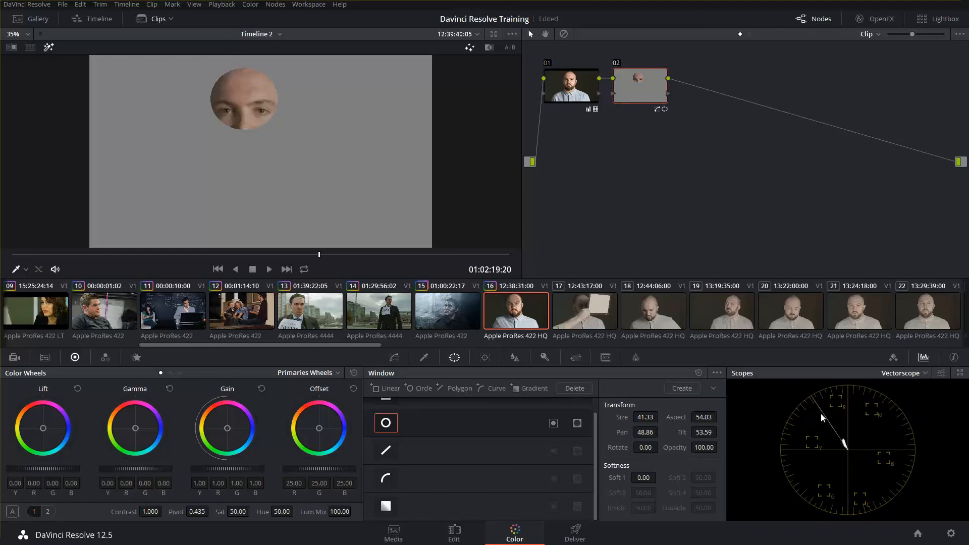
pyautogui.moveTo(839, 454)
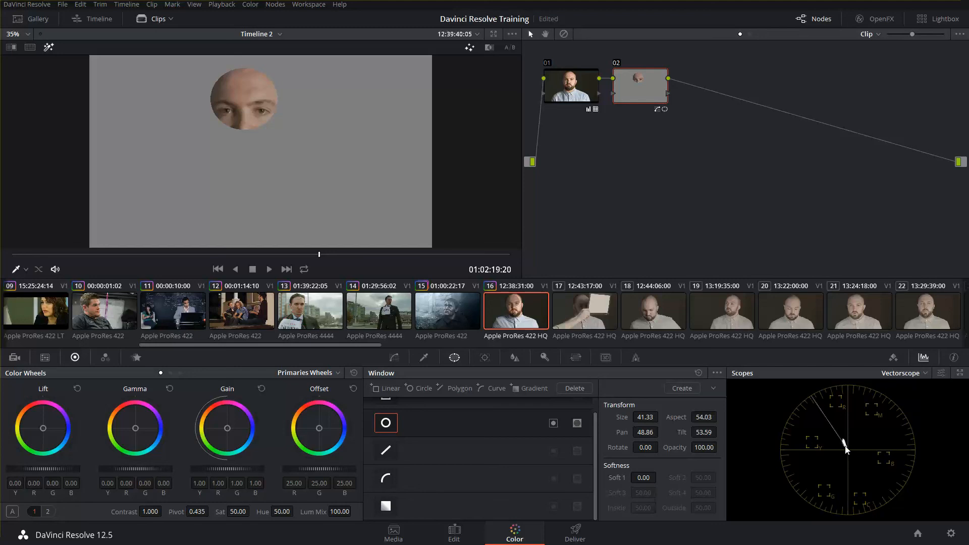
pyautogui.moveTo(849, 453)
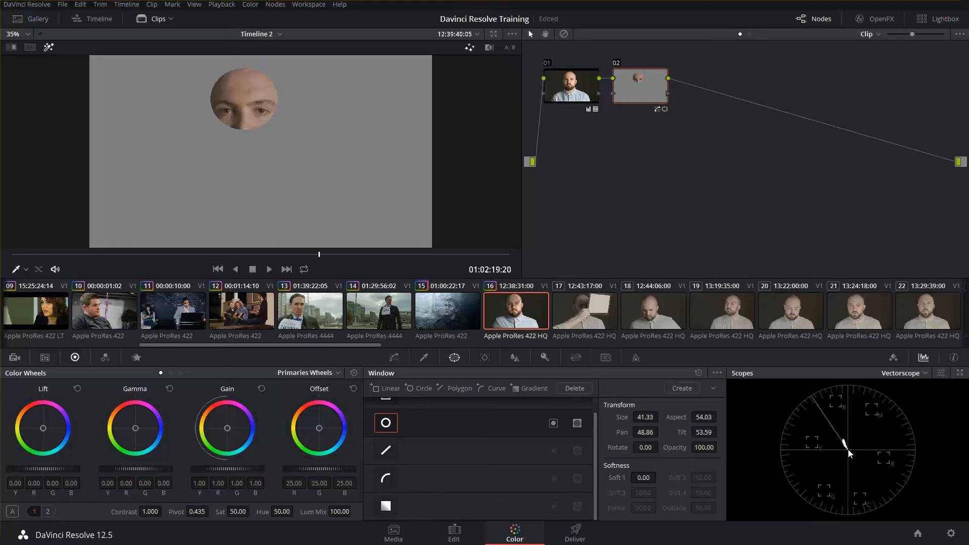
pyautogui.moveTo(844, 444)
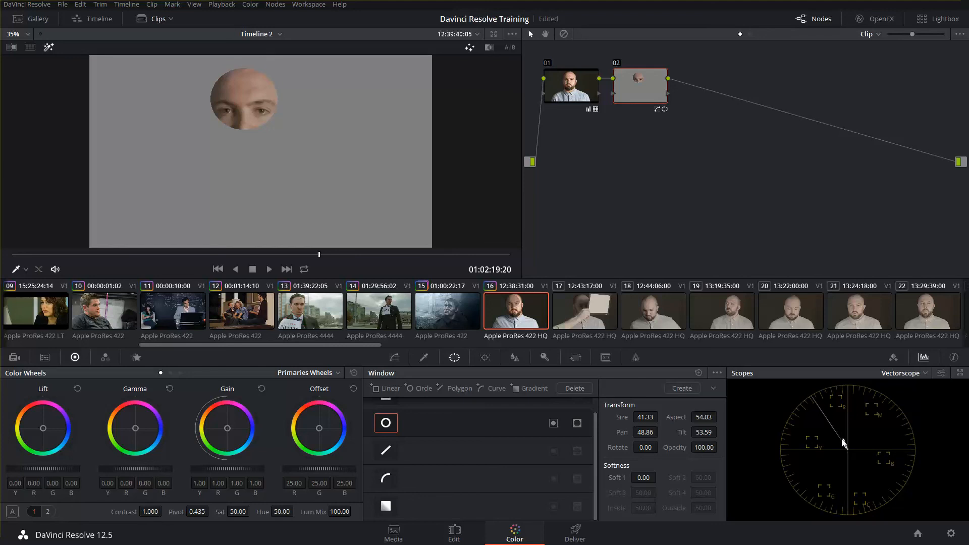
pyautogui.moveTo(847, 446)
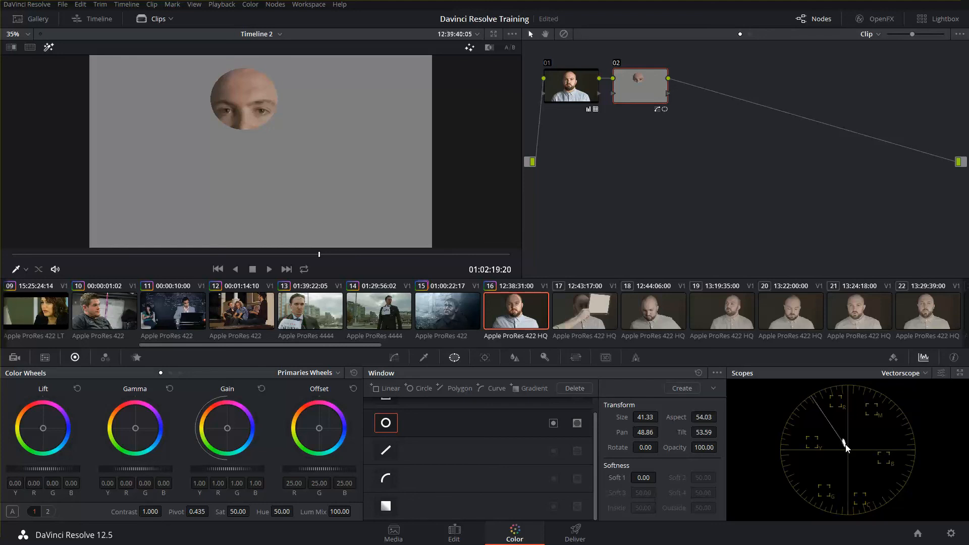
pyautogui.moveTo(844, 451)
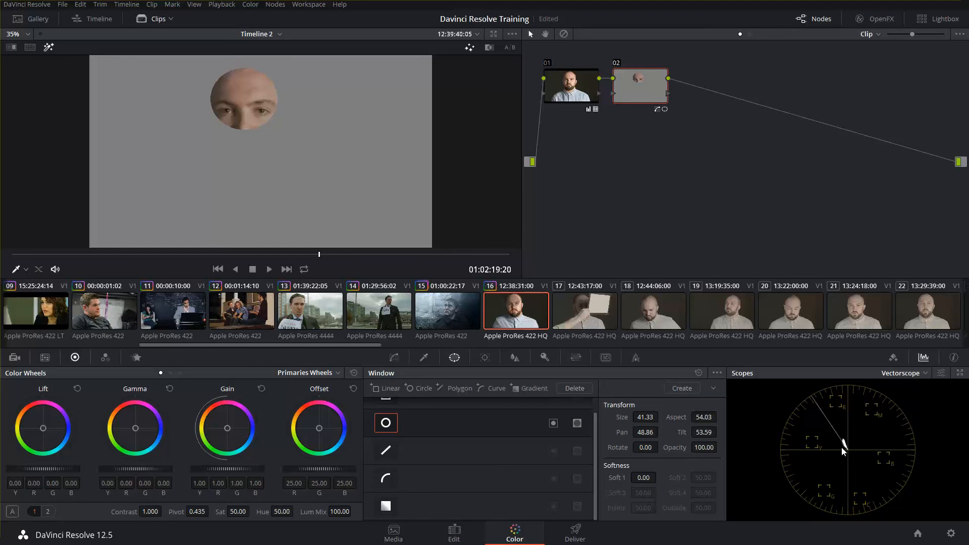
pyautogui.moveTo(842, 448)
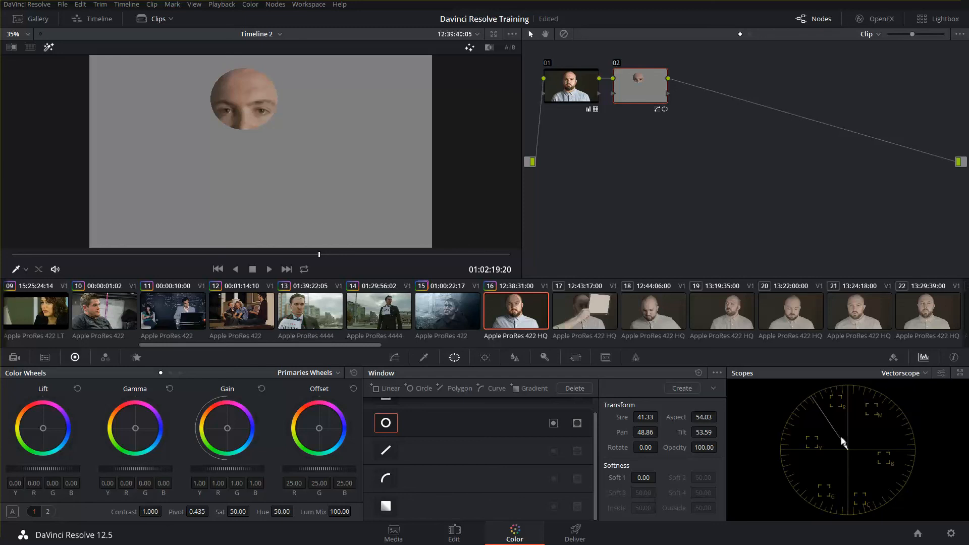
pyautogui.moveTo(842, 444)
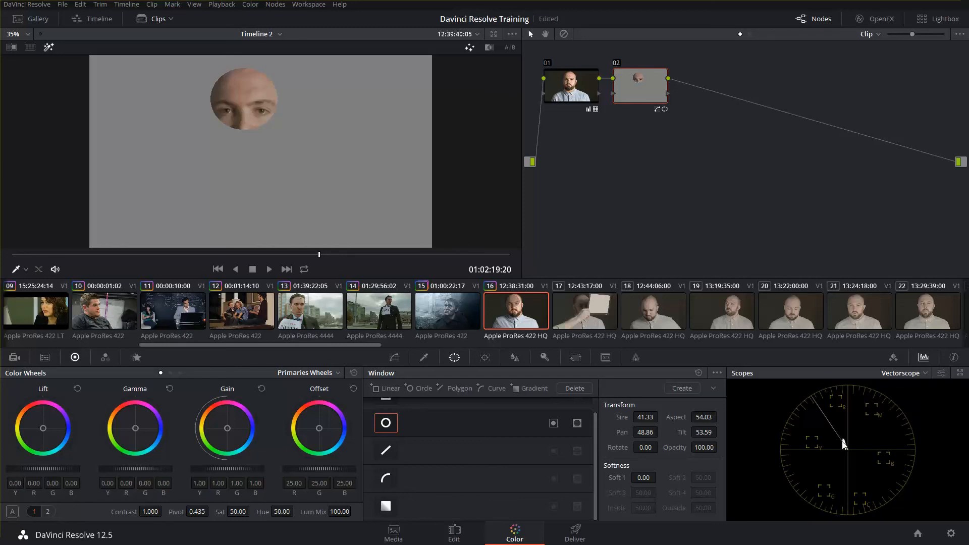
pyautogui.moveTo(845, 446)
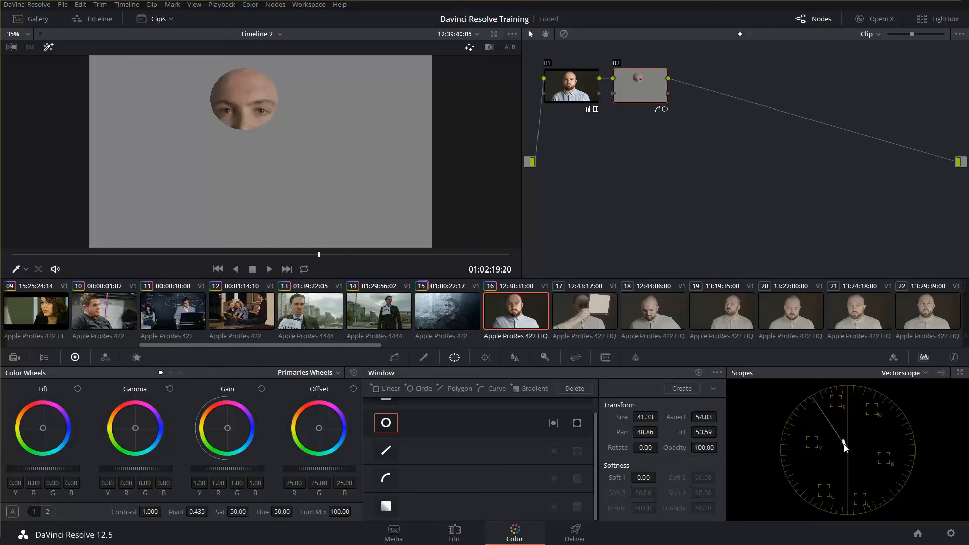
pyautogui.moveTo(847, 450)
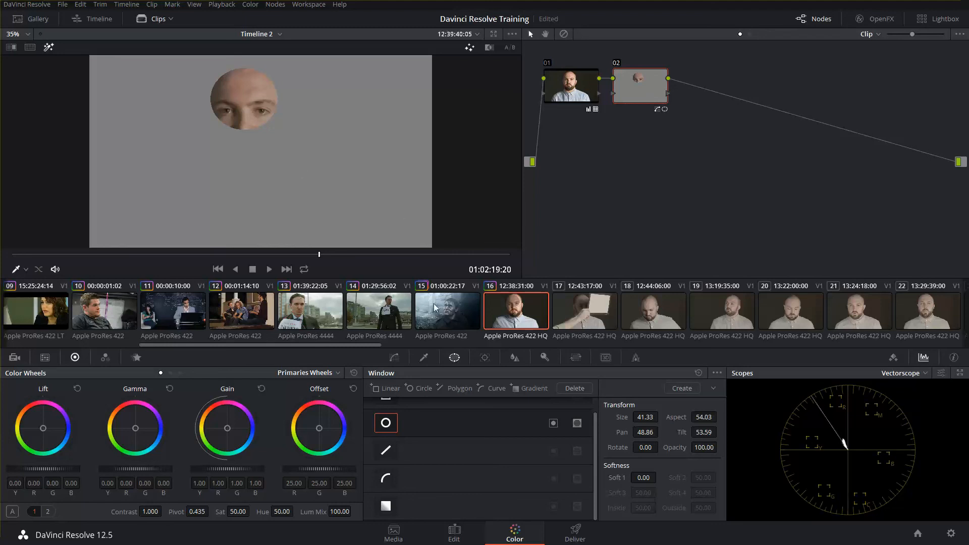
pyautogui.moveTo(847, 447)
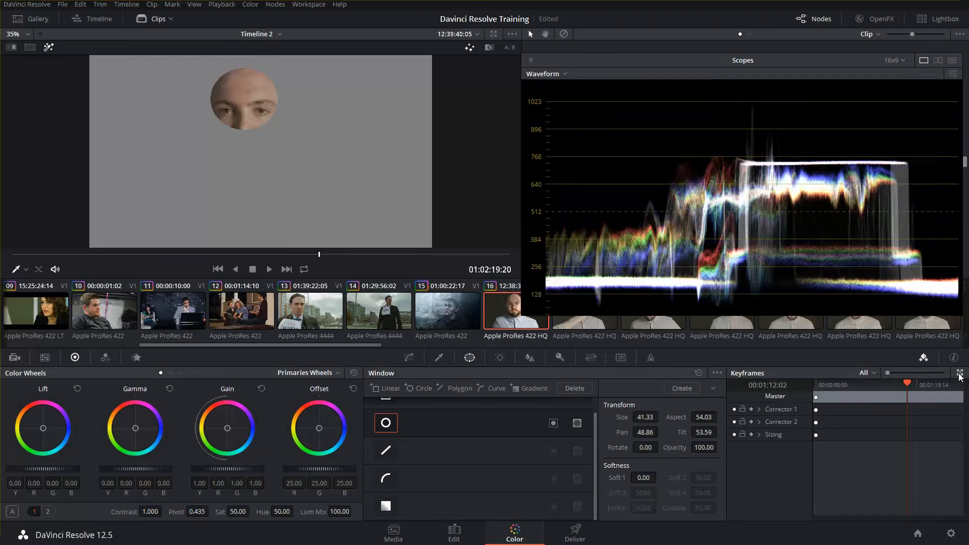
# - Switch the enlarged scopes panel to the Vectorscope for judging skin tones
pyautogui.click(546, 73)
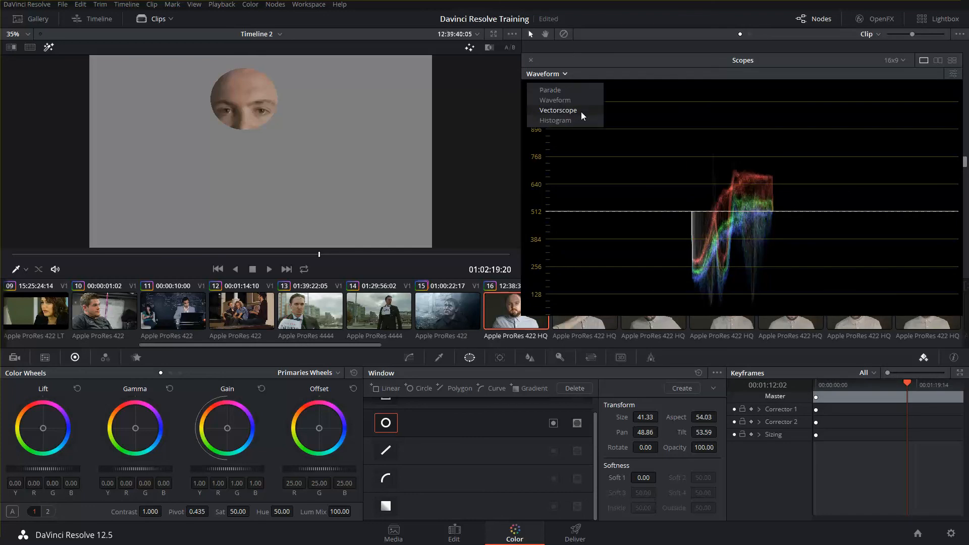
pyautogui.click(557, 110)
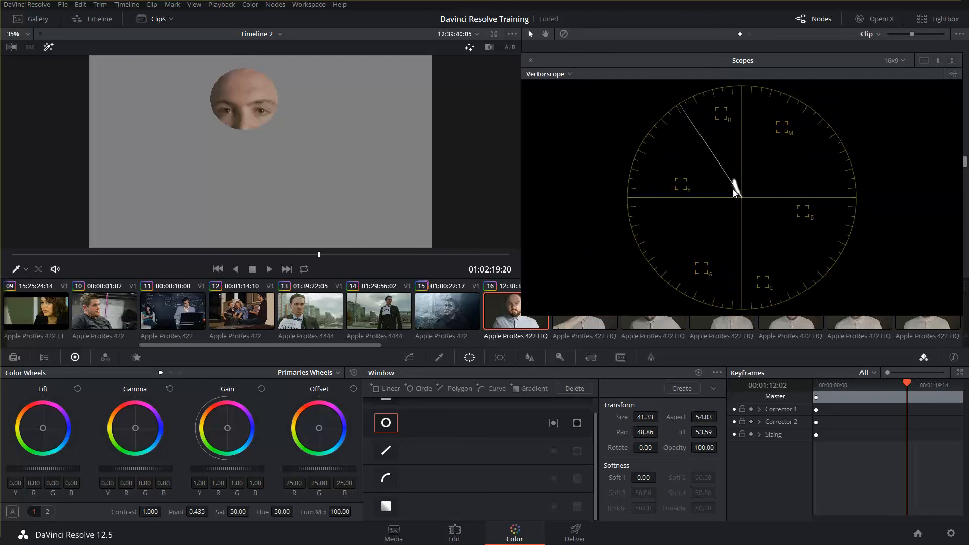
pyautogui.moveTo(724, 185)
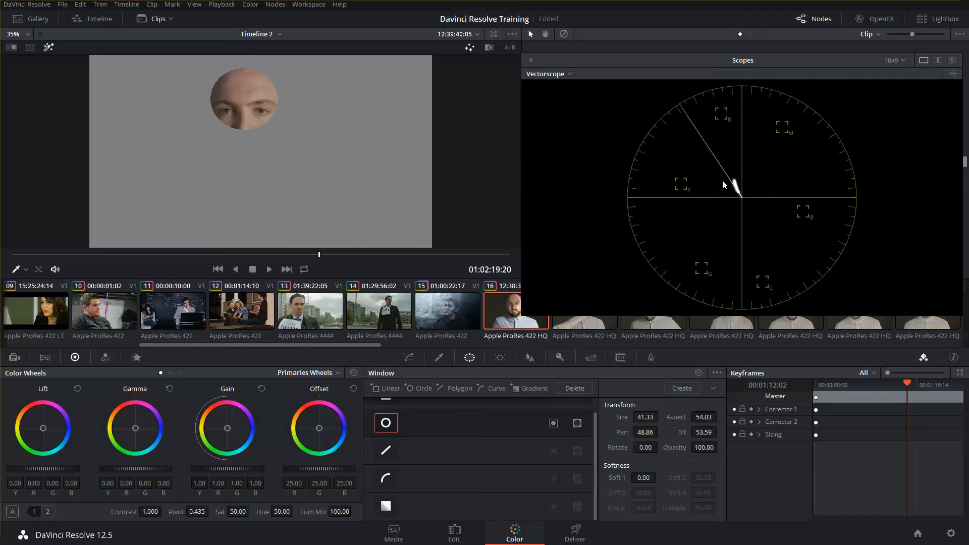
pyautogui.moveTo(701, 217)
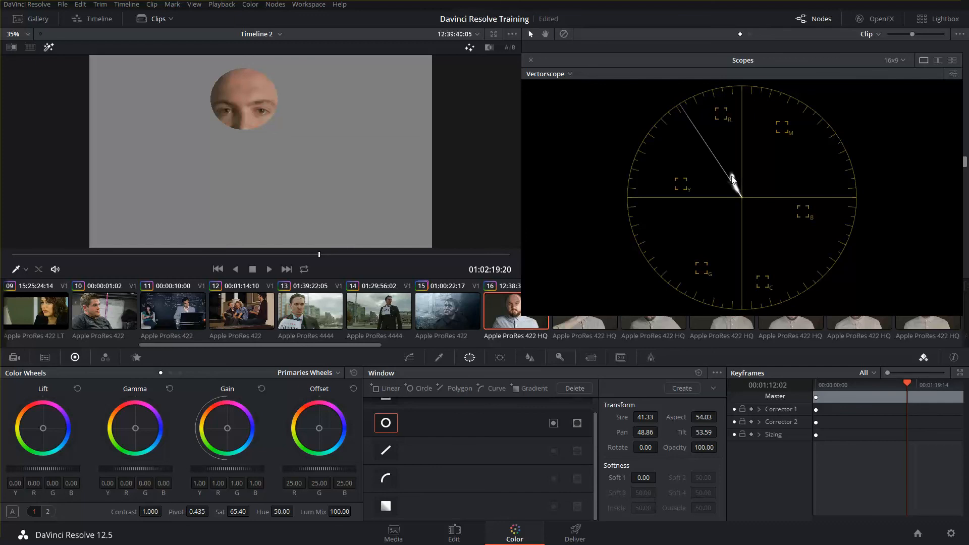
pyautogui.moveTo(758, 216)
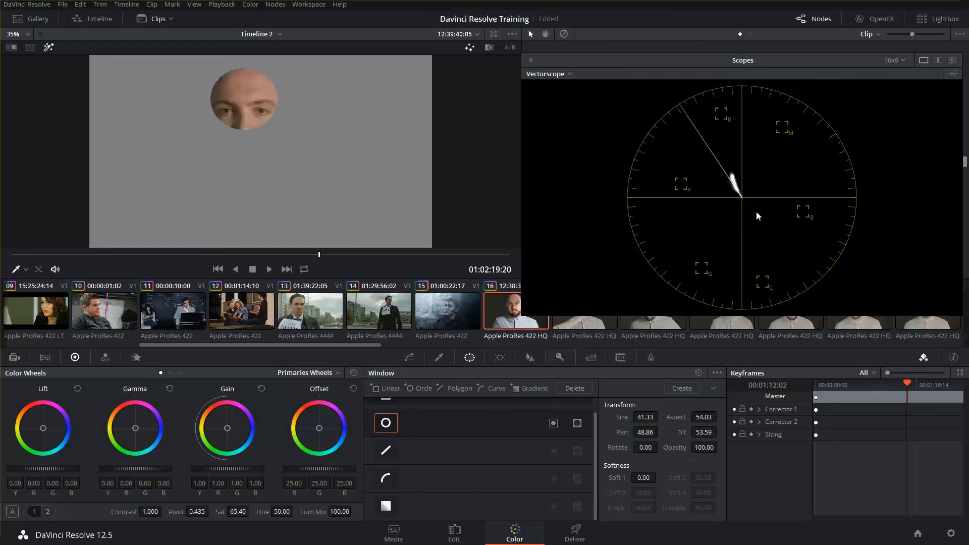
pyautogui.moveTo(280, 134)
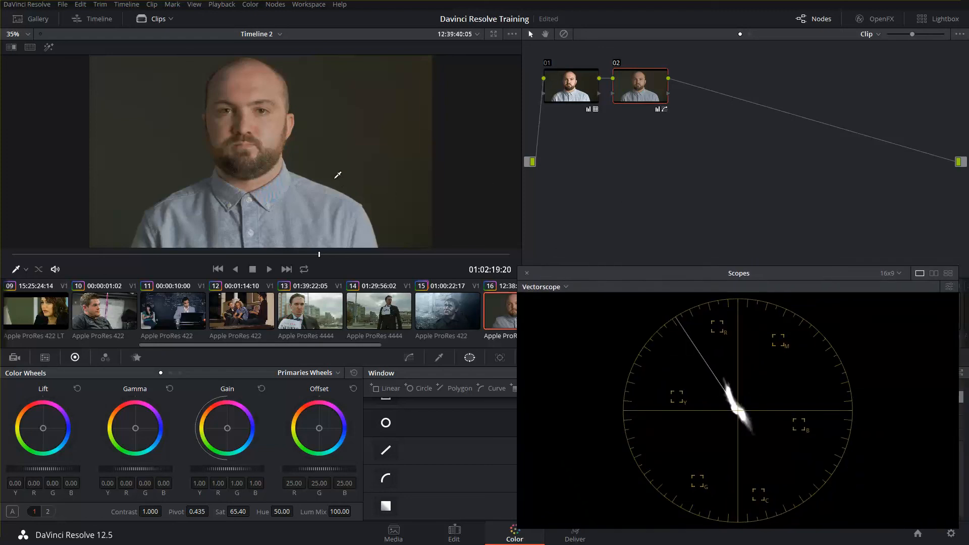
# - Toggle node 02 off and on to compare, then close the floating Scopes window
pyautogui.click(640, 85)
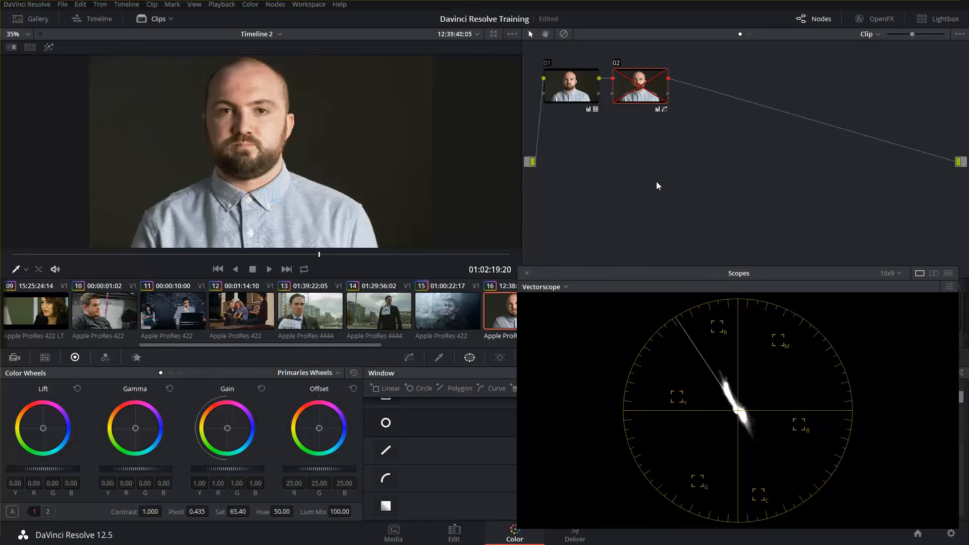
pyautogui.click(641, 85)
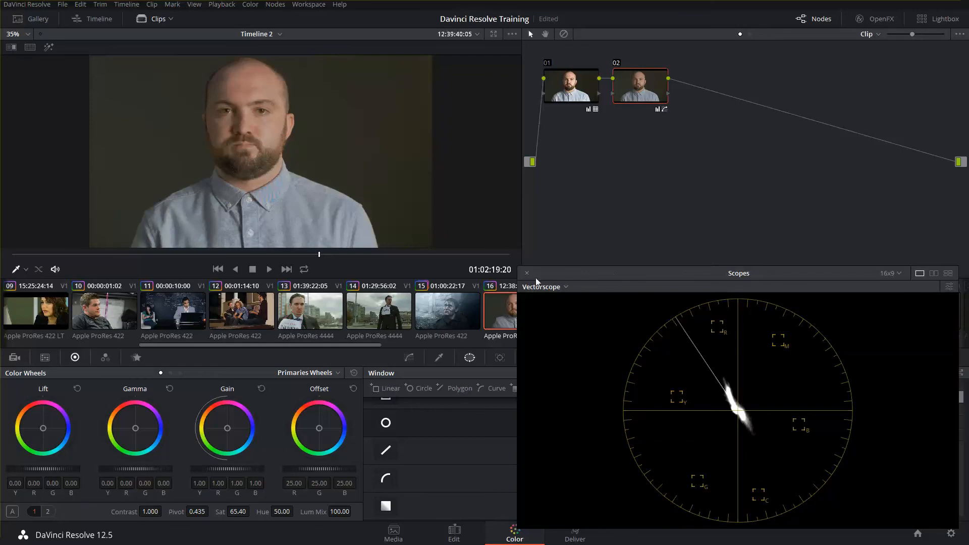
pyautogui.click(527, 273)
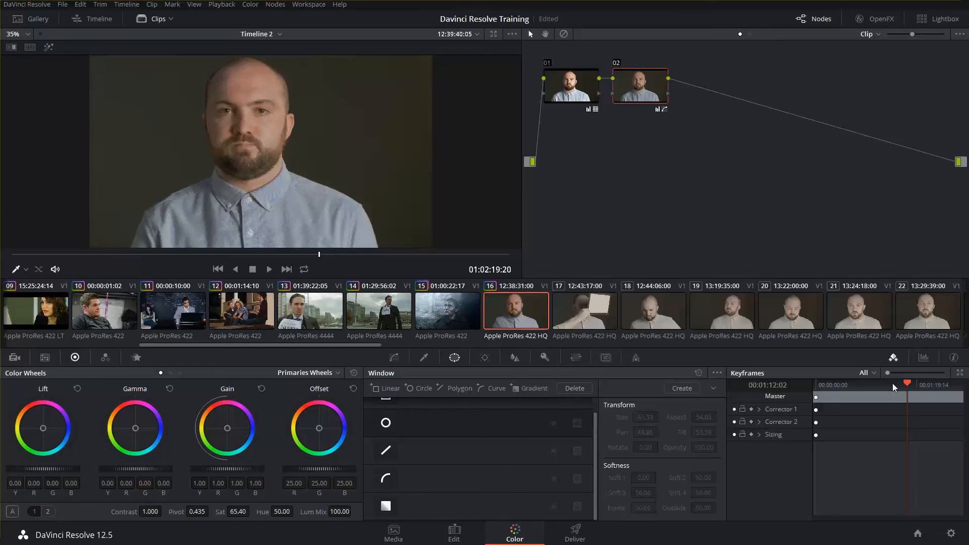
# - Switch the docked scope to Parade then Waveform and bring up the Curves palette
pyautogui.click(924, 358)
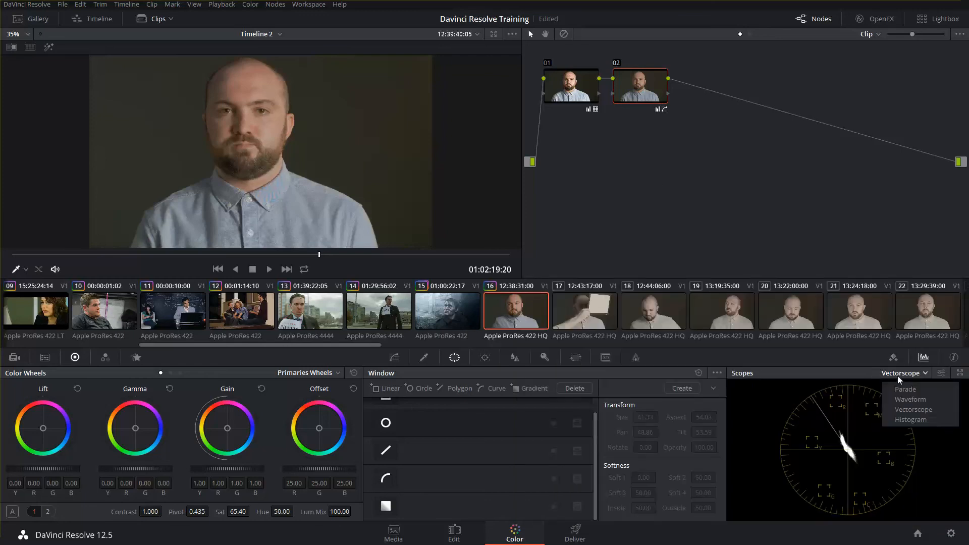
pyautogui.moveTo(910, 400)
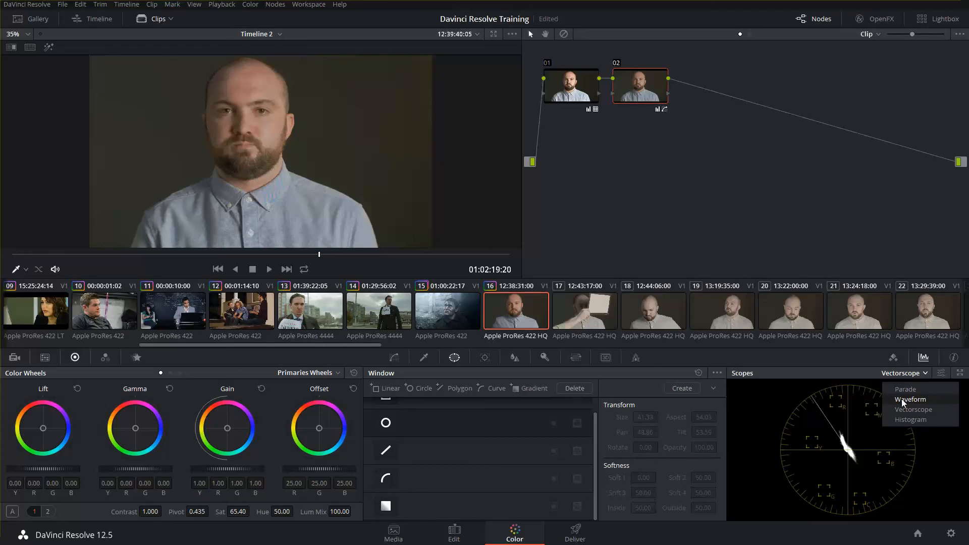
pyautogui.moveTo(906, 390)
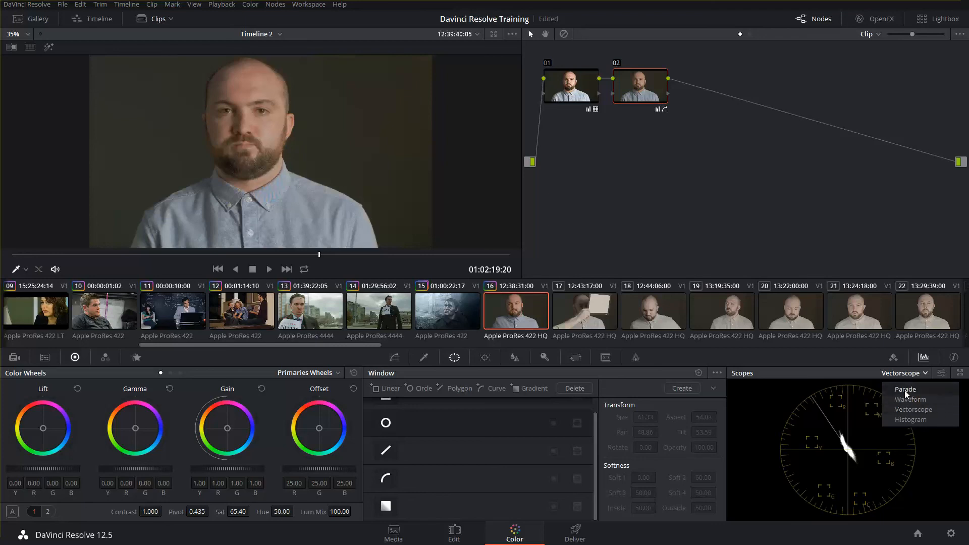
pyautogui.click(905, 390)
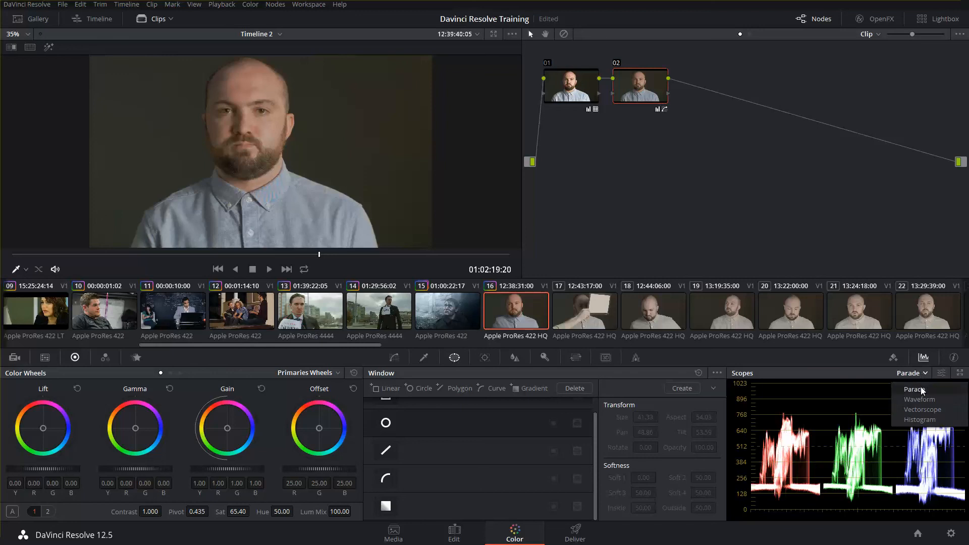
pyautogui.click(920, 400)
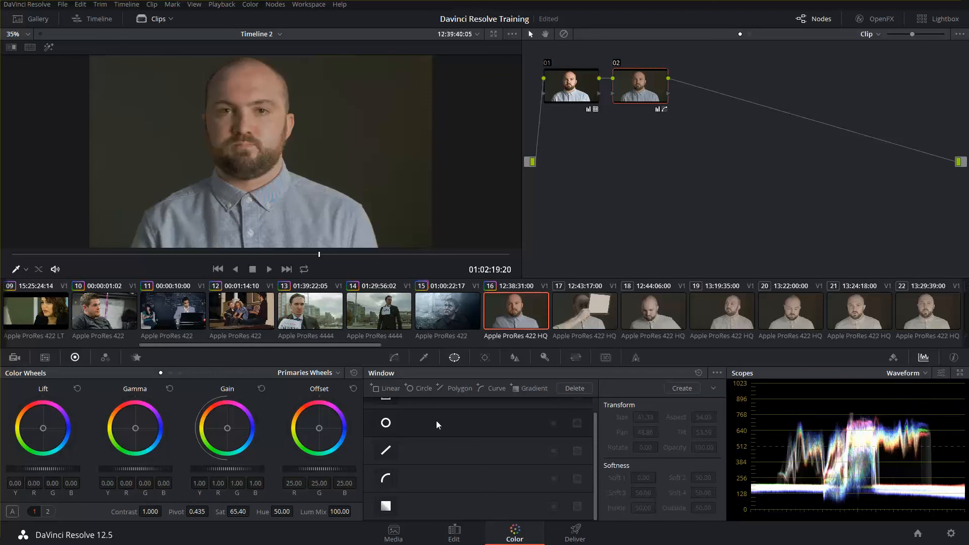
pyautogui.click(395, 357)
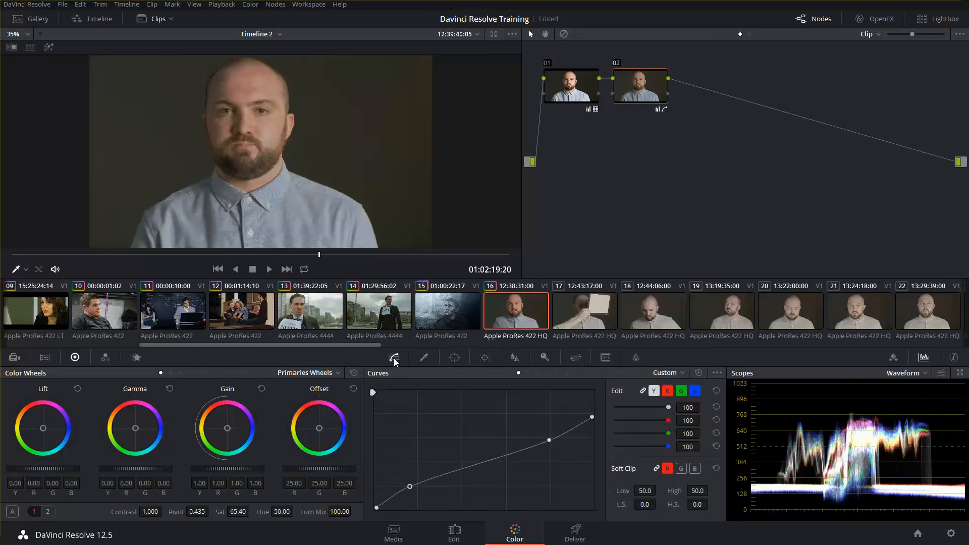
pyautogui.moveTo(759, 260)
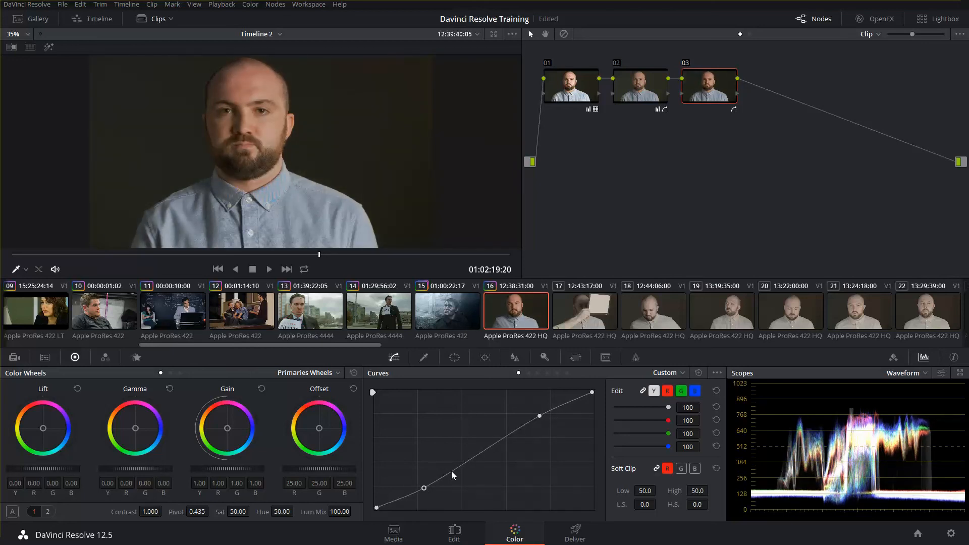
pyautogui.moveTo(815, 291)
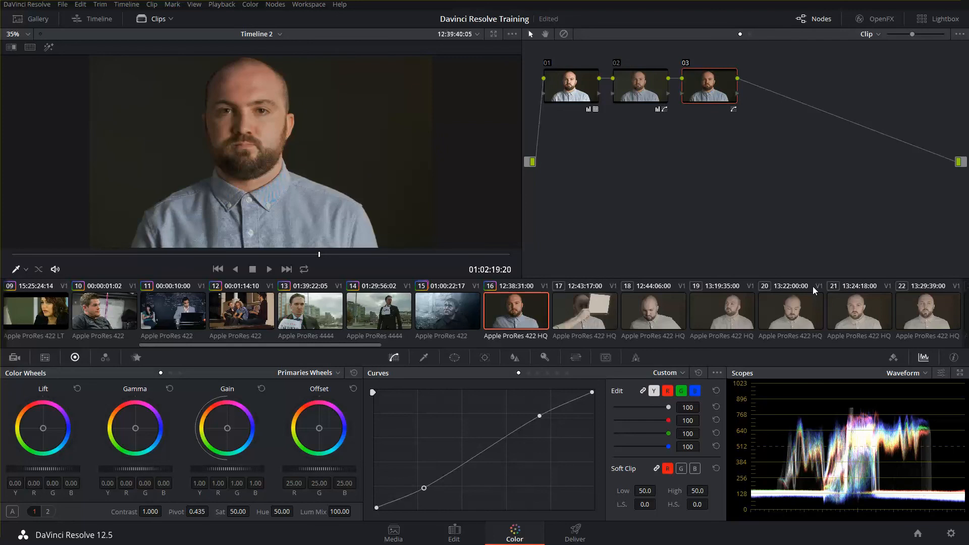
# - Toggle the contrast node off and on to compare against the ungraded version
pyautogui.click(709, 85)
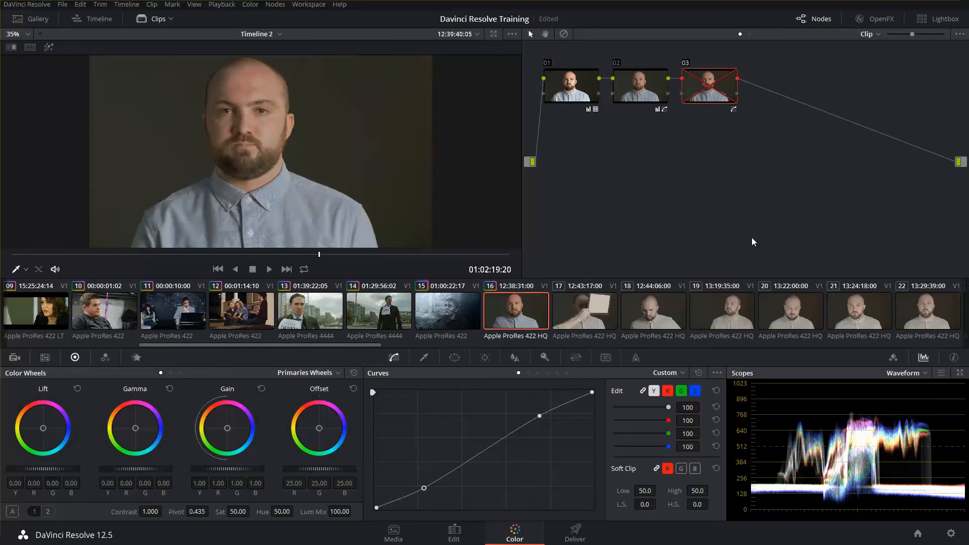
pyautogui.click(708, 85)
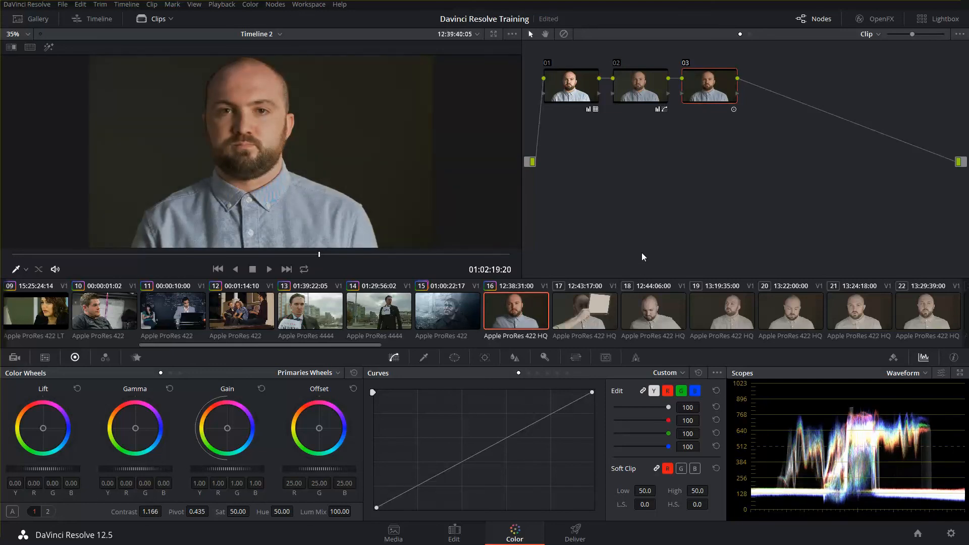
pyautogui.moveTo(673, 173)
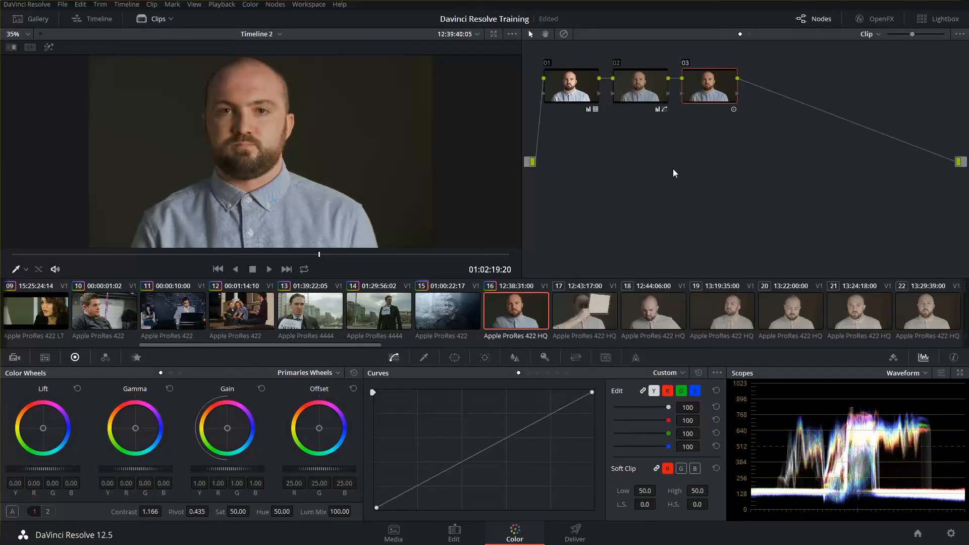
pyautogui.moveTo(663, 180)
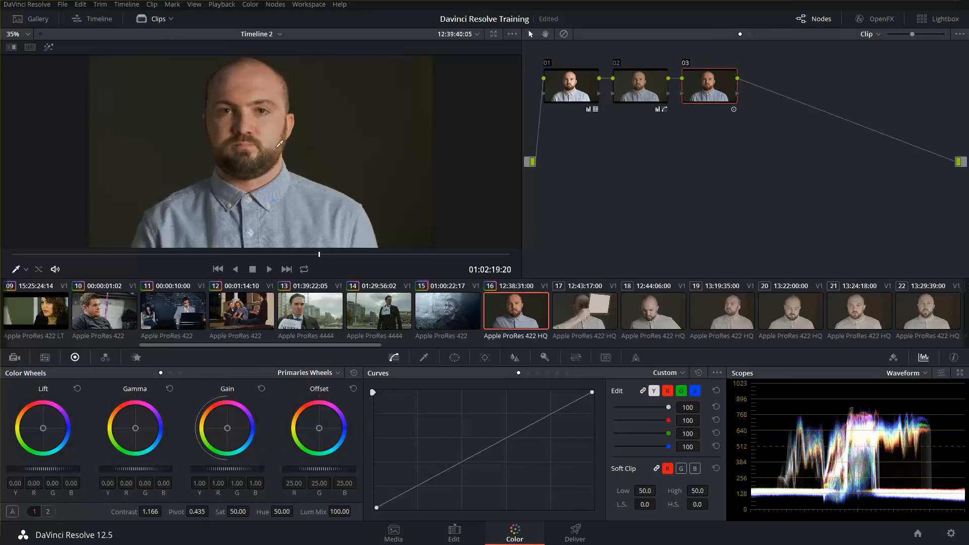
pyautogui.moveTo(277, 134)
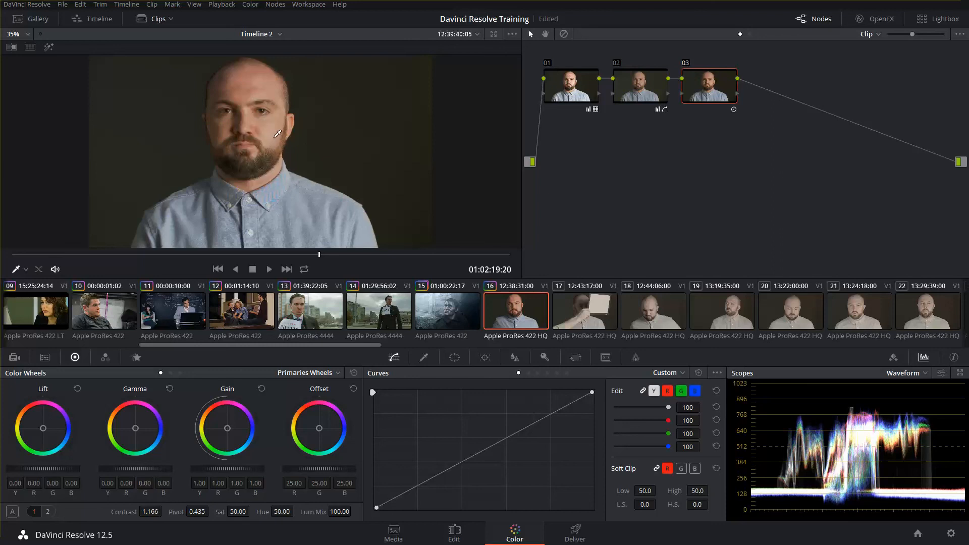
pyautogui.moveTo(611, 248)
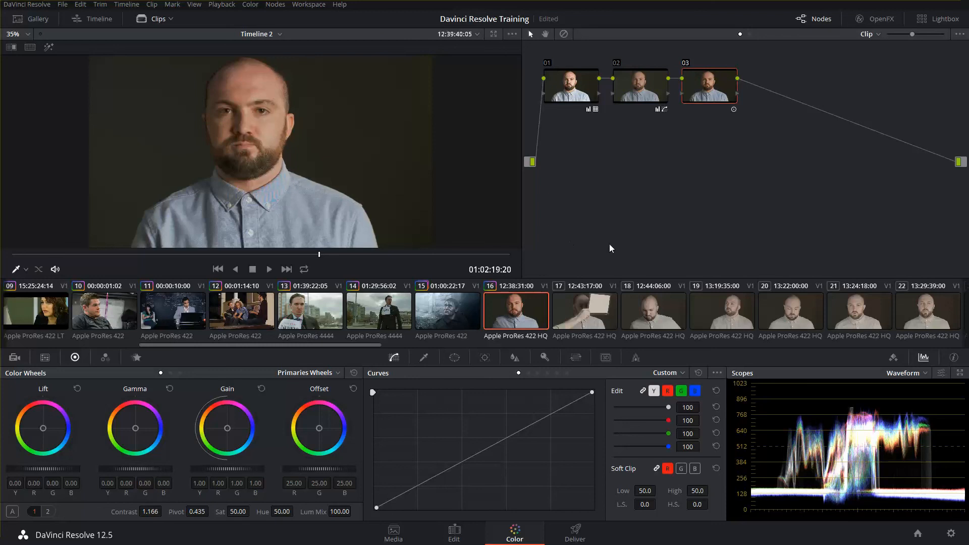
pyautogui.moveTo(638, 282)
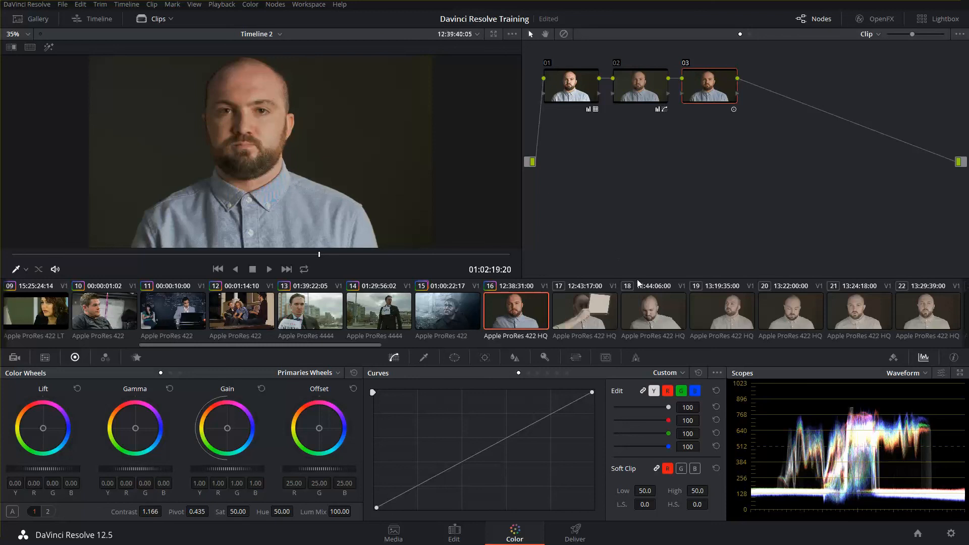
pyautogui.moveTo(606, 234)
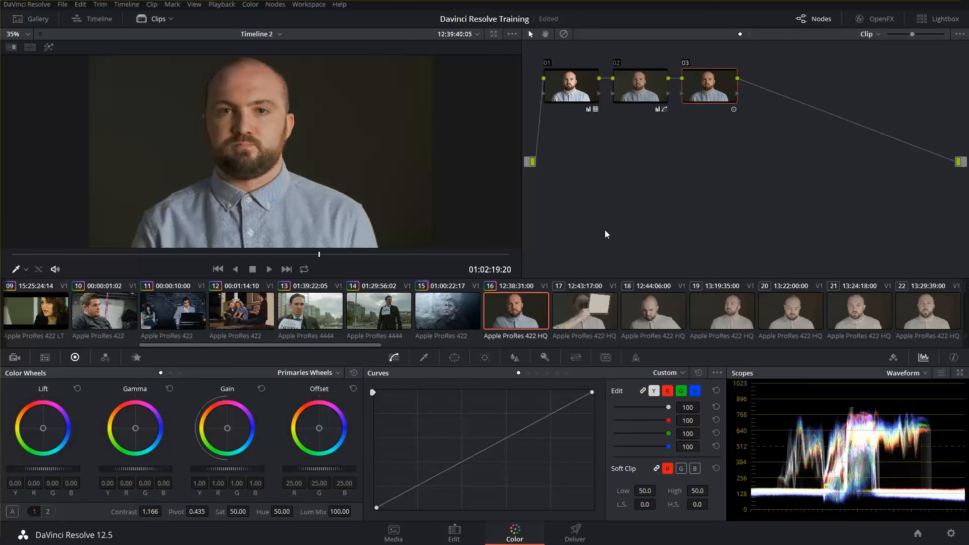